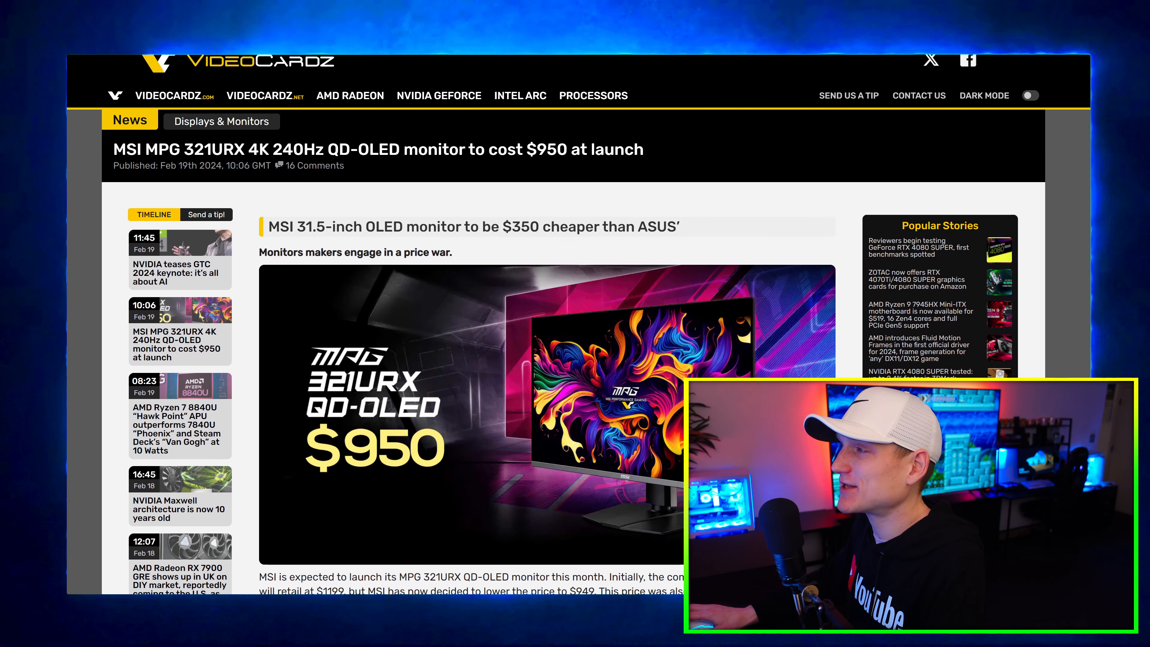
# Open the Digital Trends Nvidia RTX 50-series graphics cards guide from the VideoCardz MSI monitor article.
pyautogui.click(180, 425)
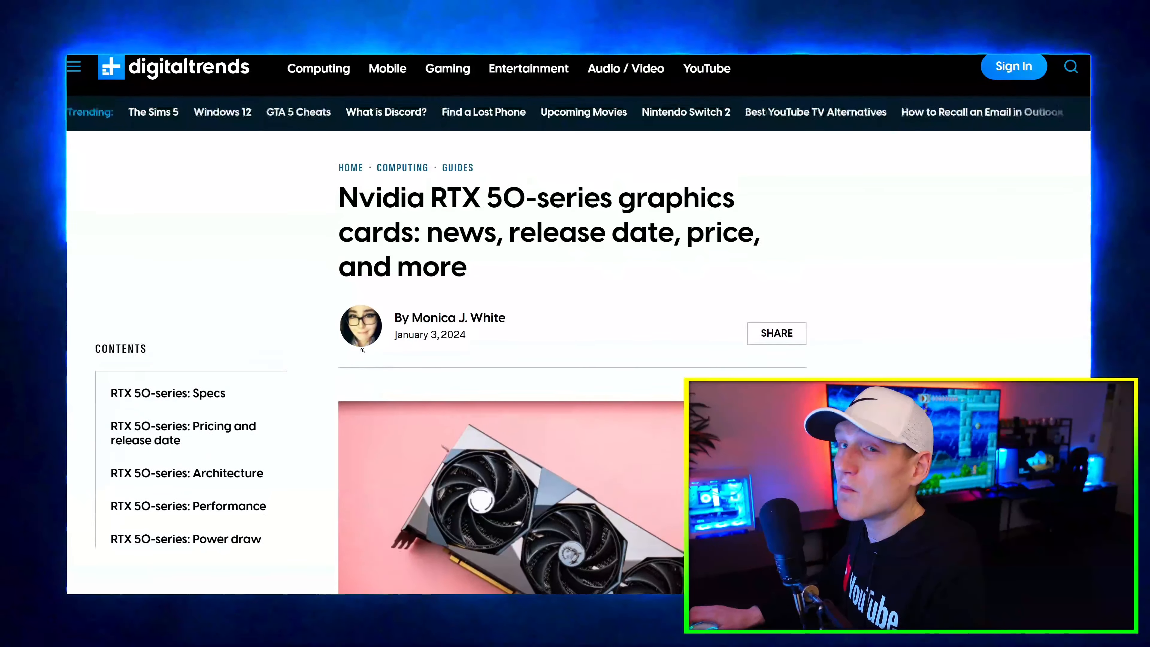
# Scroll down to the RTX 50-series Specs table showing TSMC 3nm, Blackwell, GDDR7 and DisplayPort 2.1.
pyautogui.scroll(-3)
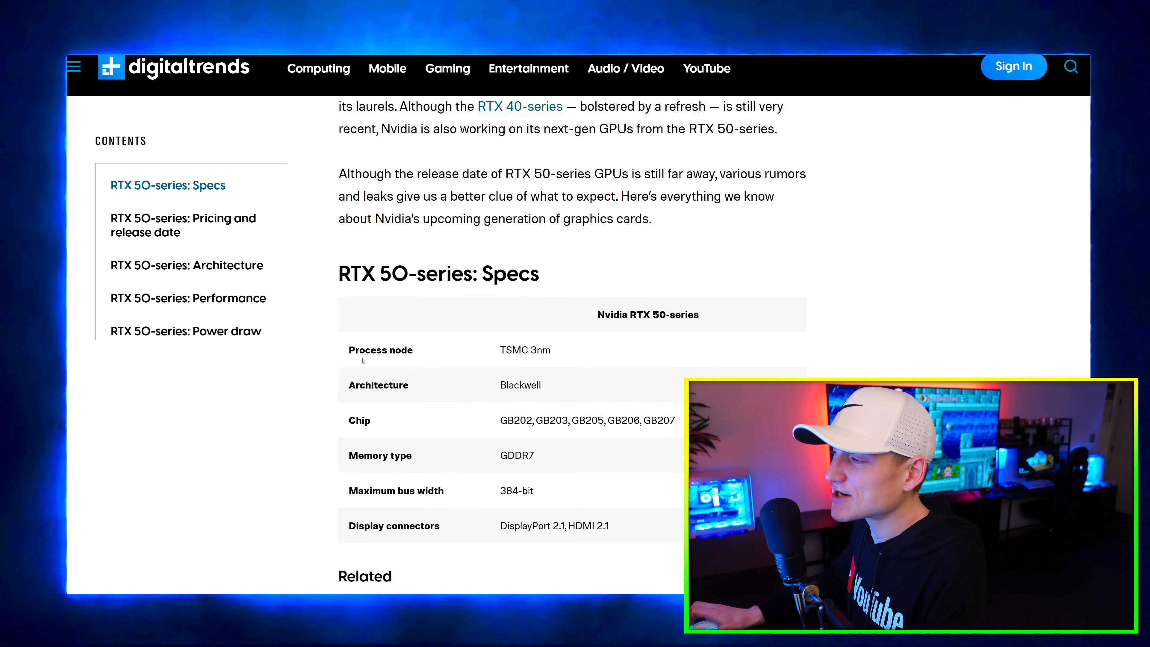
pyautogui.scroll(-3)
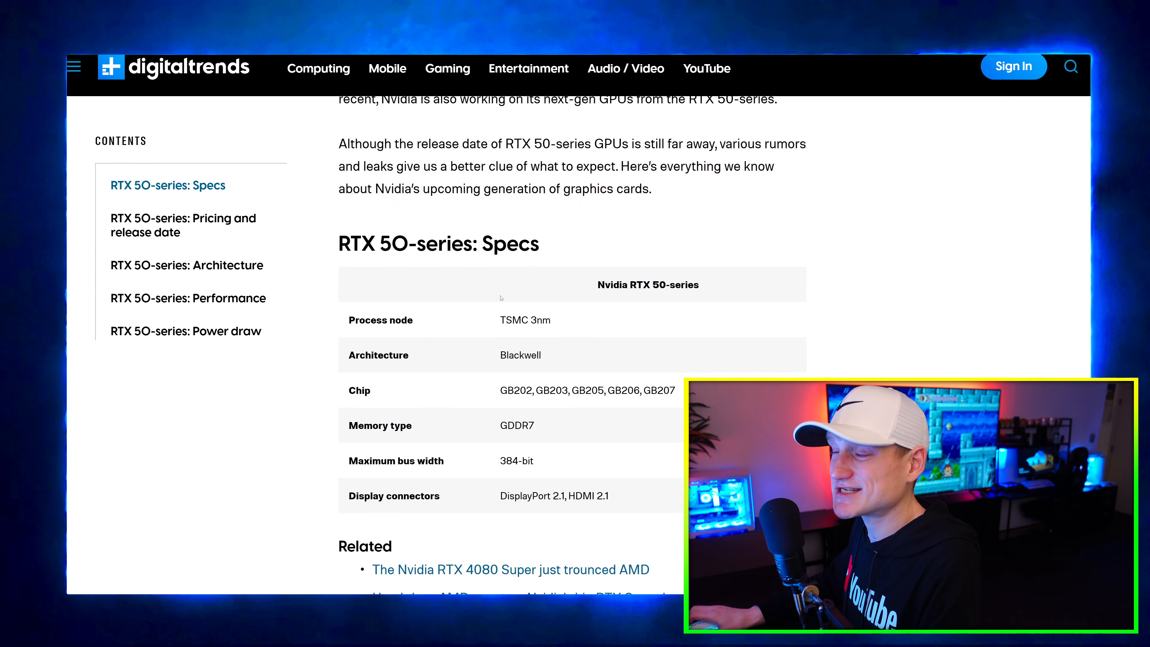
pyautogui.scroll(-3)
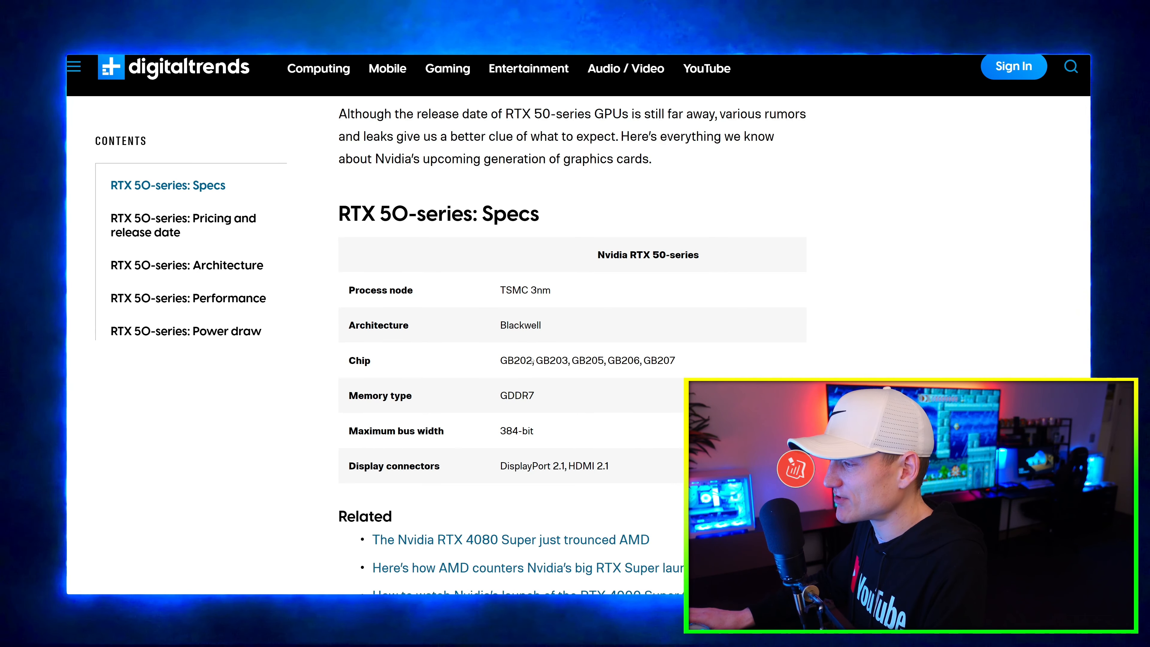
pyautogui.scroll(-3)
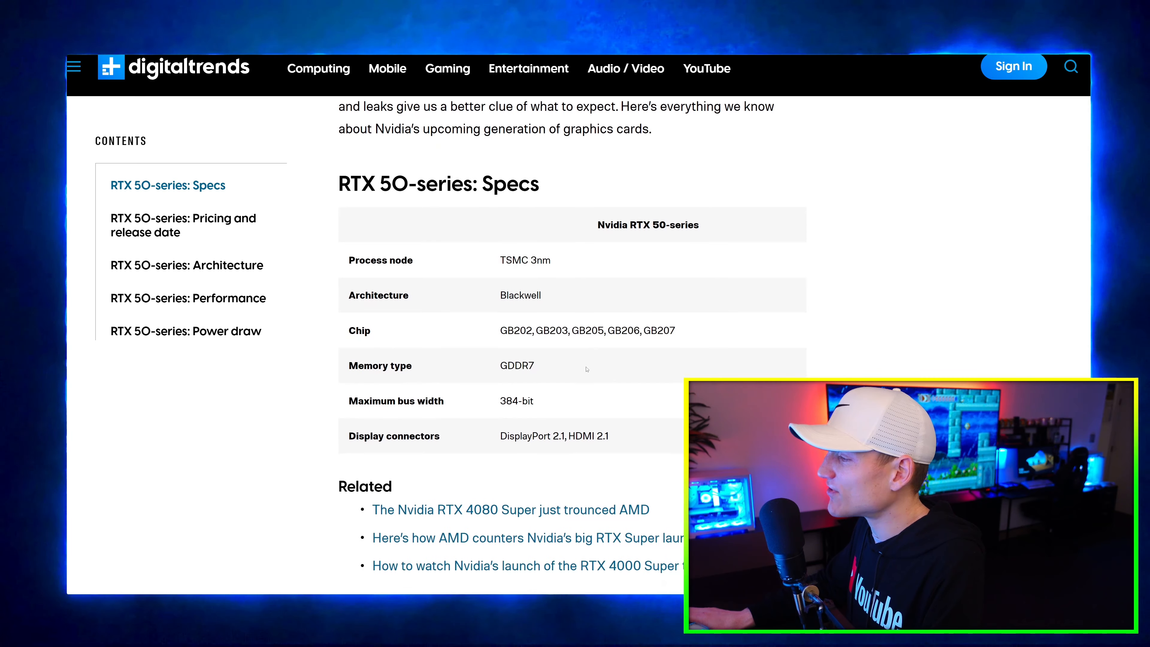
pyautogui.scroll(-3)
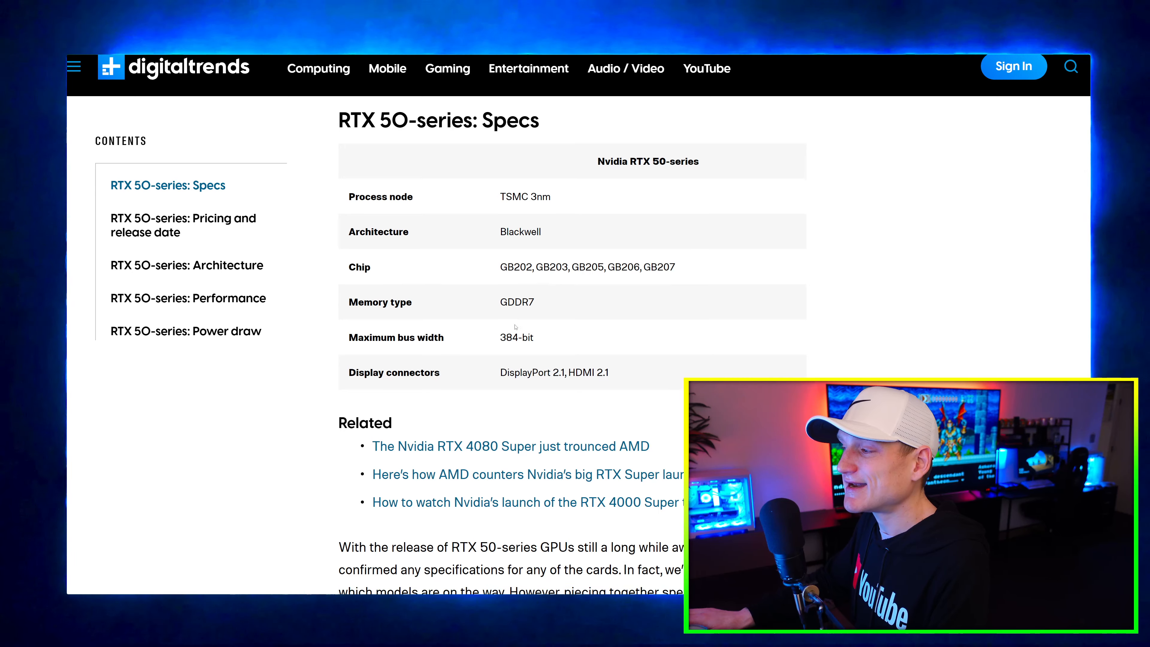
pyautogui.scroll(-3)
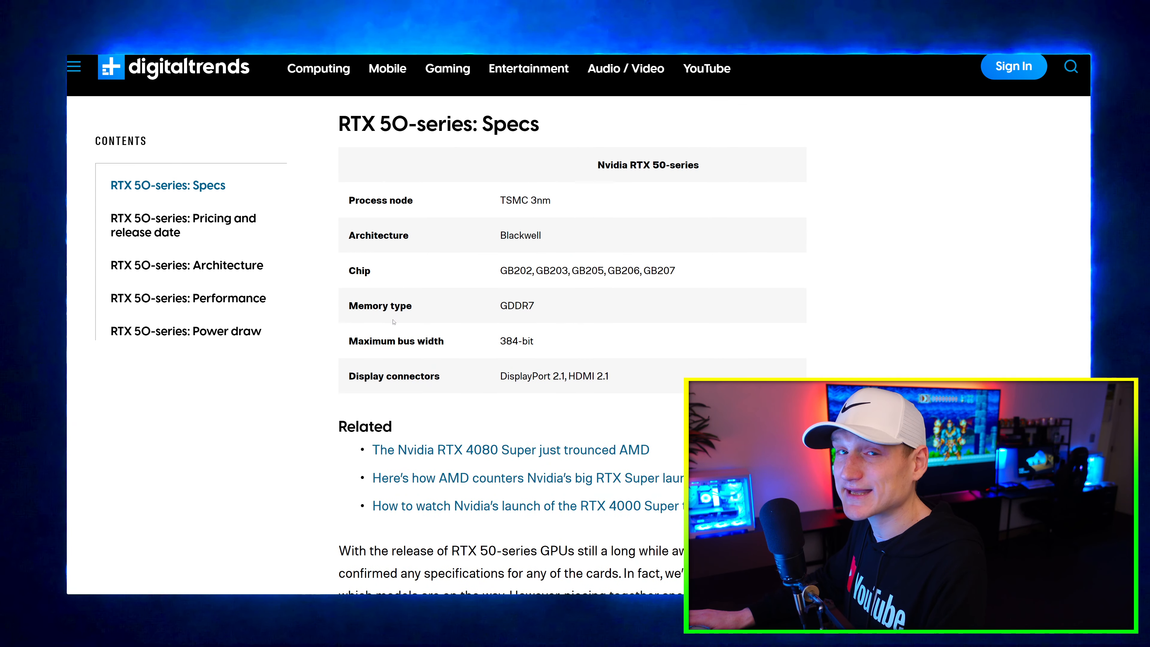
pyautogui.scroll(-3)
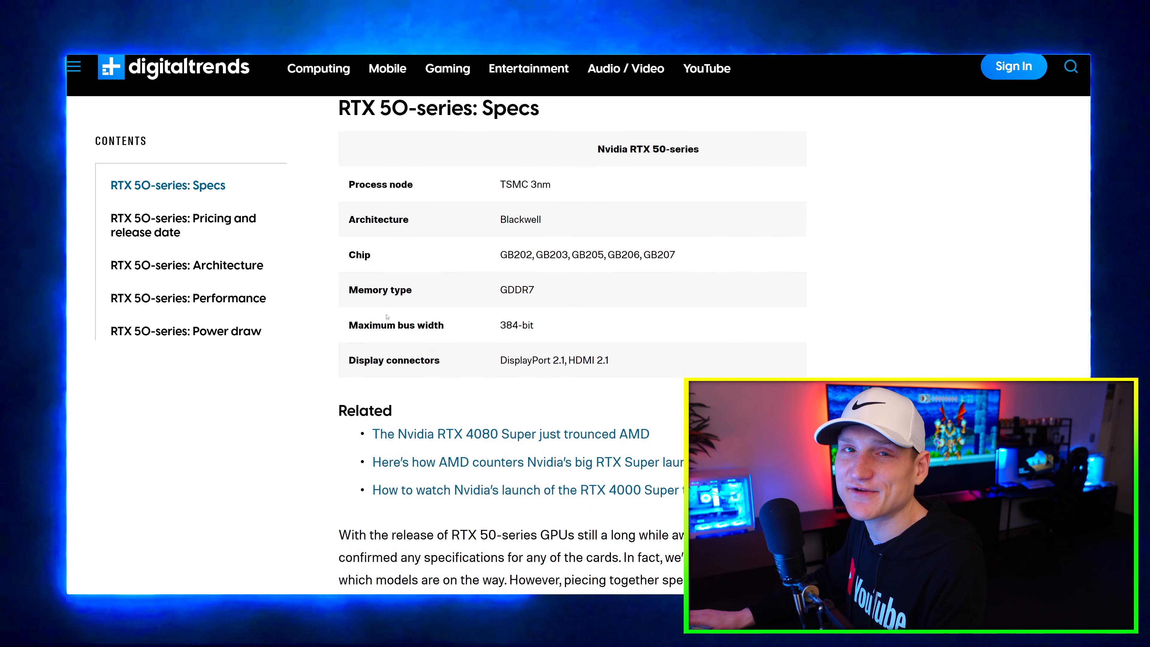
pyautogui.scroll(-3)
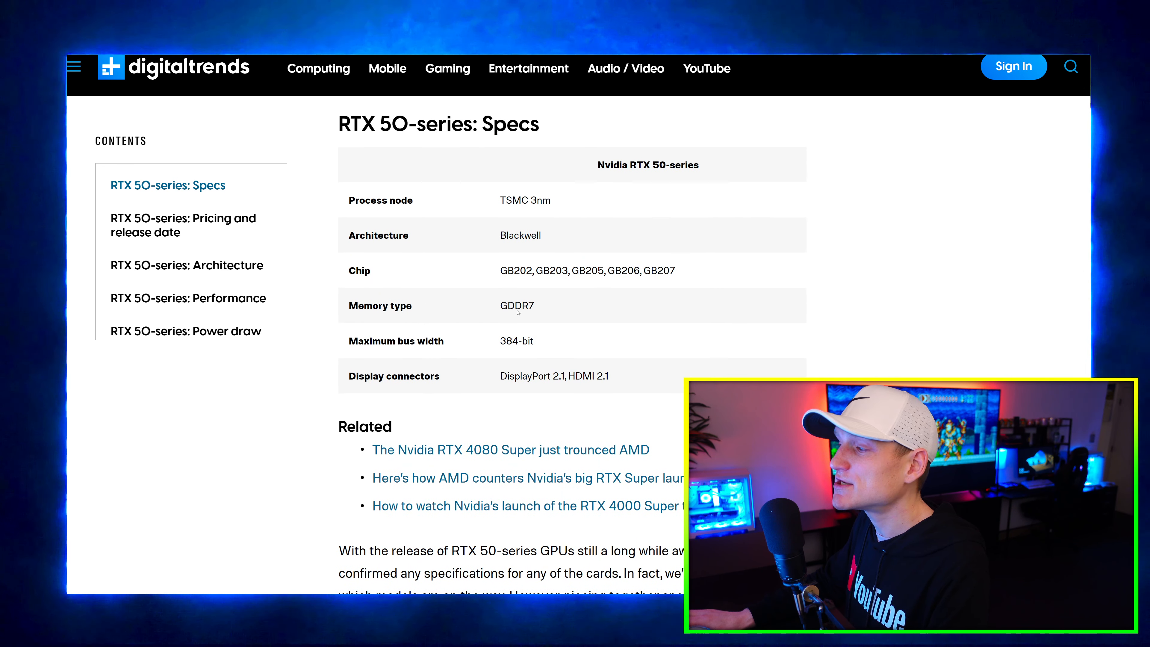
pyautogui.scroll(-3)
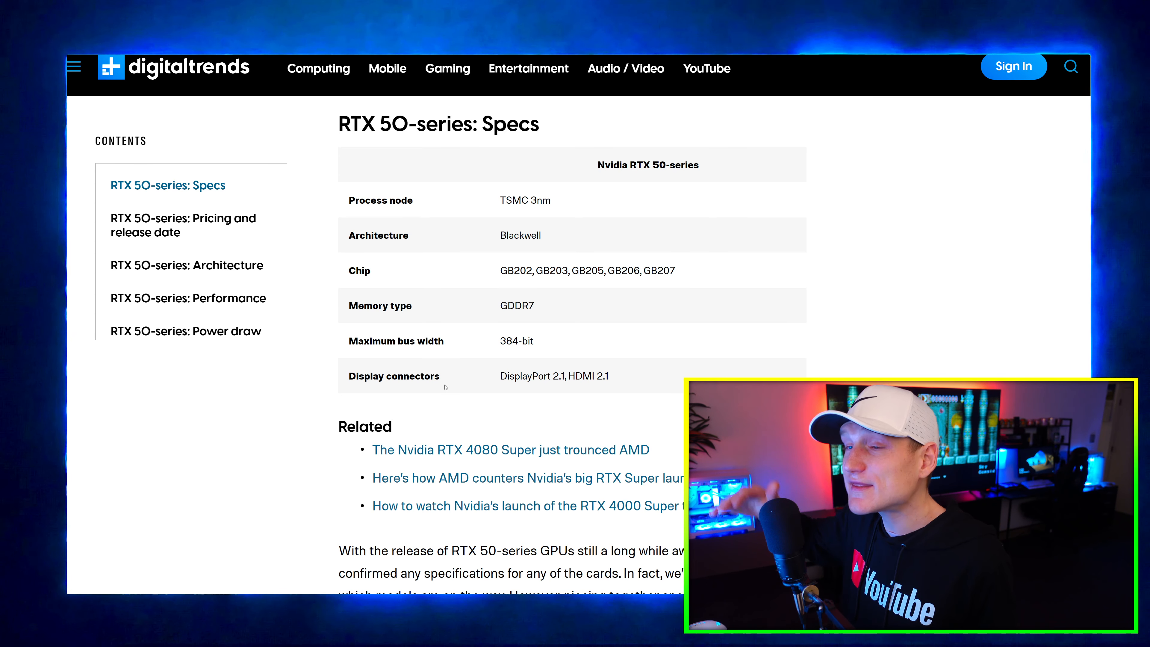
pyautogui.moveTo(494, 399)
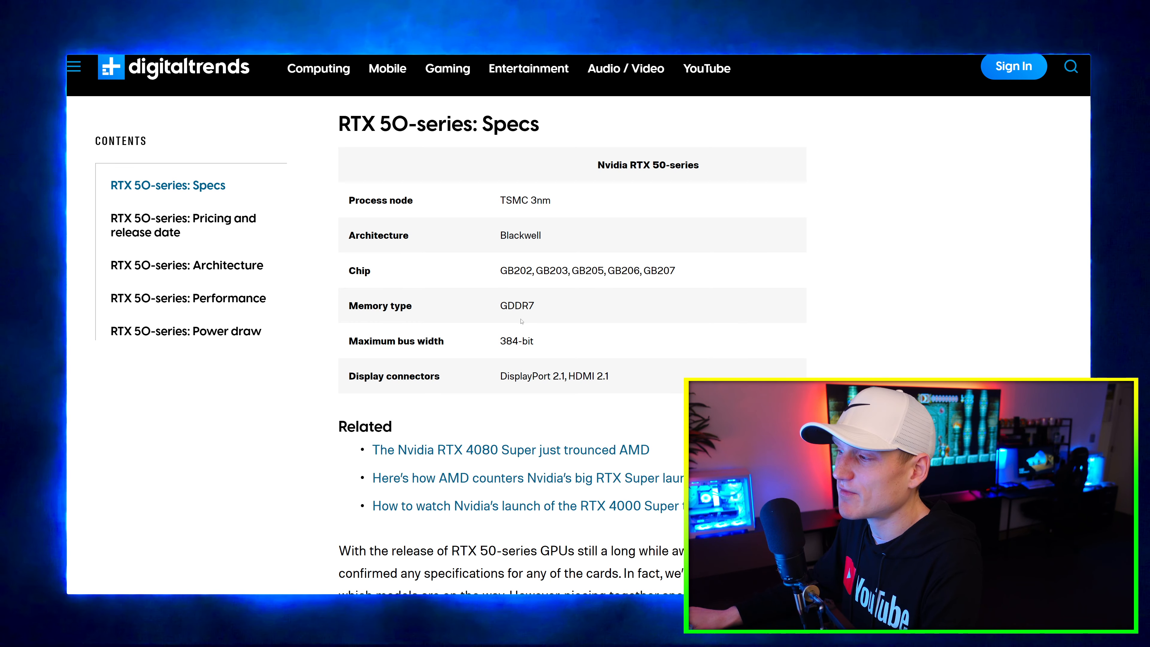
# Scroll past the embedded leaker X posts to the RTX 50-series Pricing and release date heading.
pyautogui.scroll(-3)
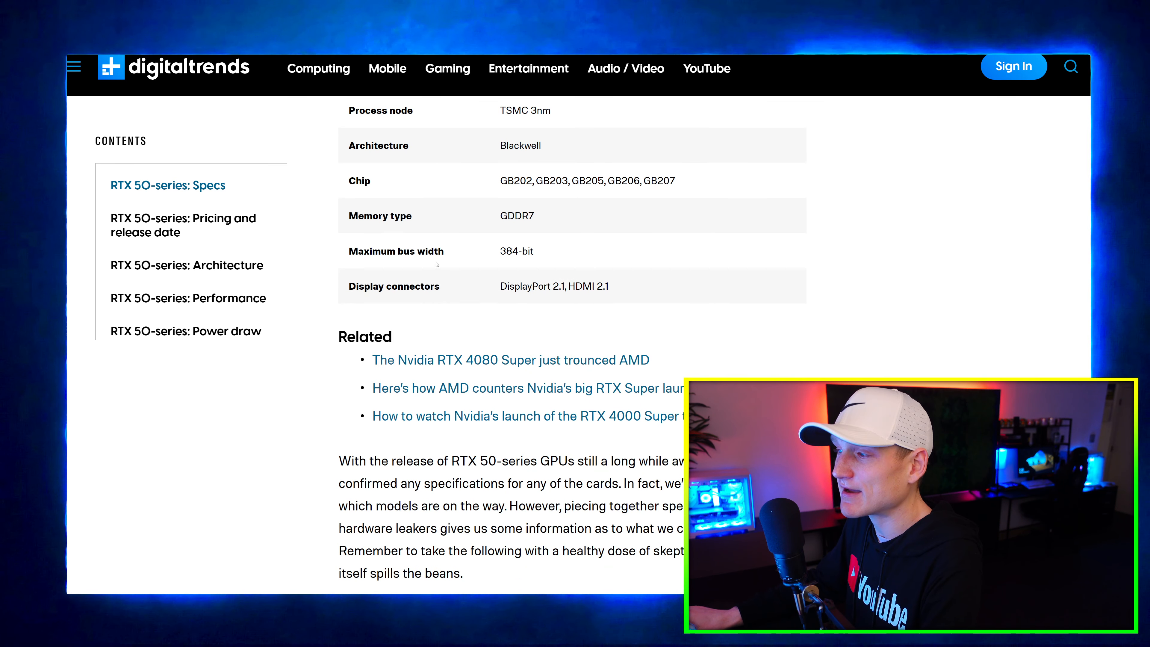
pyautogui.scroll(-3)
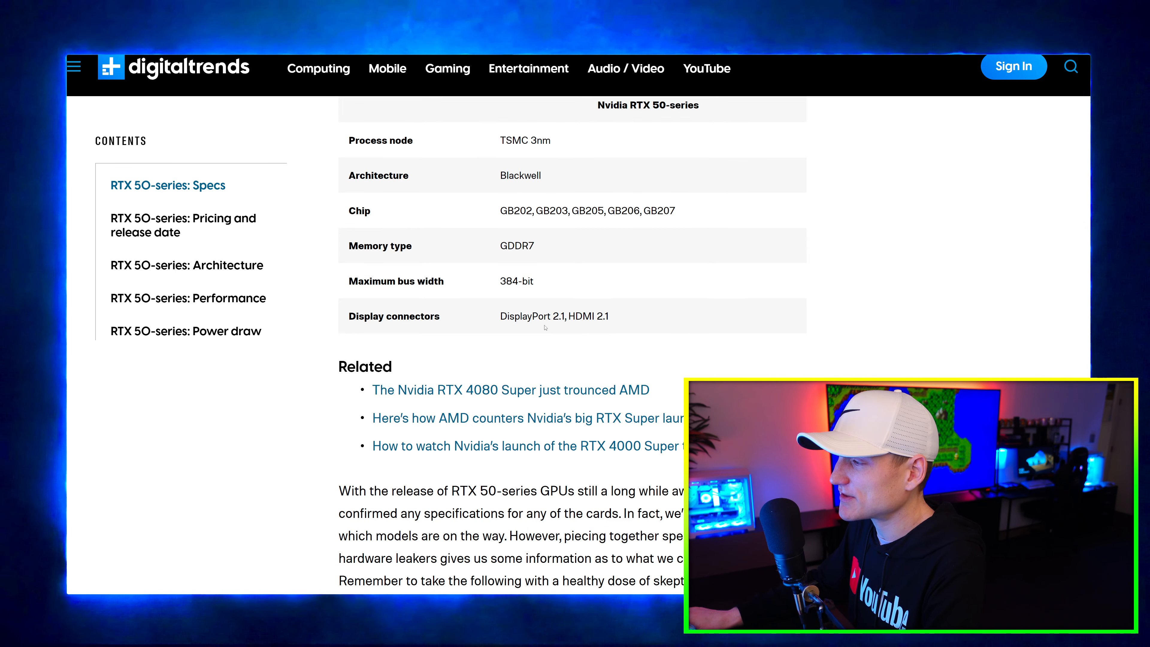
pyautogui.scroll(-3)
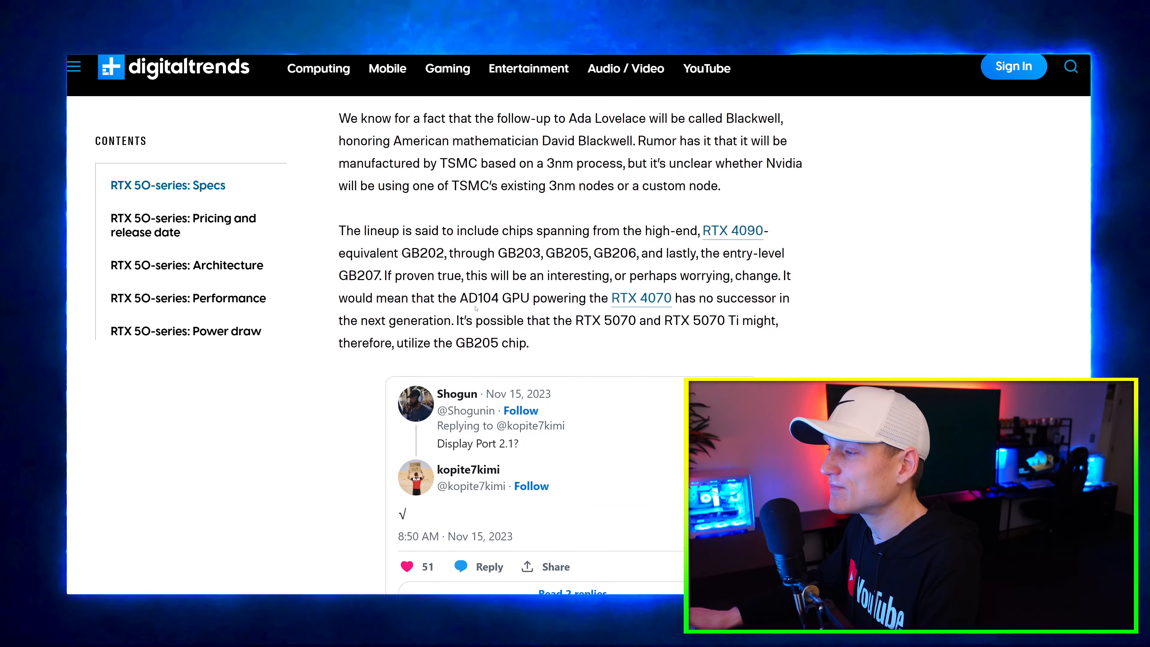
pyautogui.scroll(-3)
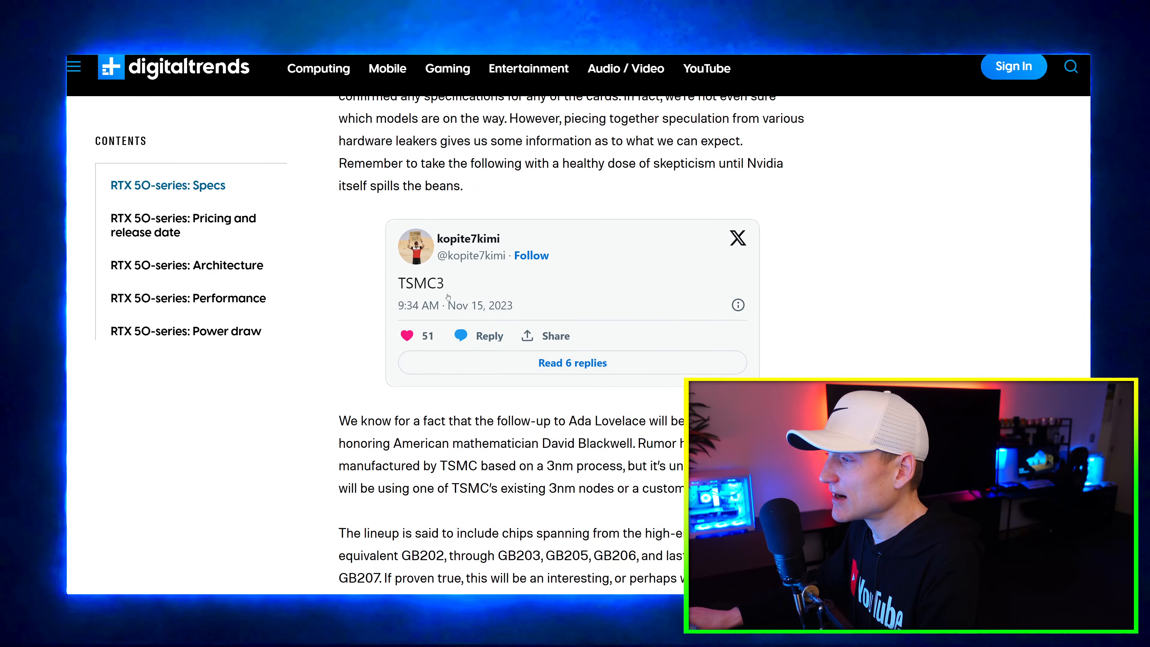
pyautogui.scroll(-3)
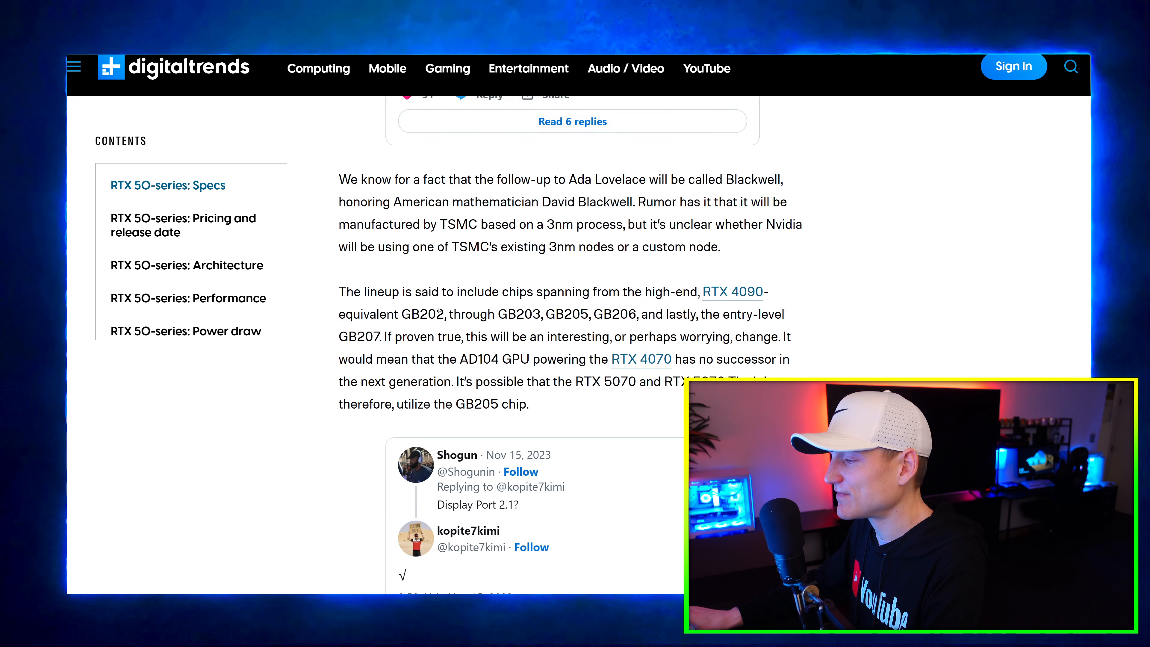
pyautogui.scroll(-3)
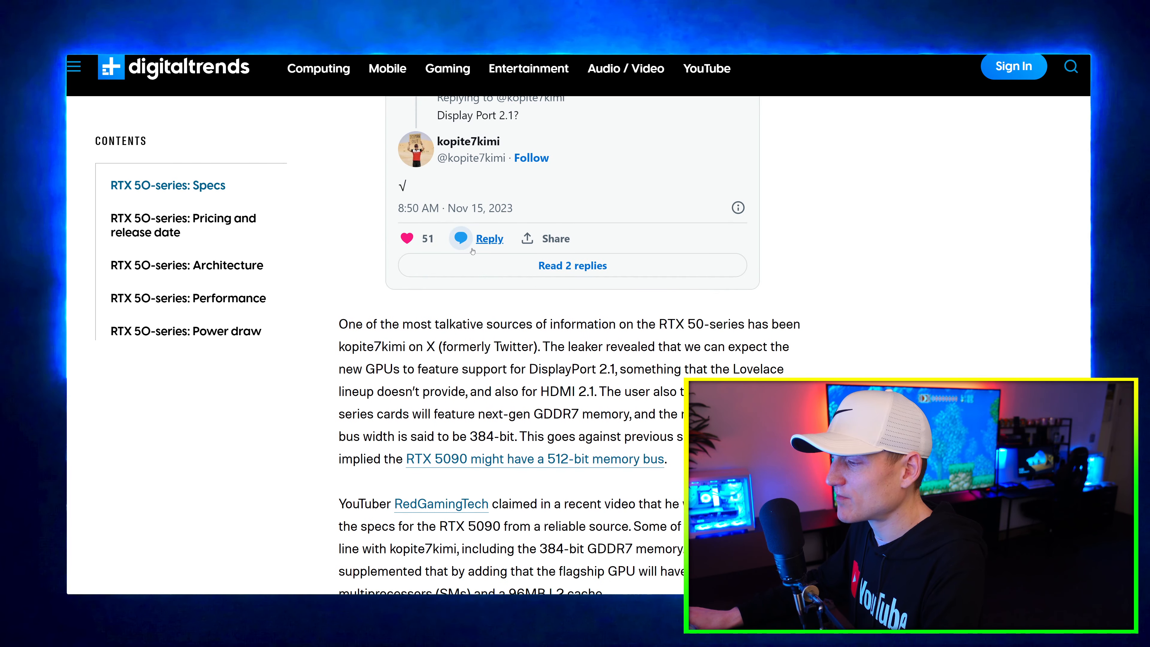
pyautogui.scroll(-3)
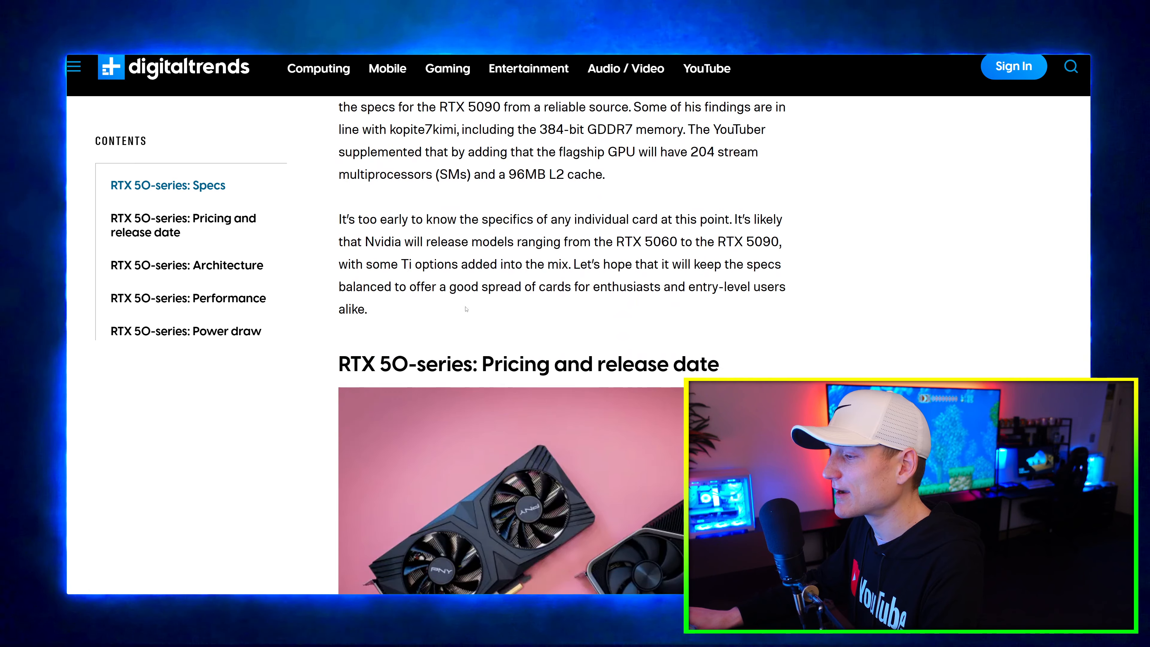
pyautogui.scroll(-3)
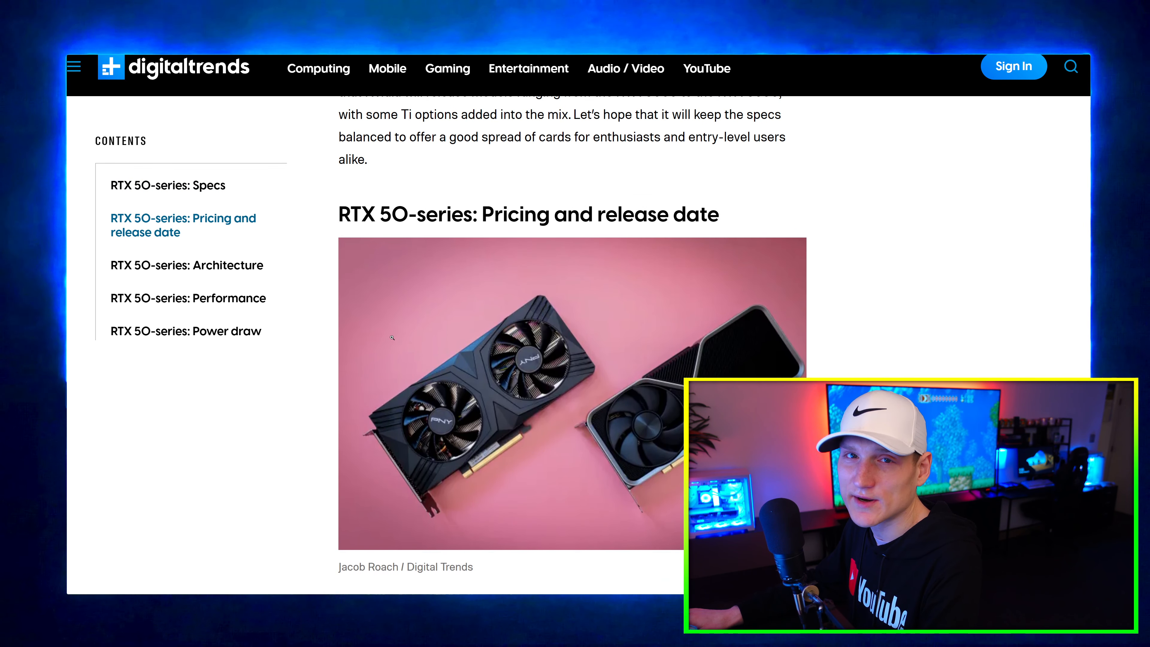
# Scroll to the Moore's Law Is Dead quote on a Q4 2024 or CES 2025 Blackwell launch.
pyautogui.scroll(-3)
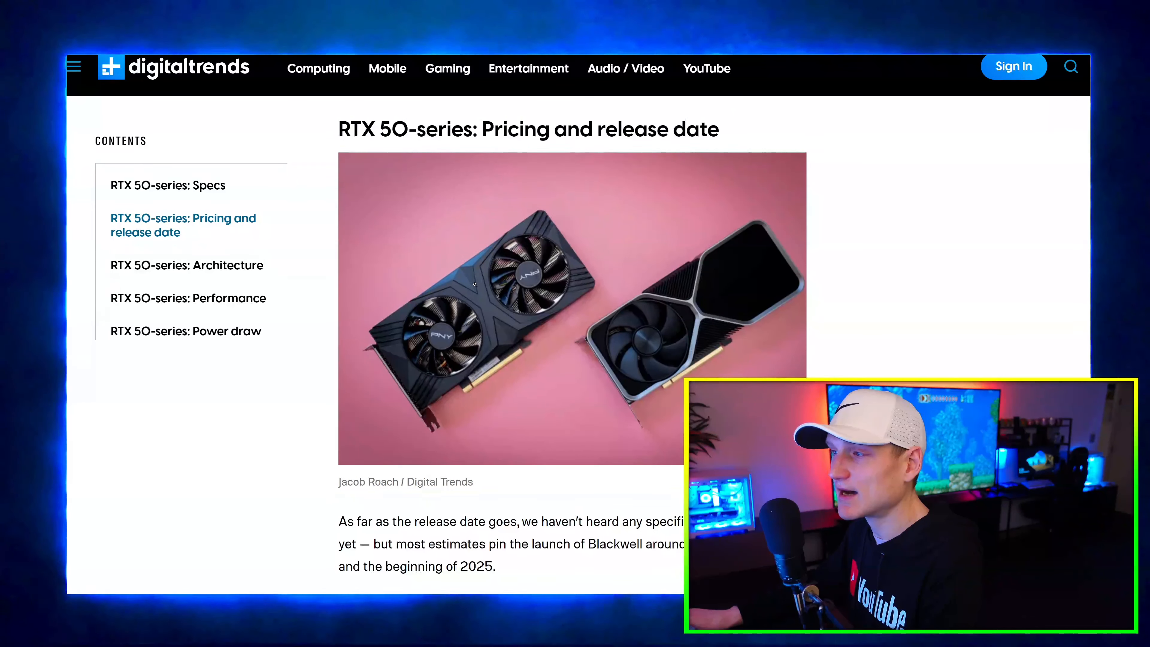
pyautogui.scroll(-3)
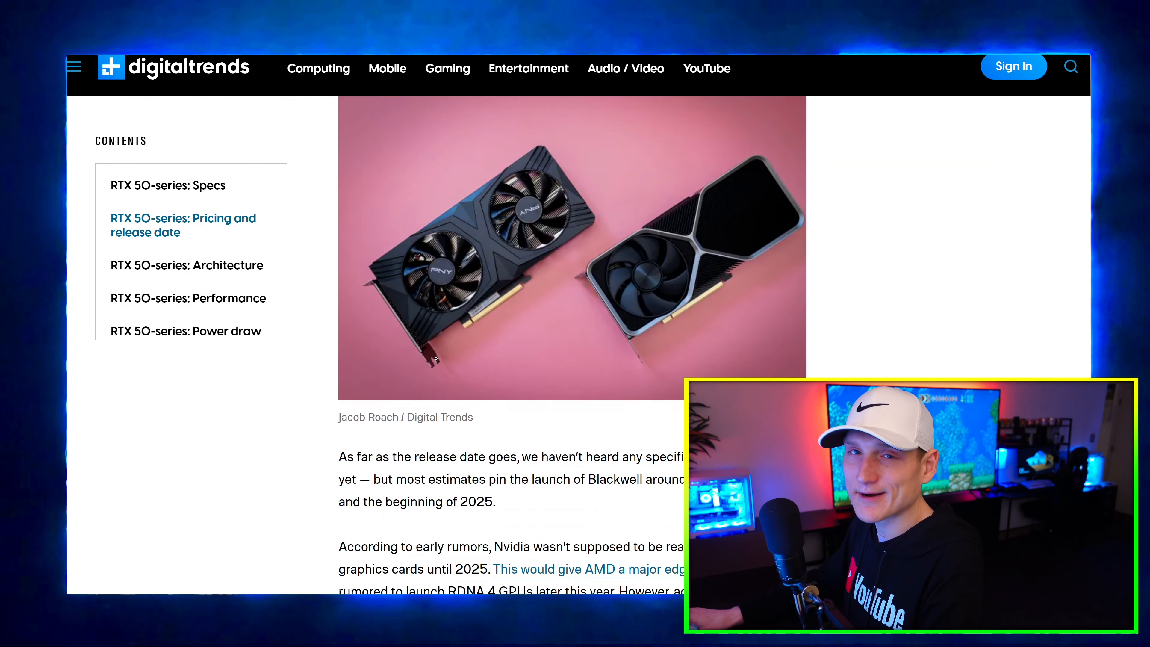
pyautogui.scroll(-3)
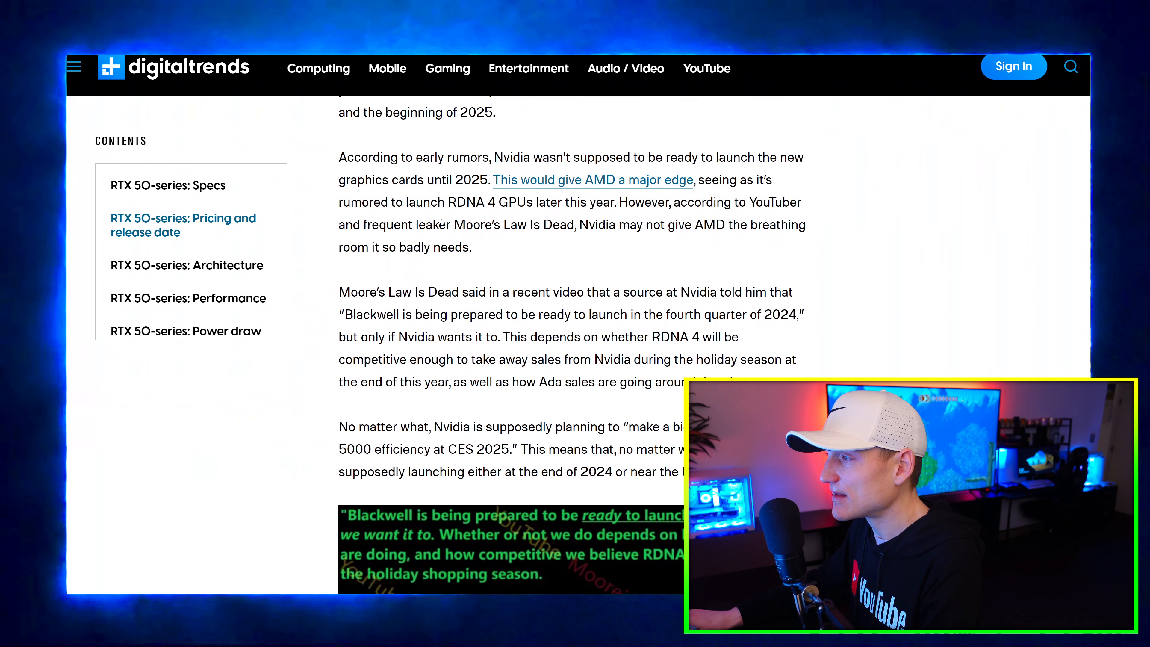
pyautogui.scroll(-3)
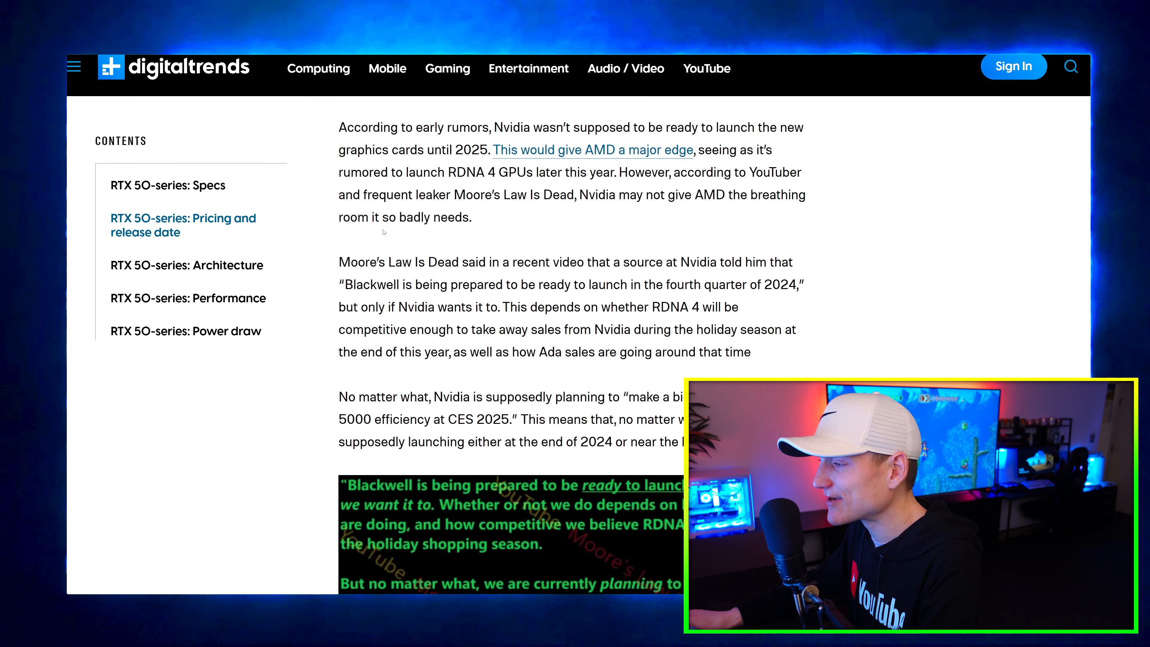
pyautogui.scroll(-3)
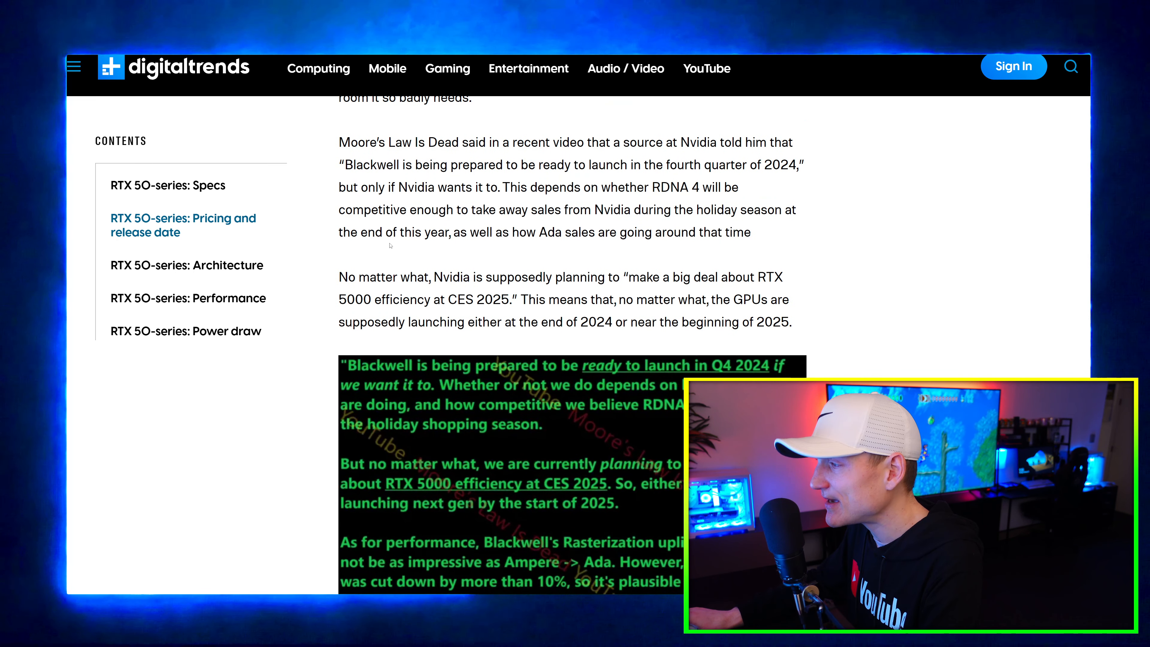
pyautogui.scroll(-3)
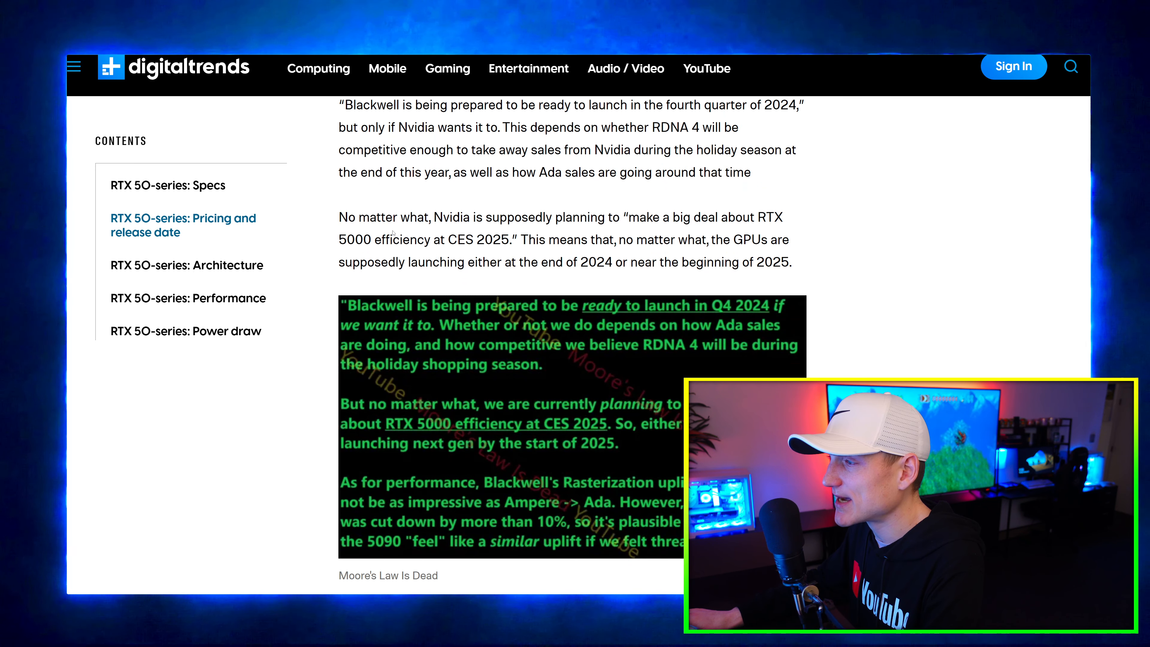
pyautogui.scroll(-3)
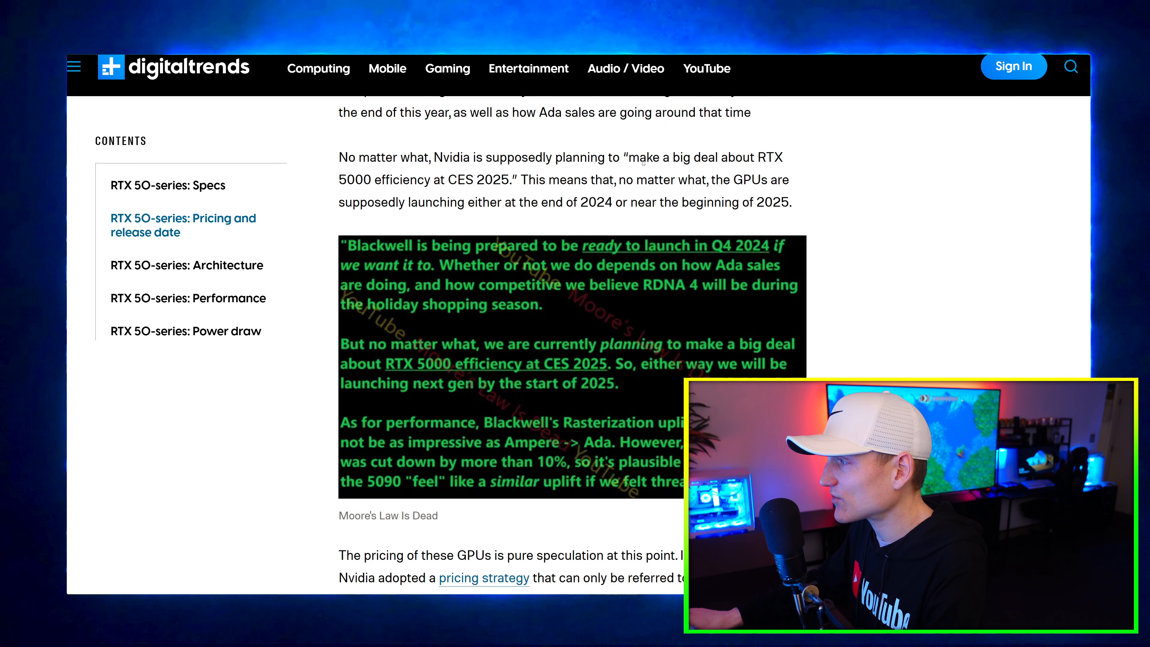
pyautogui.scroll(-3)
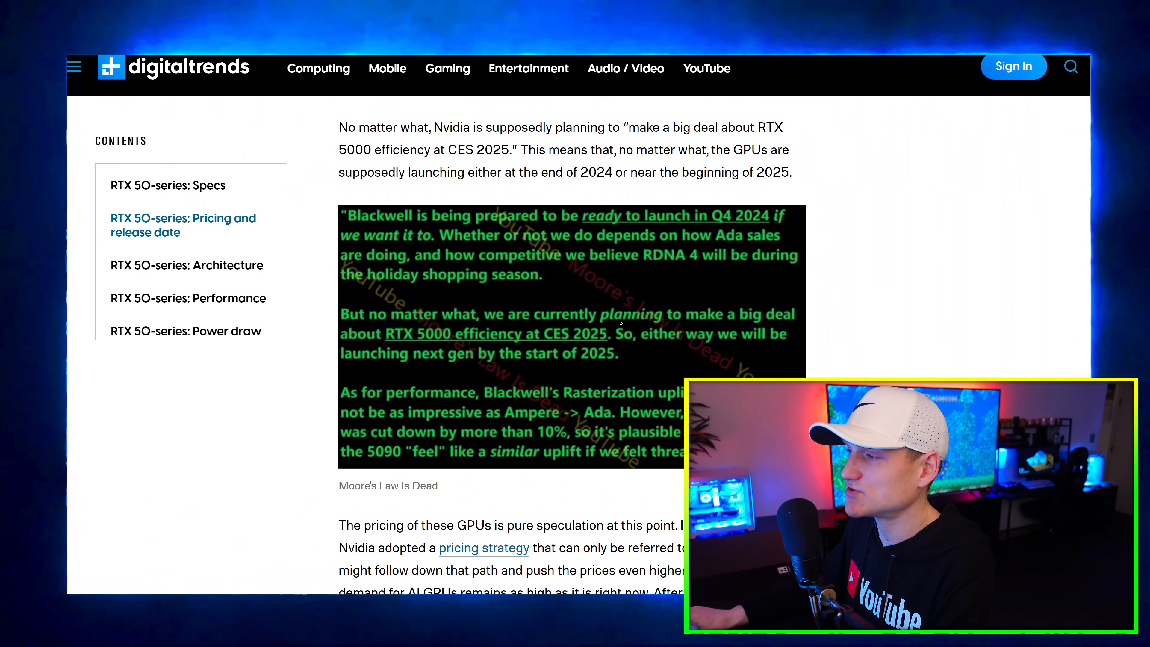
# Scroll through the remaining pricing paragraphs into the RTX 50-series Architecture section.
pyautogui.scroll(-3)
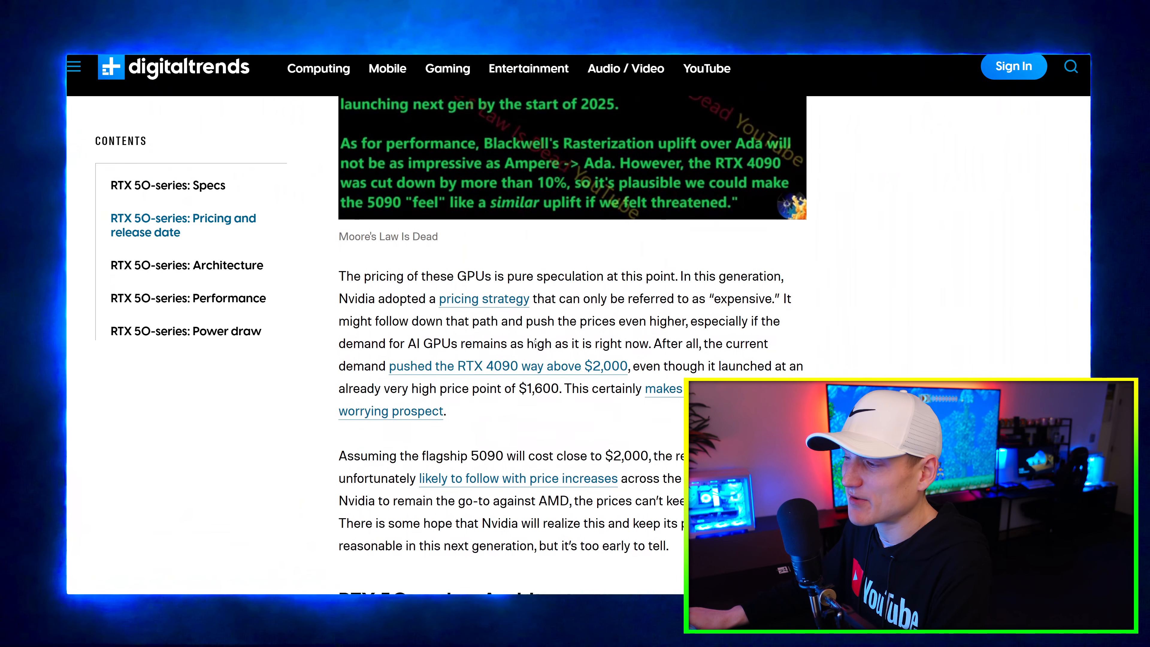
pyautogui.scroll(-3)
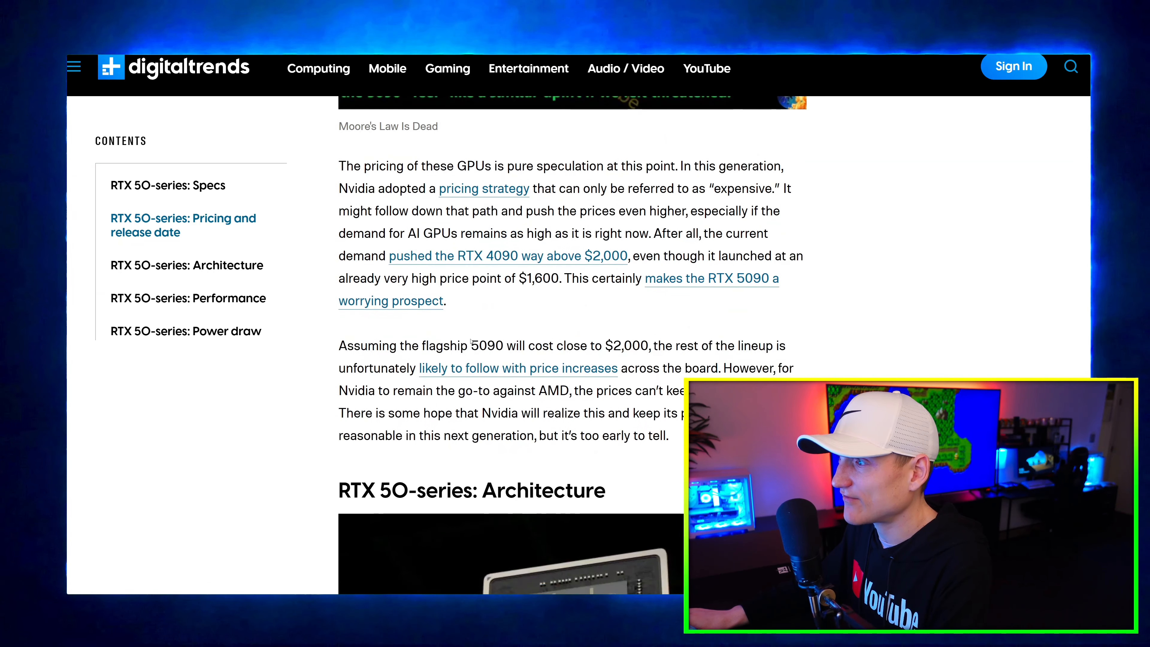
pyautogui.scroll(-3)
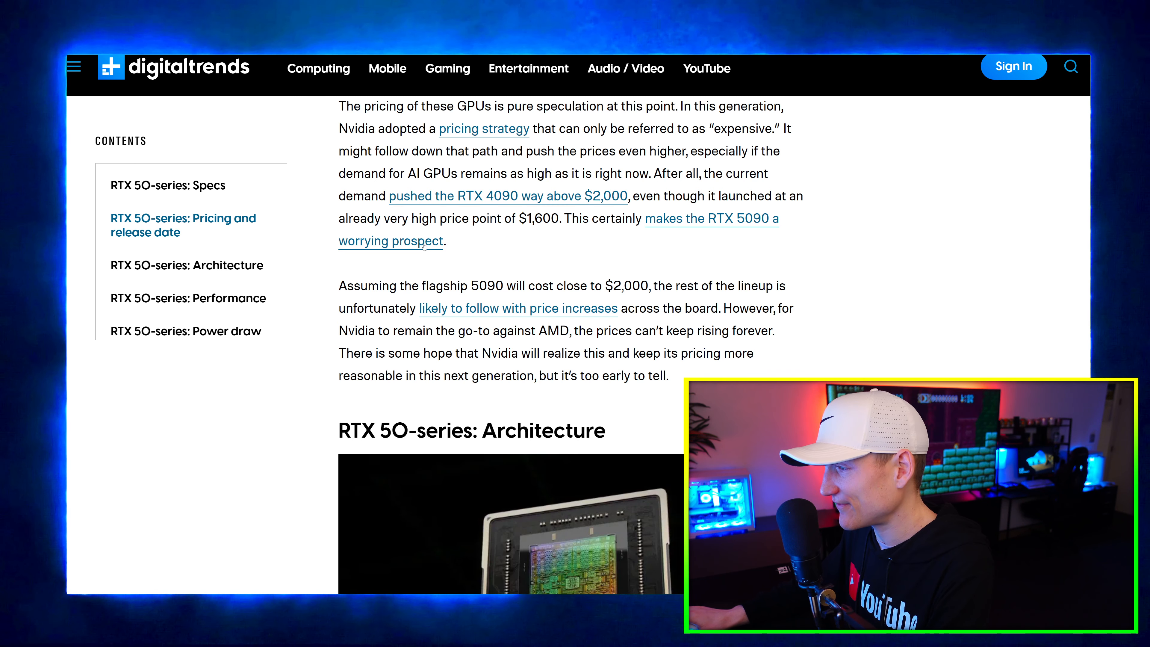
pyautogui.scroll(-3)
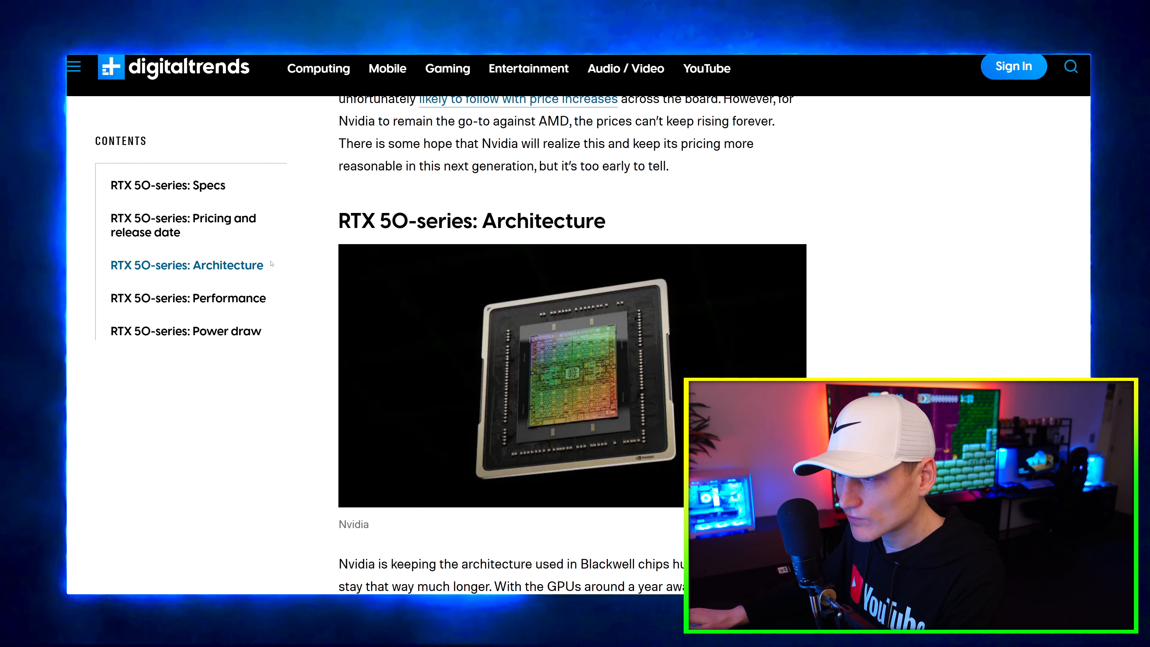
pyautogui.scroll(-3)
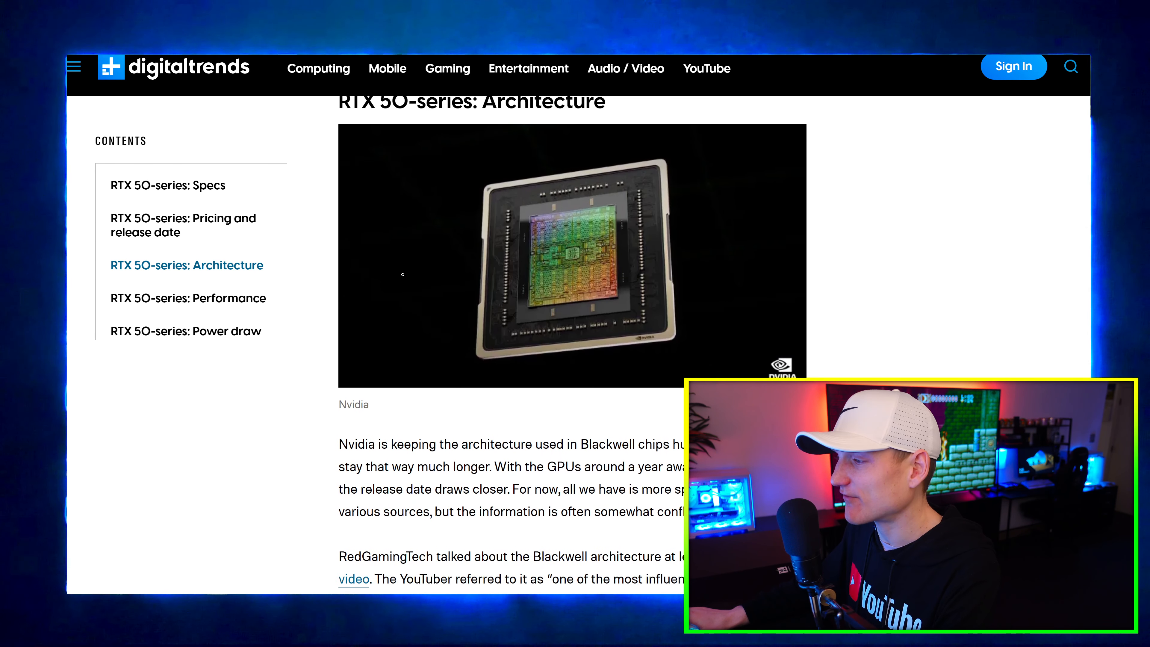
pyautogui.scroll(-3)
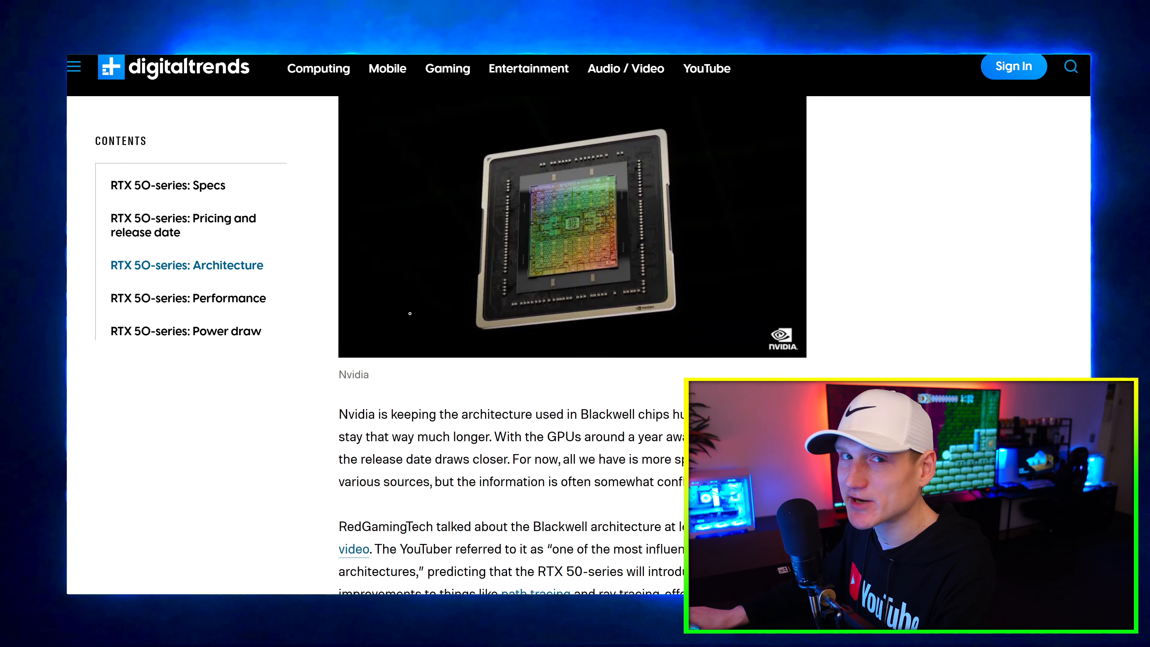
pyautogui.scroll(-3)
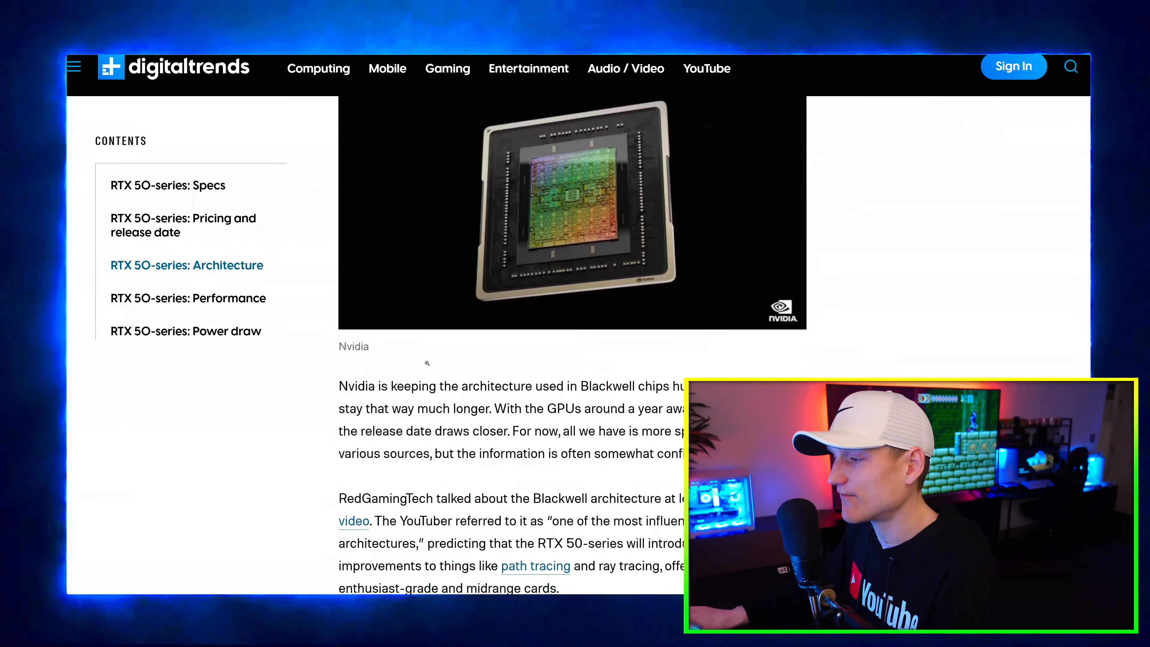
pyautogui.scroll(-3)
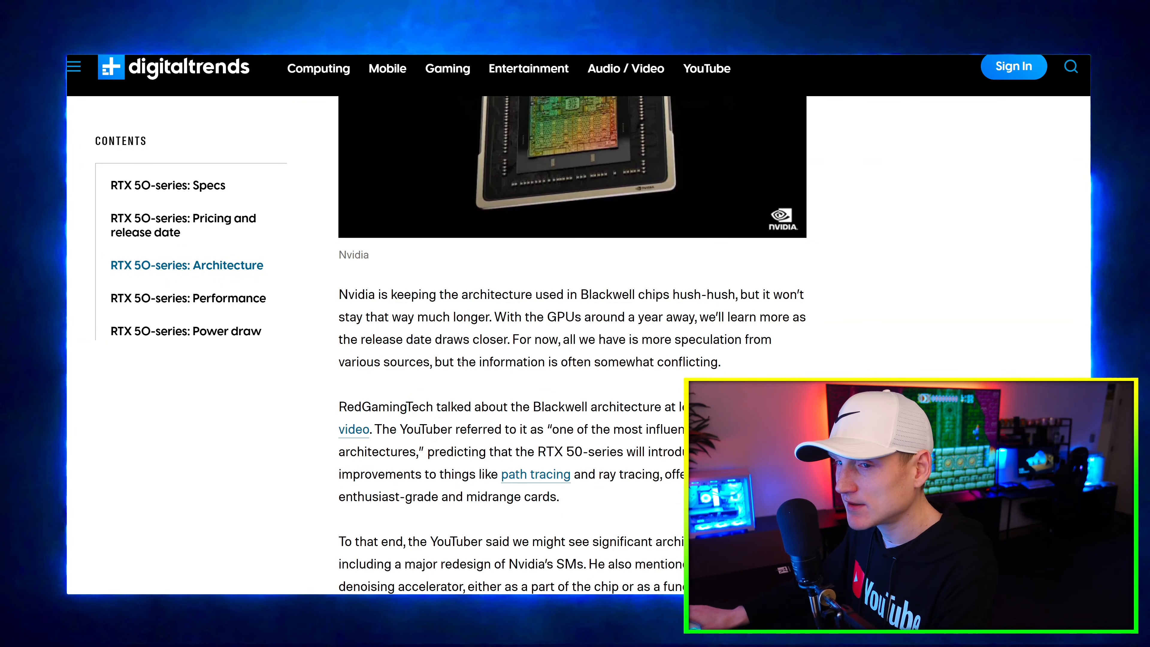
pyautogui.scroll(-3)
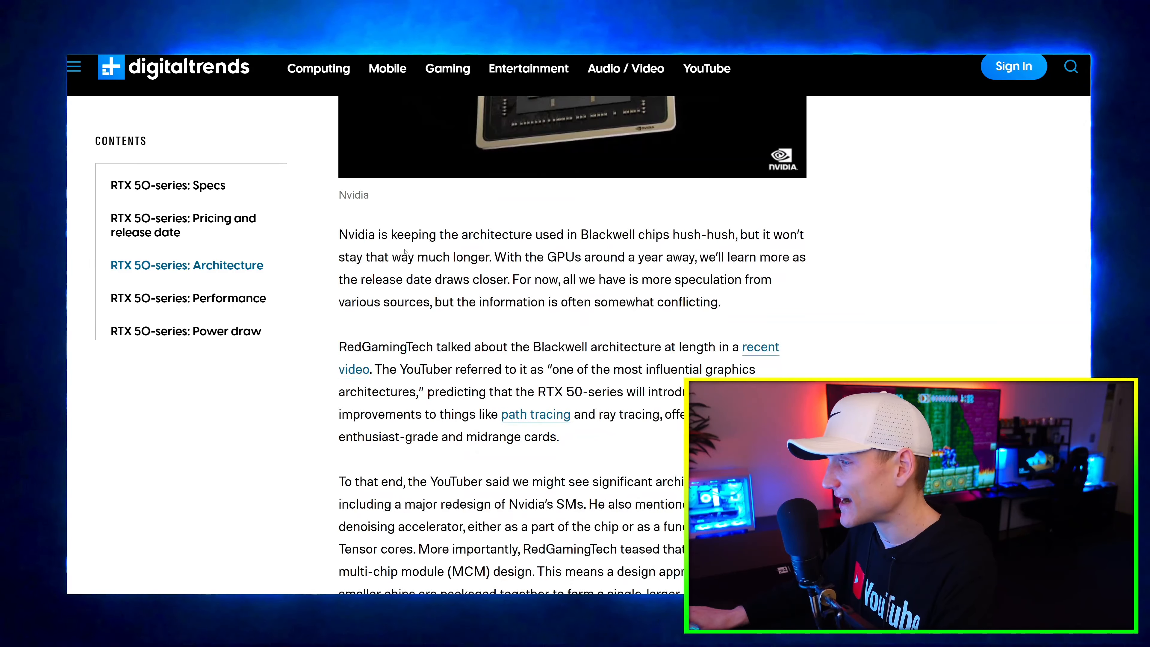
# Read RedGamingTech's multi-chip module claims and reach the RTX 50-series Performance heading.
pyautogui.scroll(-3)
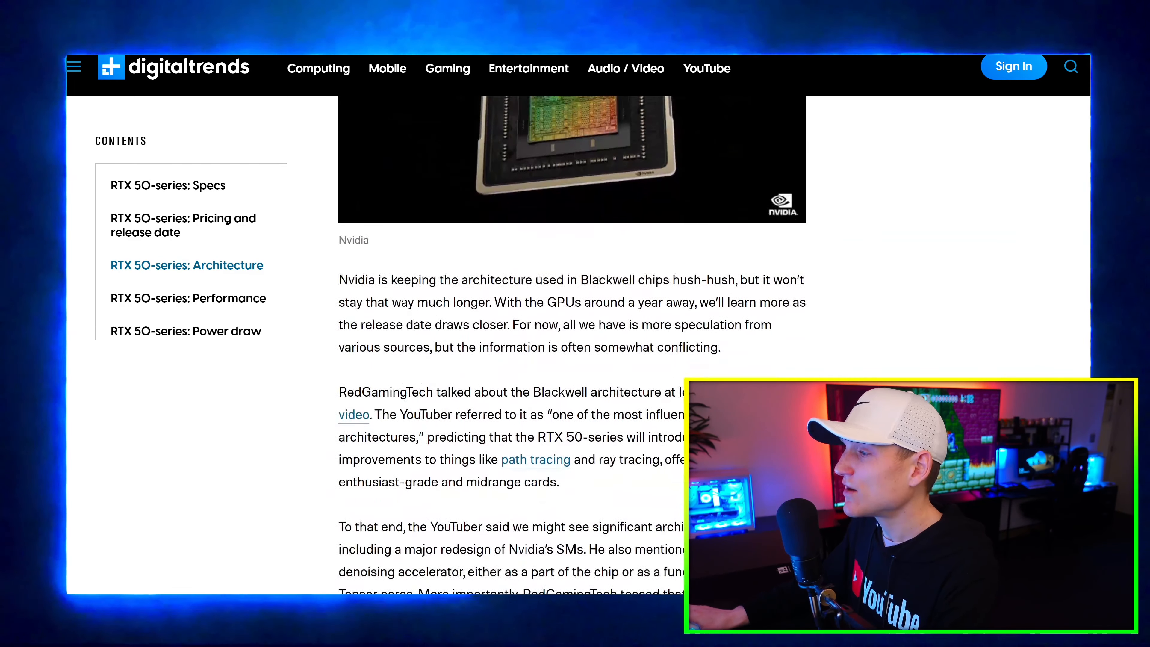
pyautogui.scroll(-3)
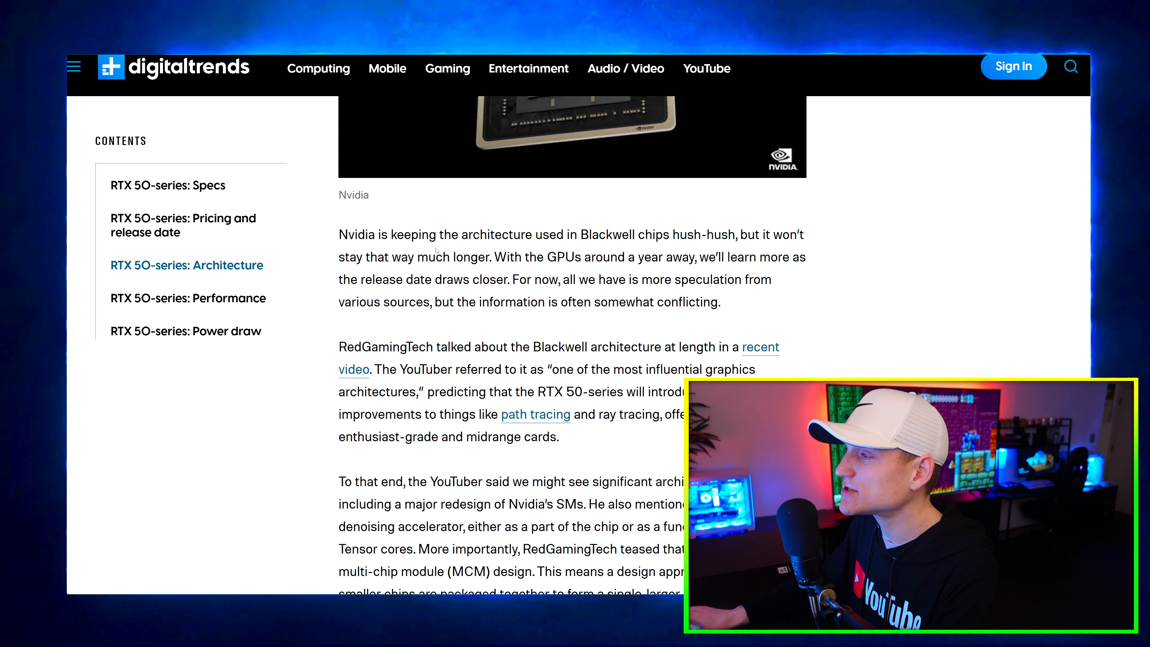
pyautogui.scroll(-3)
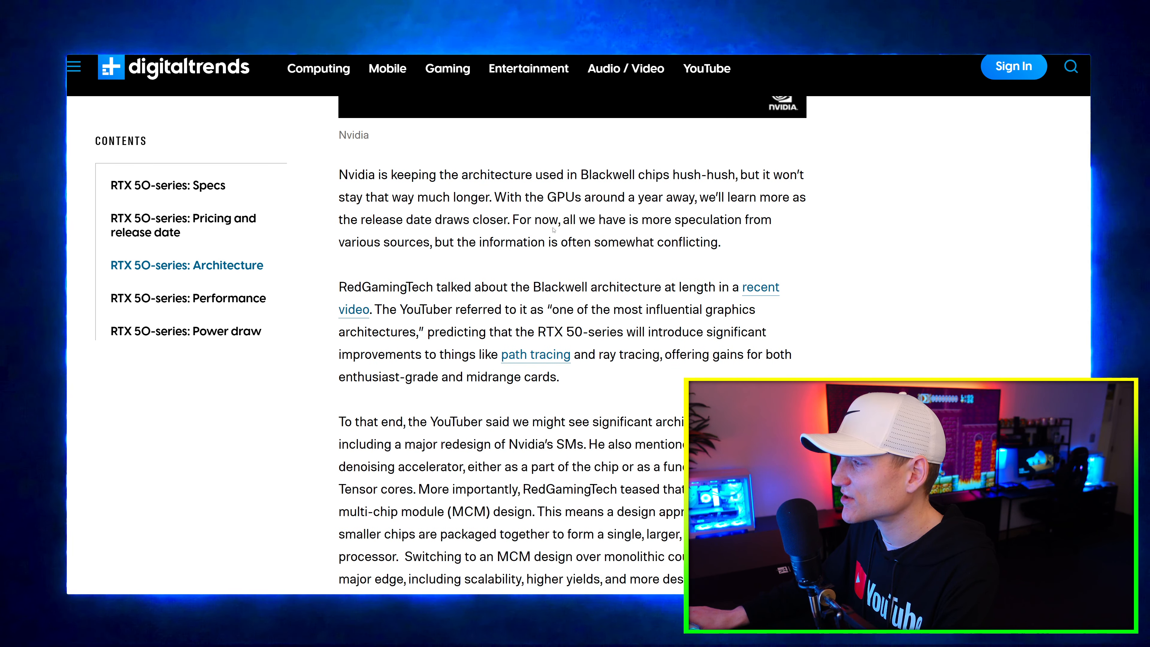
pyautogui.scroll(-3)
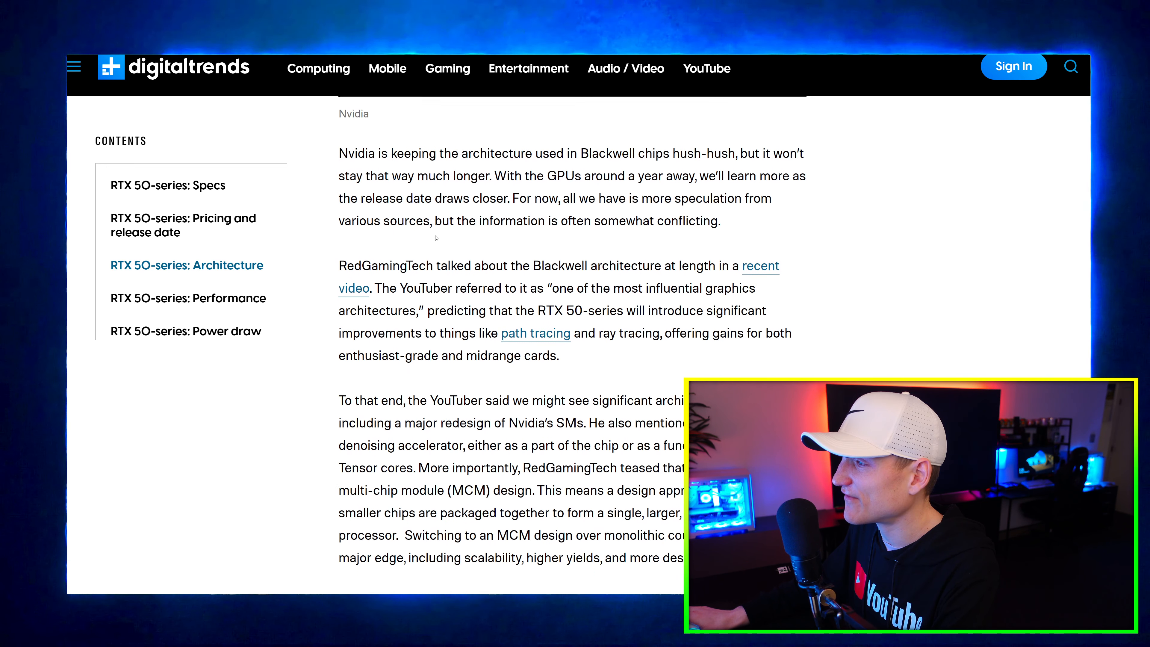
pyautogui.scroll(-3)
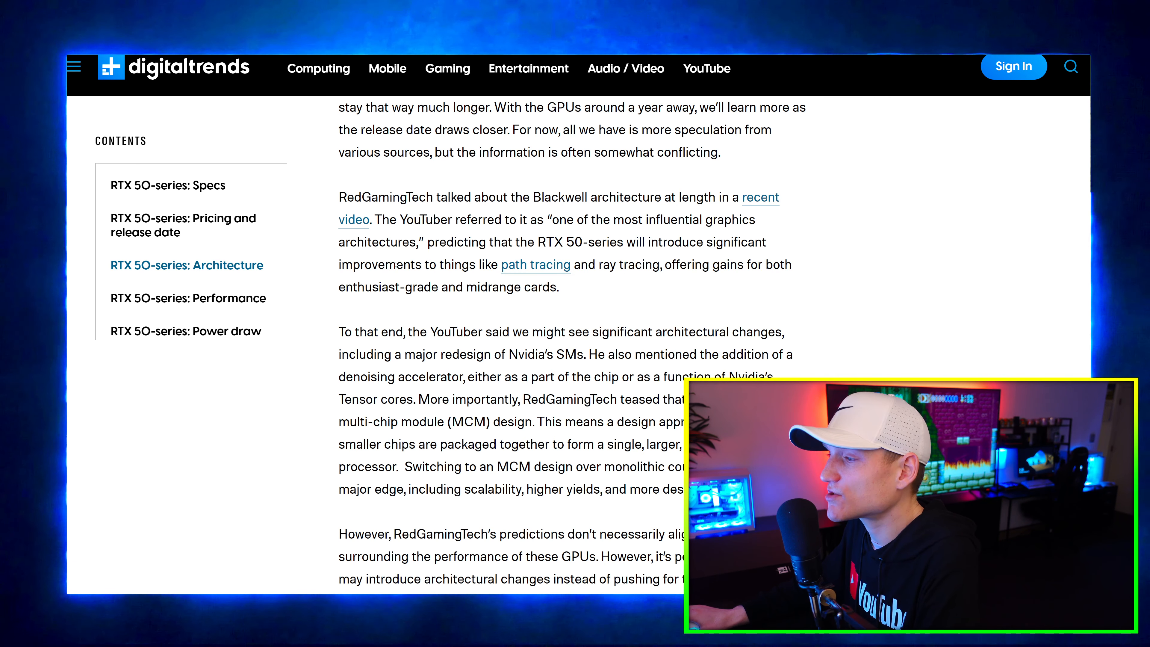
pyautogui.scroll(-3)
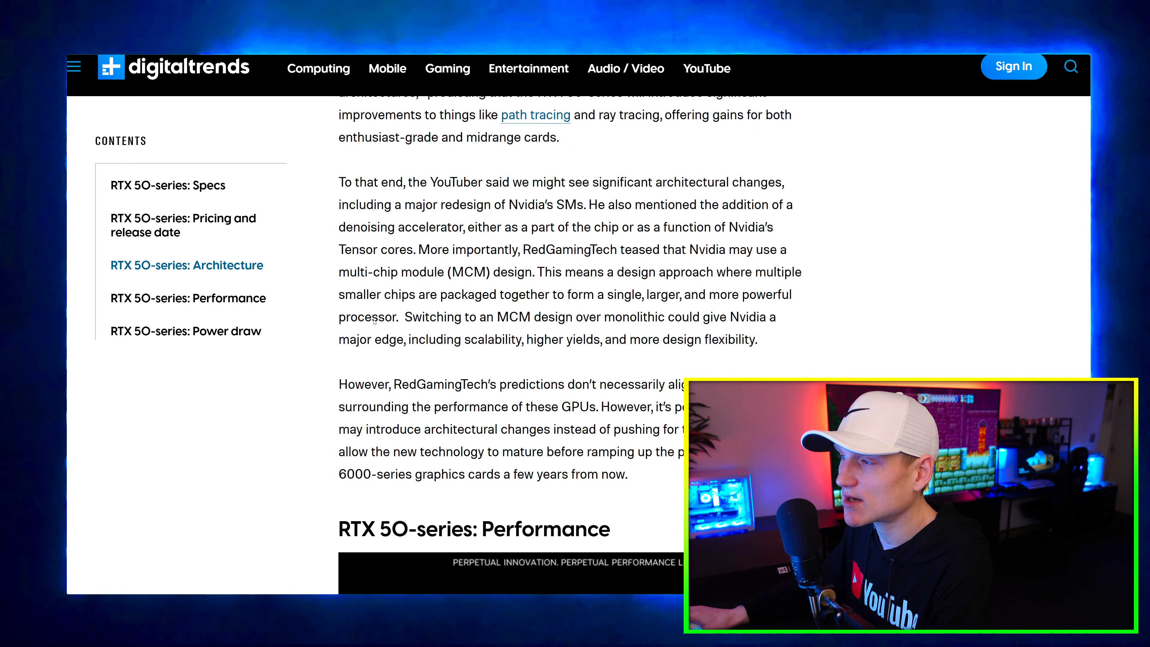
pyautogui.scroll(-3)
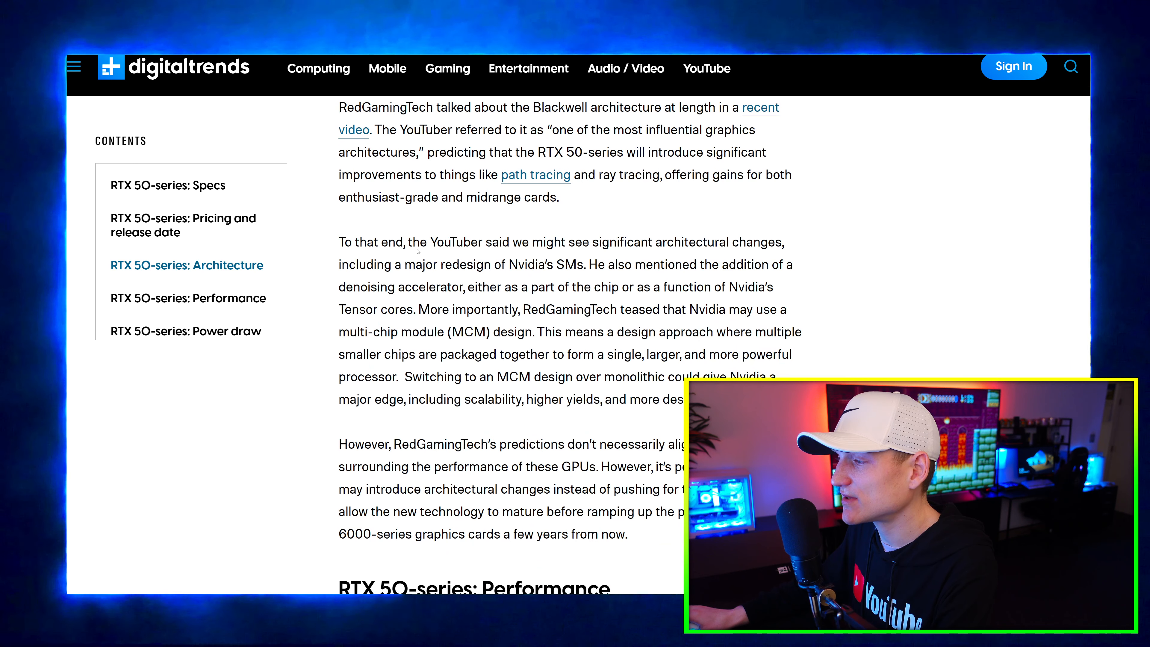
pyautogui.scroll(-3)
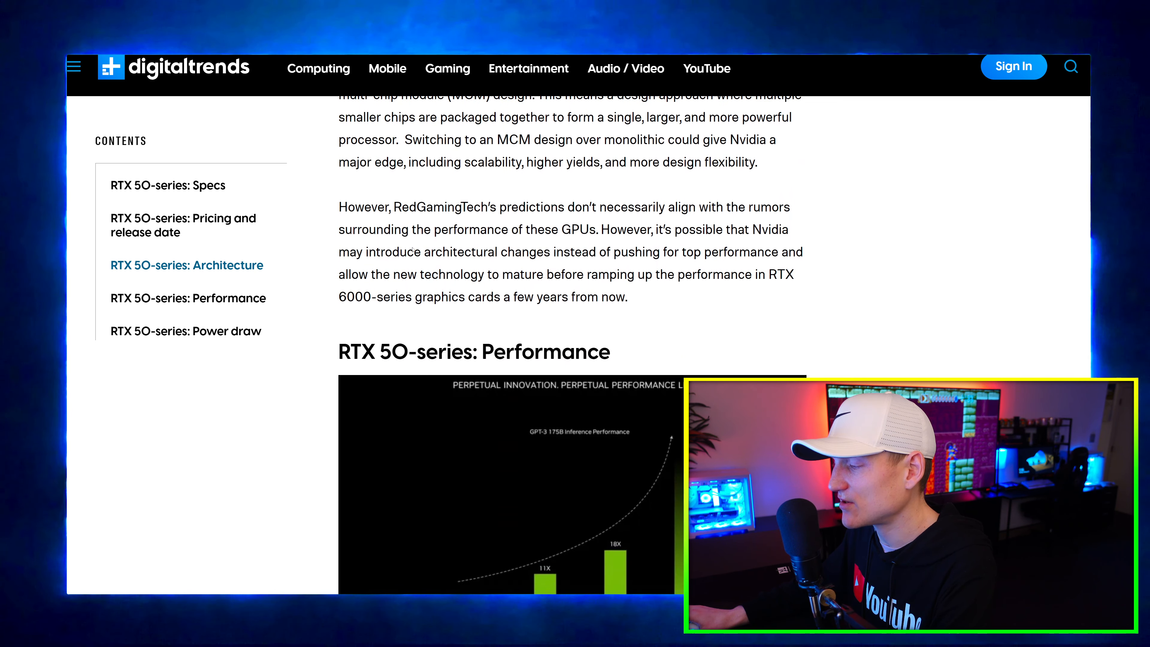
# Scroll past the Nvidia chart and rumor paragraphs to RedGamingTech's 2x uplift claims and B100 slide discussion.
pyautogui.scroll(-3)
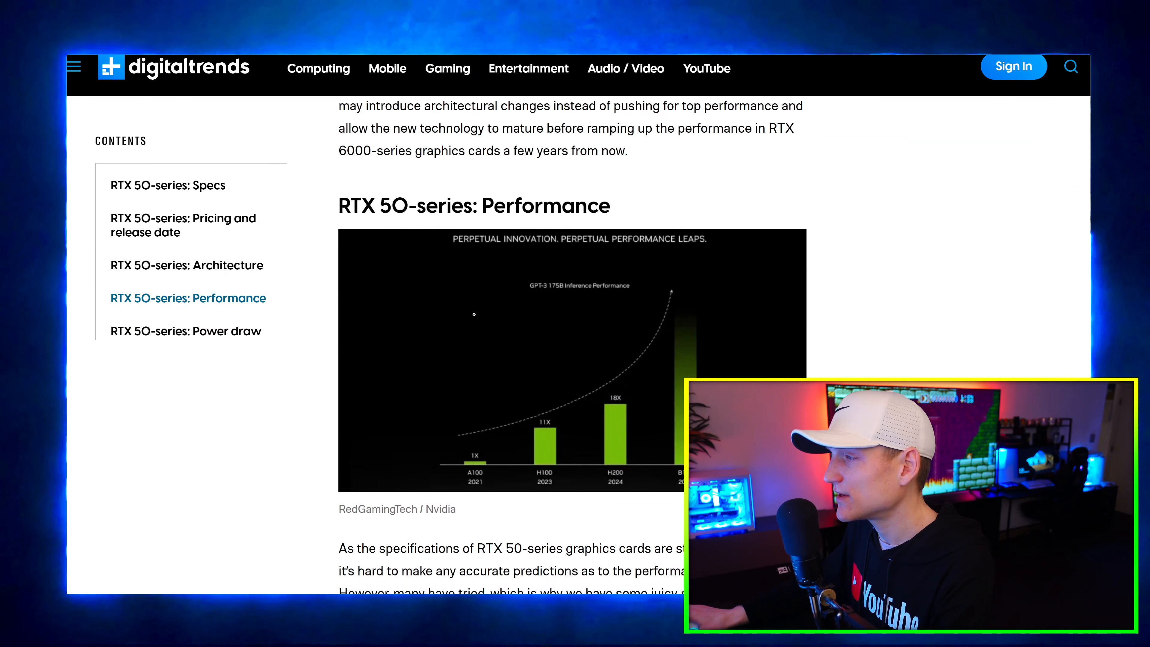
pyautogui.scroll(-3)
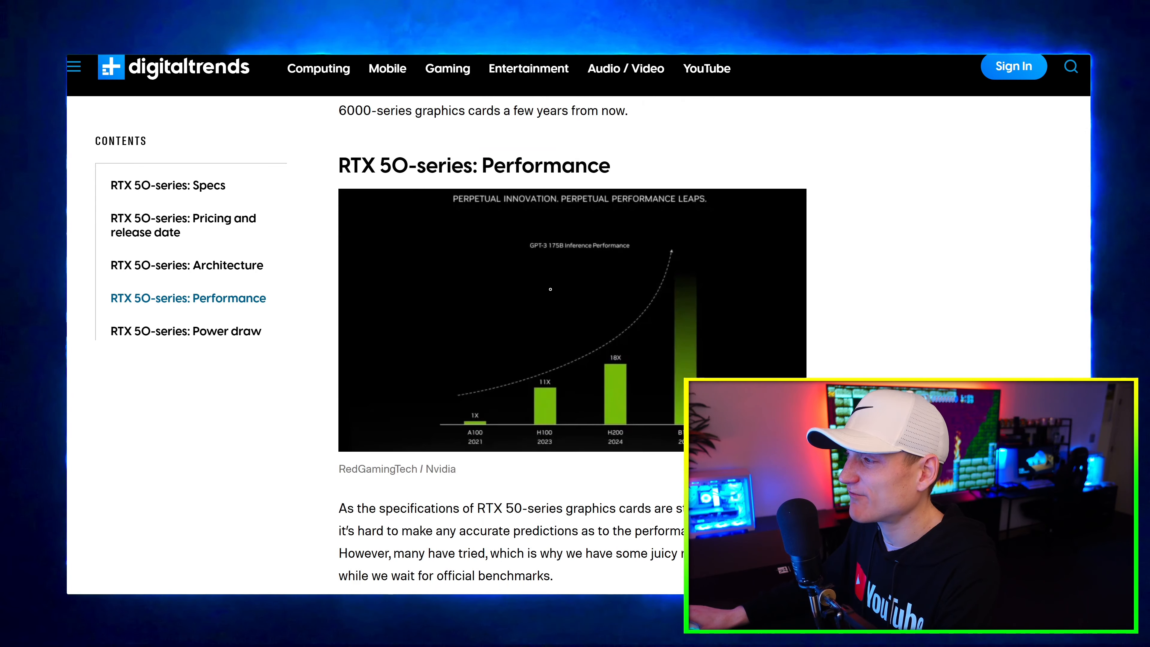
pyautogui.scroll(-3)
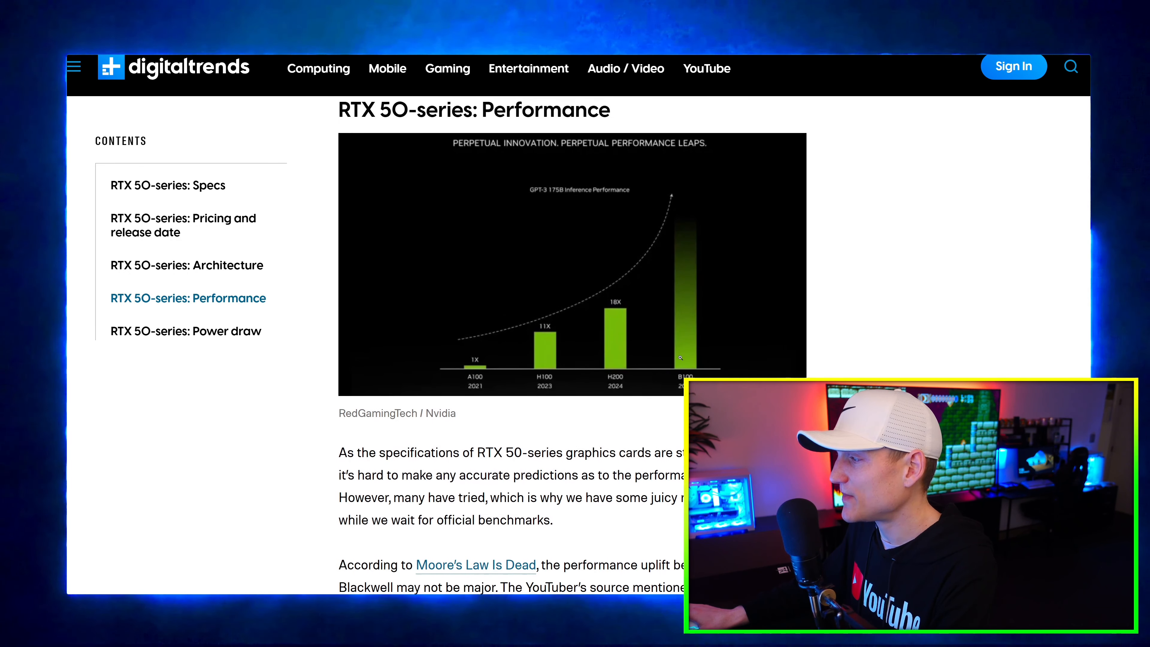
pyautogui.moveTo(652, 253)
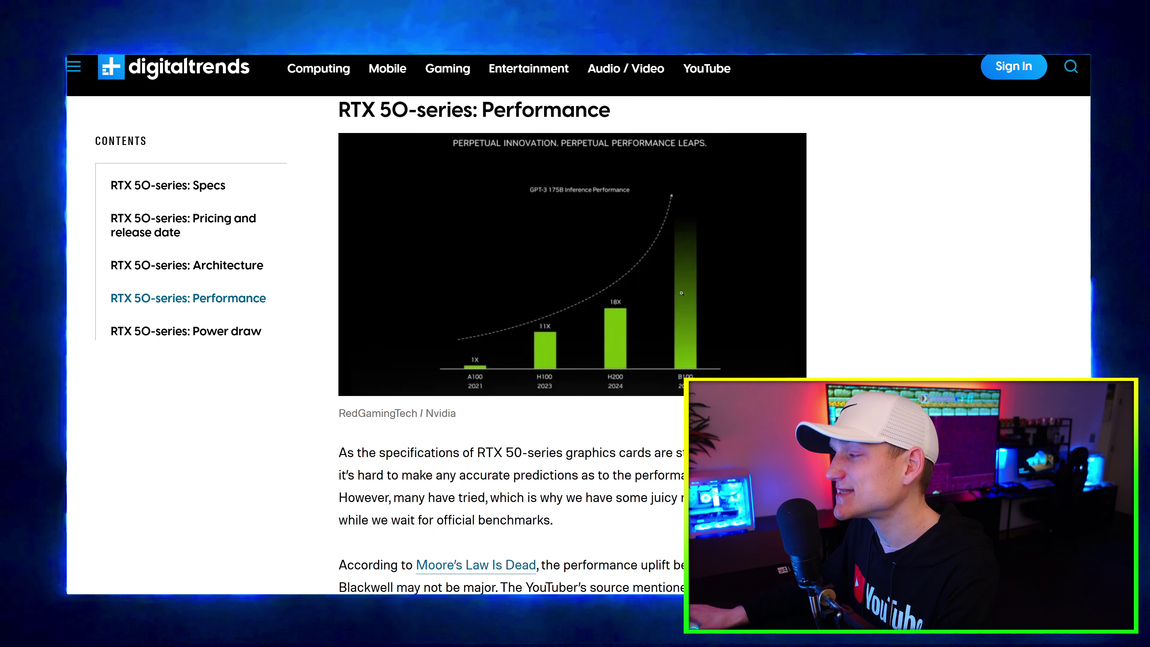
pyautogui.scroll(-3)
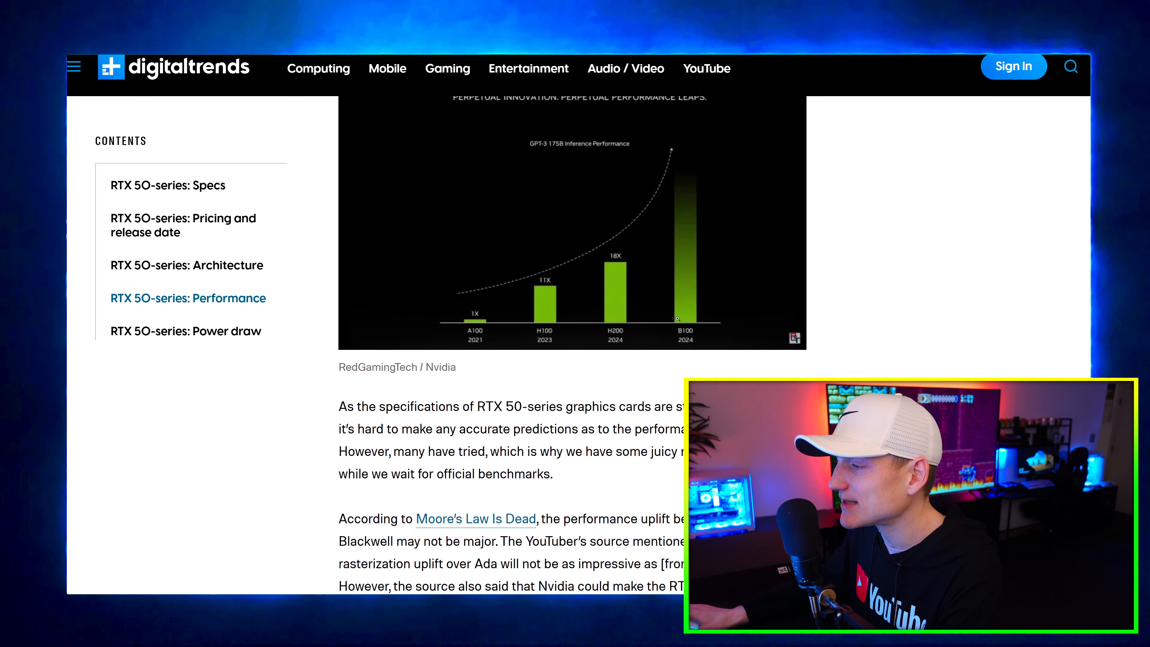
pyautogui.scroll(-3)
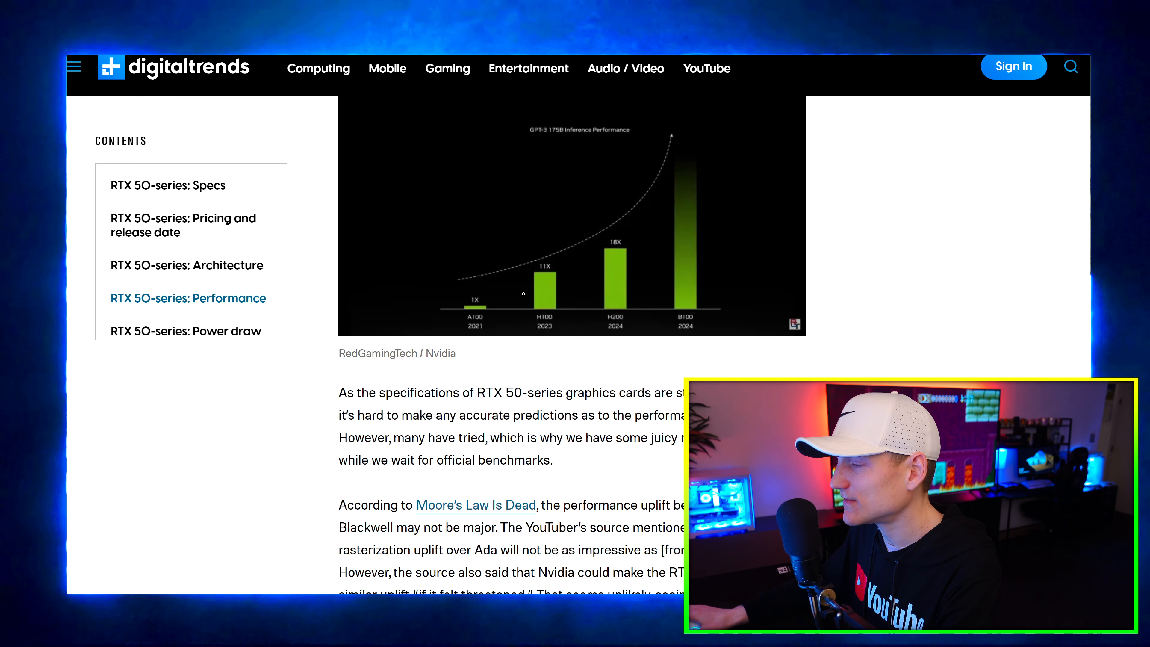
pyautogui.scroll(-3)
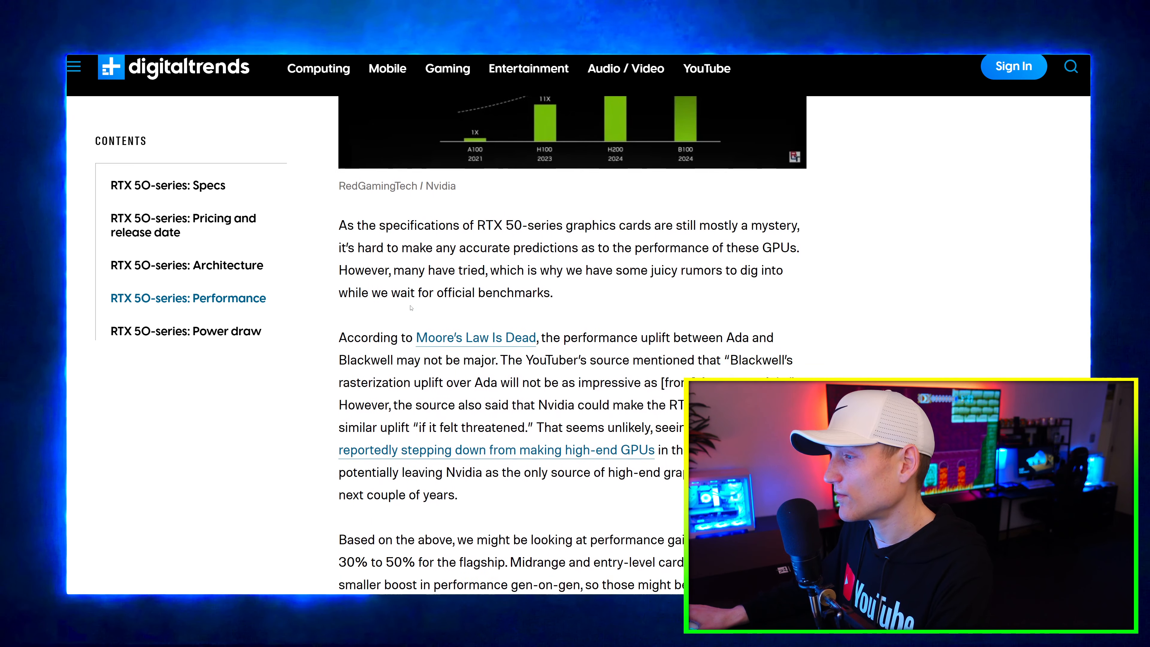
pyautogui.scroll(-3)
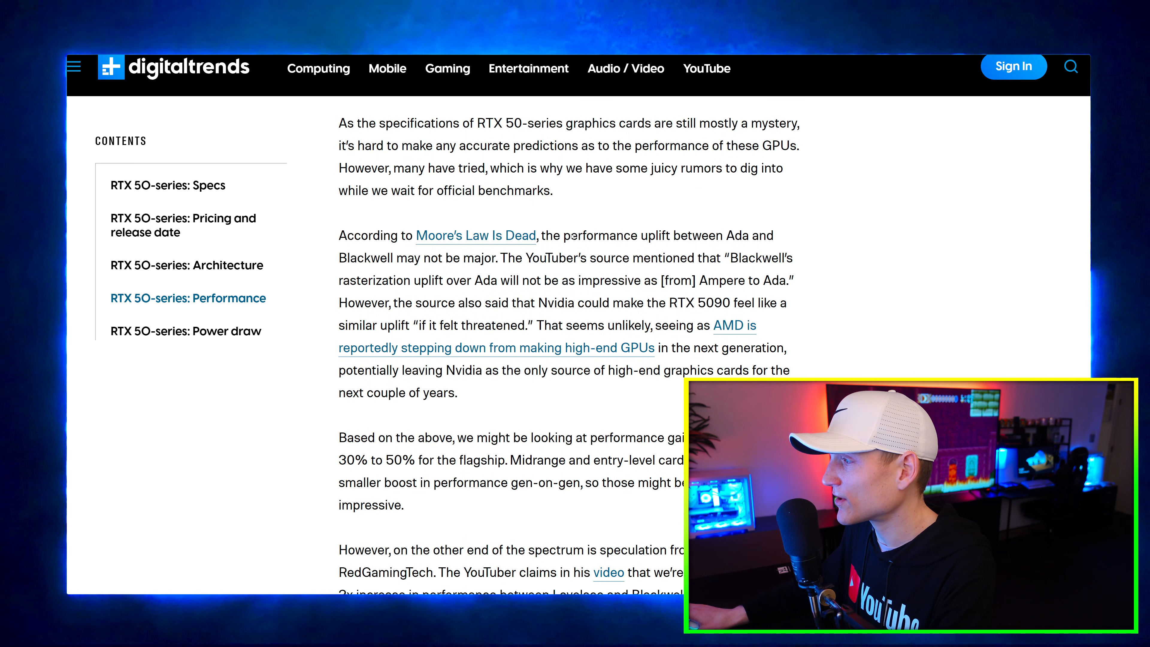
pyautogui.scroll(-3)
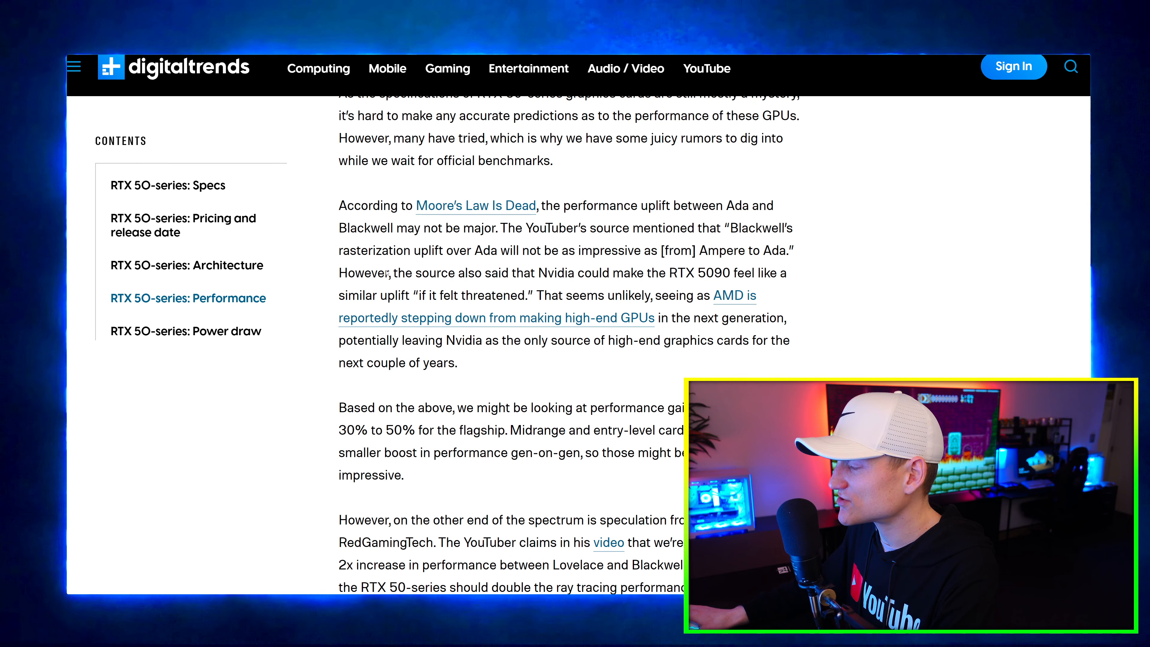
pyautogui.scroll(-3)
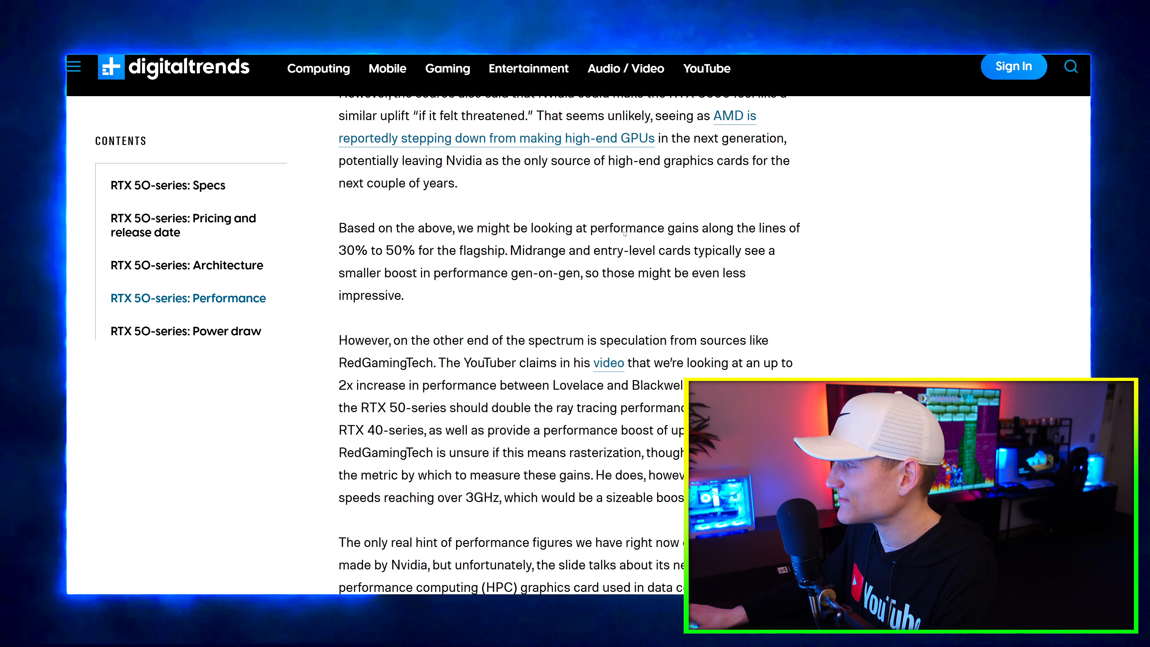
pyautogui.scroll(-3)
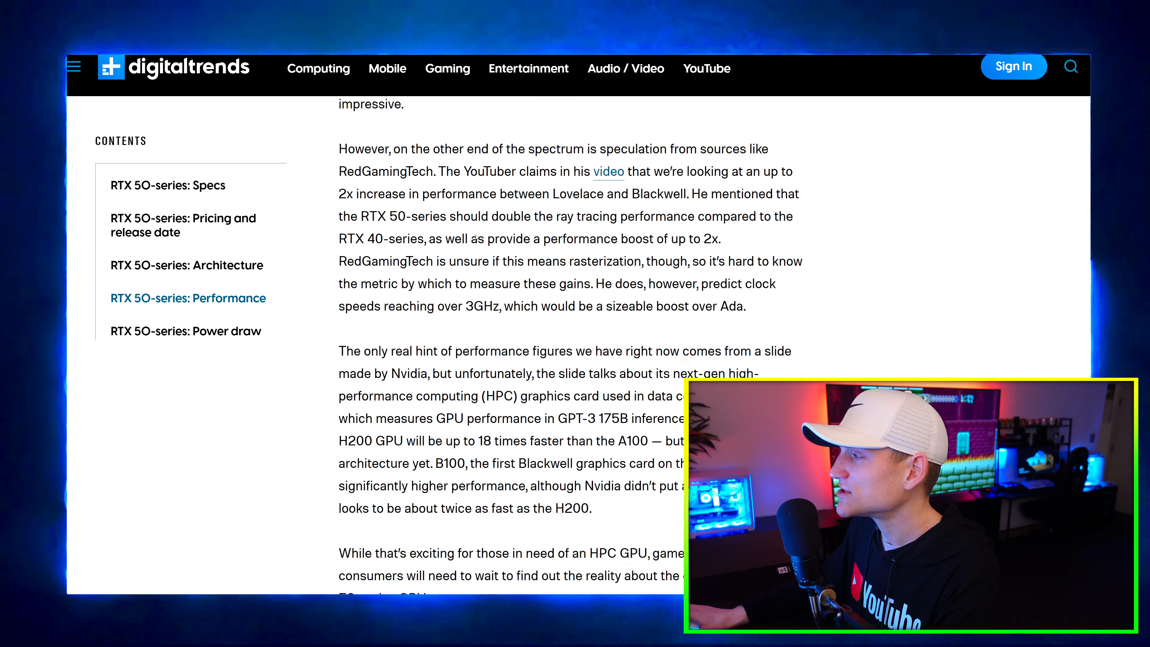
# Jump to the RTX 50-series Power draw section via the Contents sidebar and read through it.
pyautogui.click(185, 331)
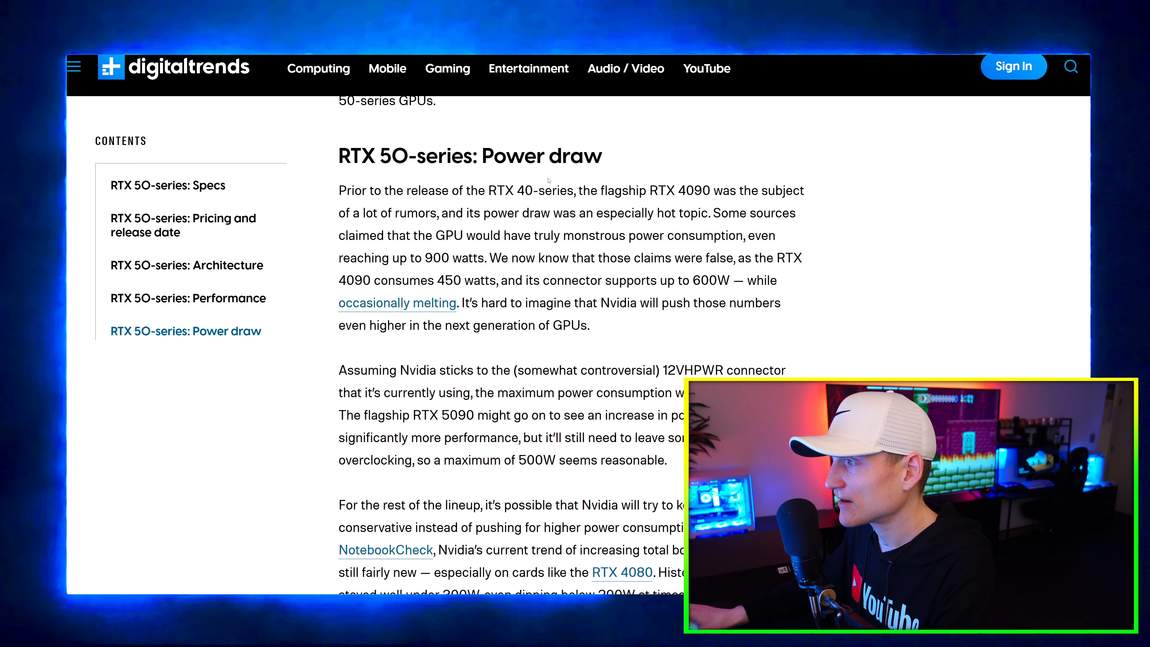
pyautogui.scroll(-3)
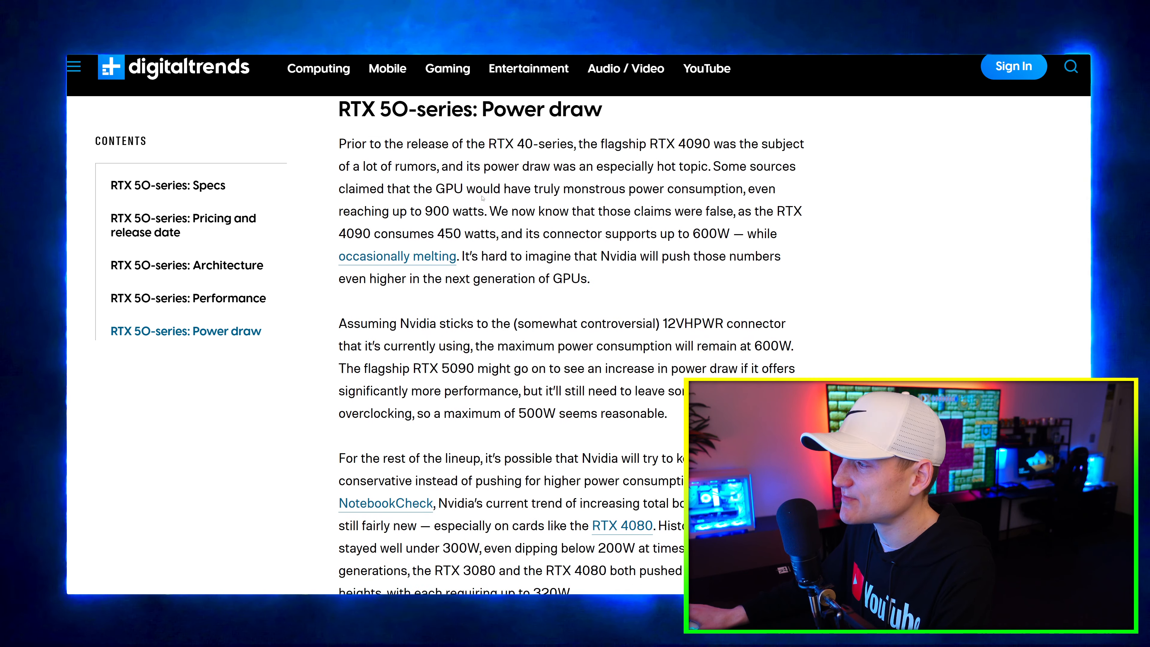
pyautogui.scroll(-3)
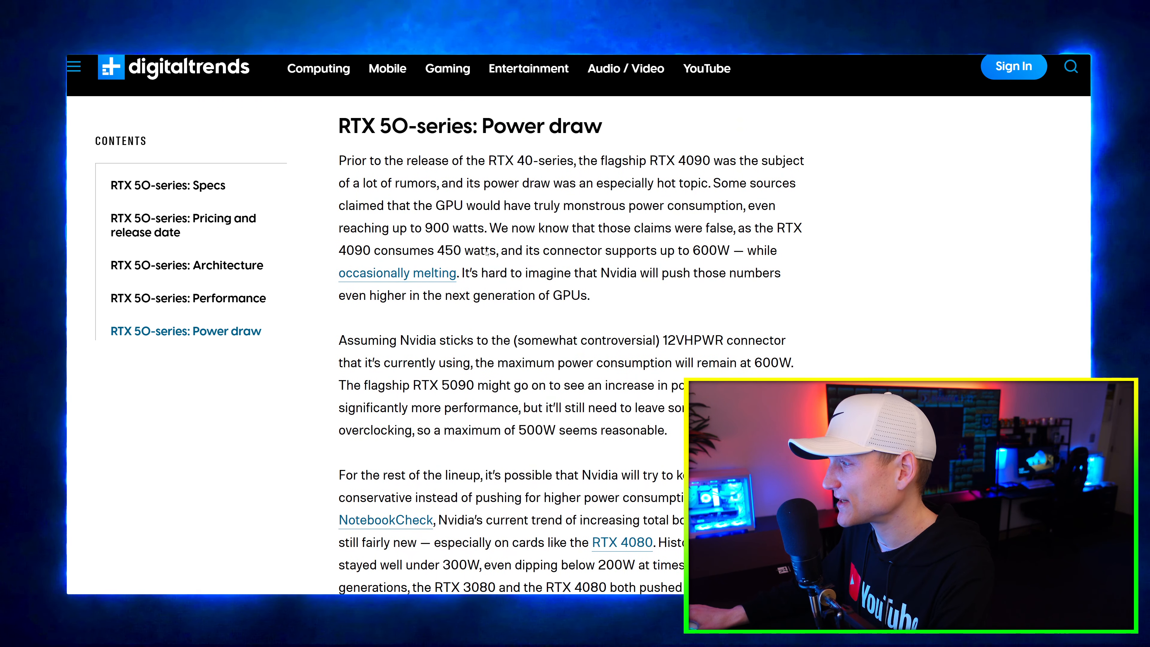
pyautogui.scroll(-3)
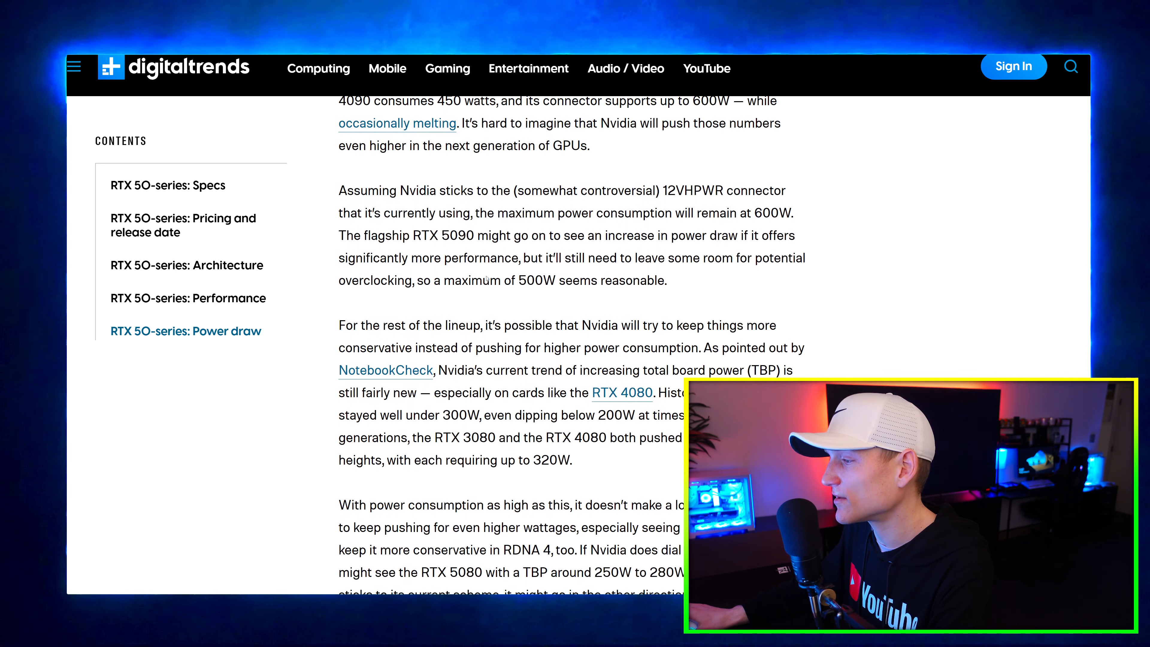
pyautogui.scroll(-3)
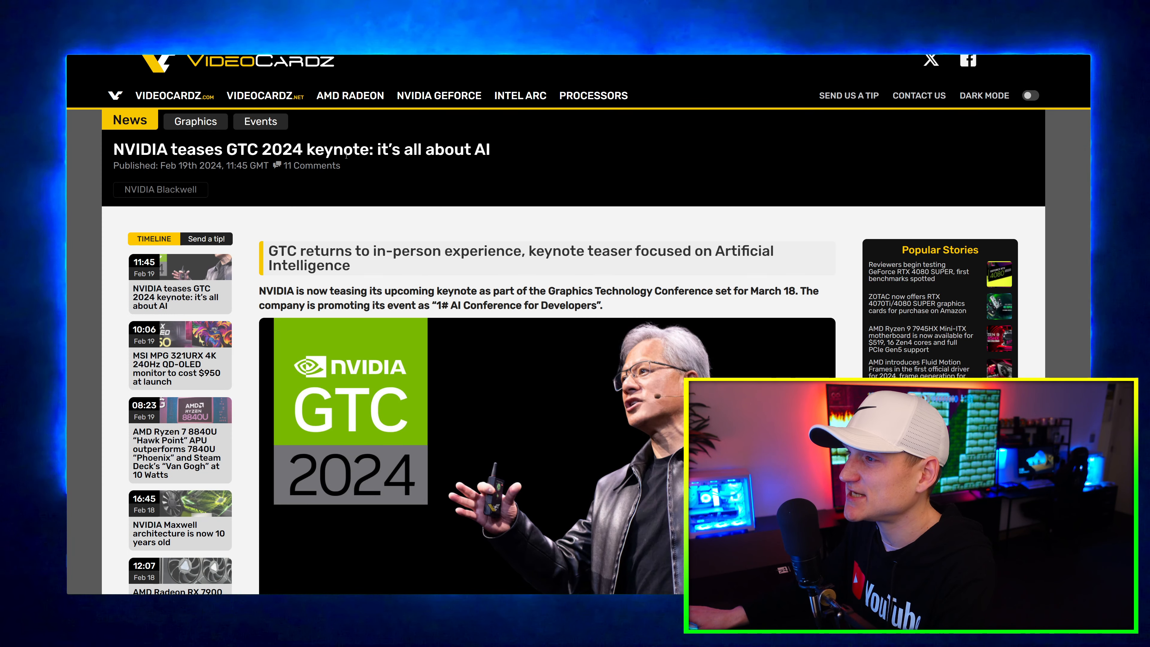
pyautogui.scroll(-3)
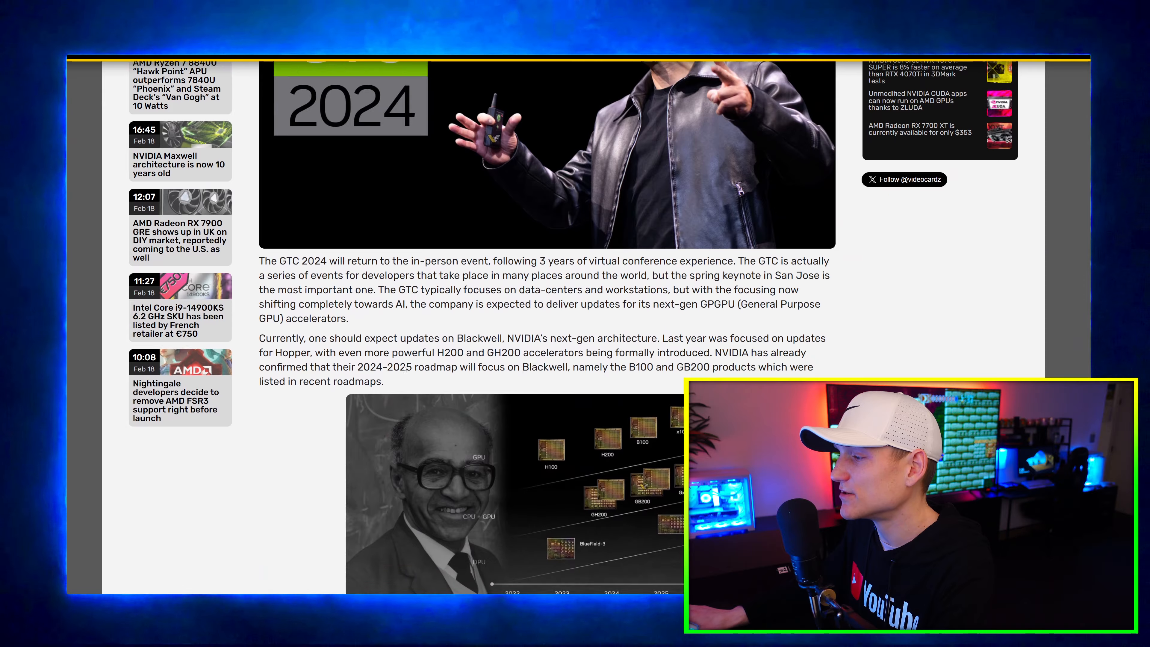
pyautogui.scroll(-3)
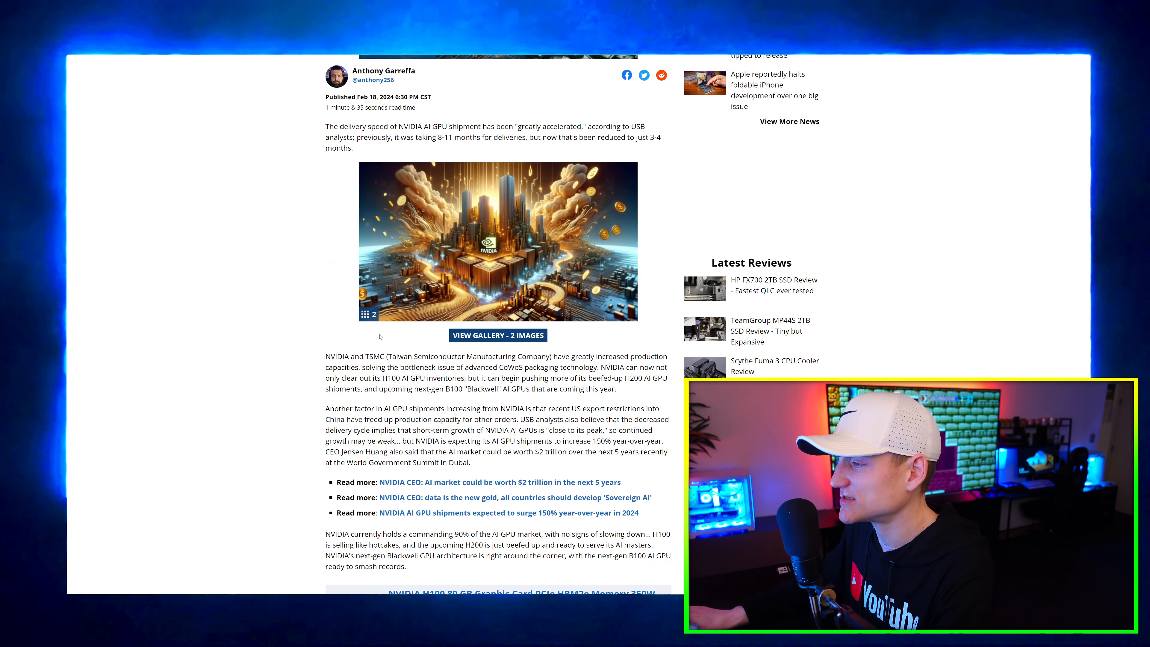
# Scroll the TweakTown AI GPU shipments article past the price table to the Conversation section.
pyautogui.scroll(-3)
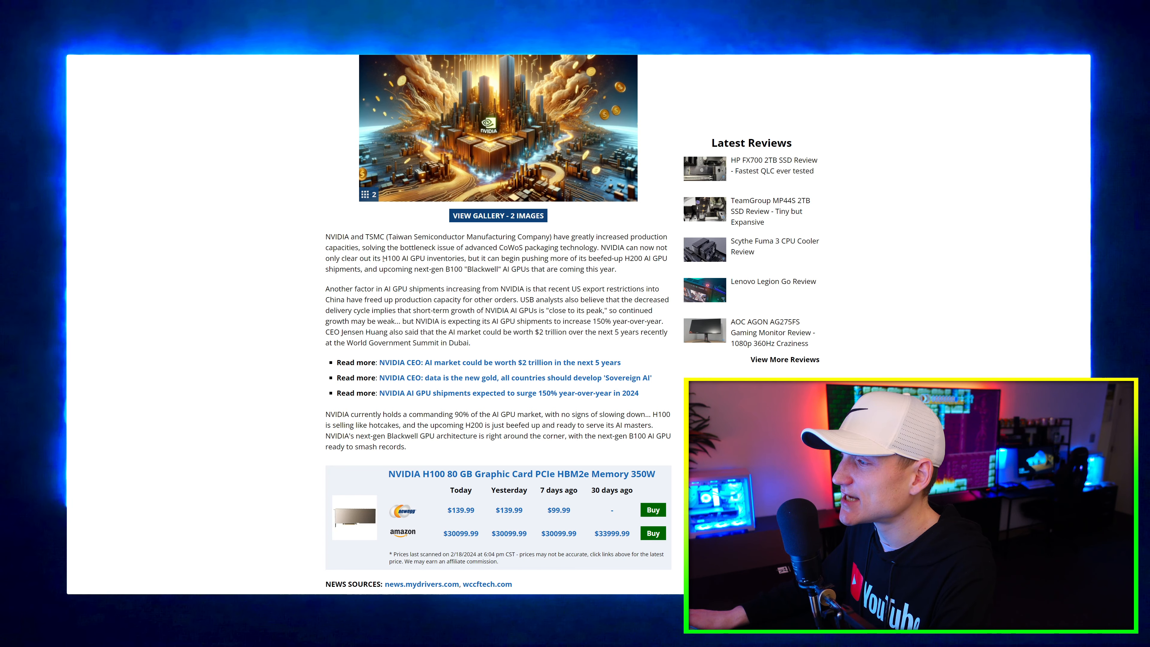
pyautogui.scroll(-3)
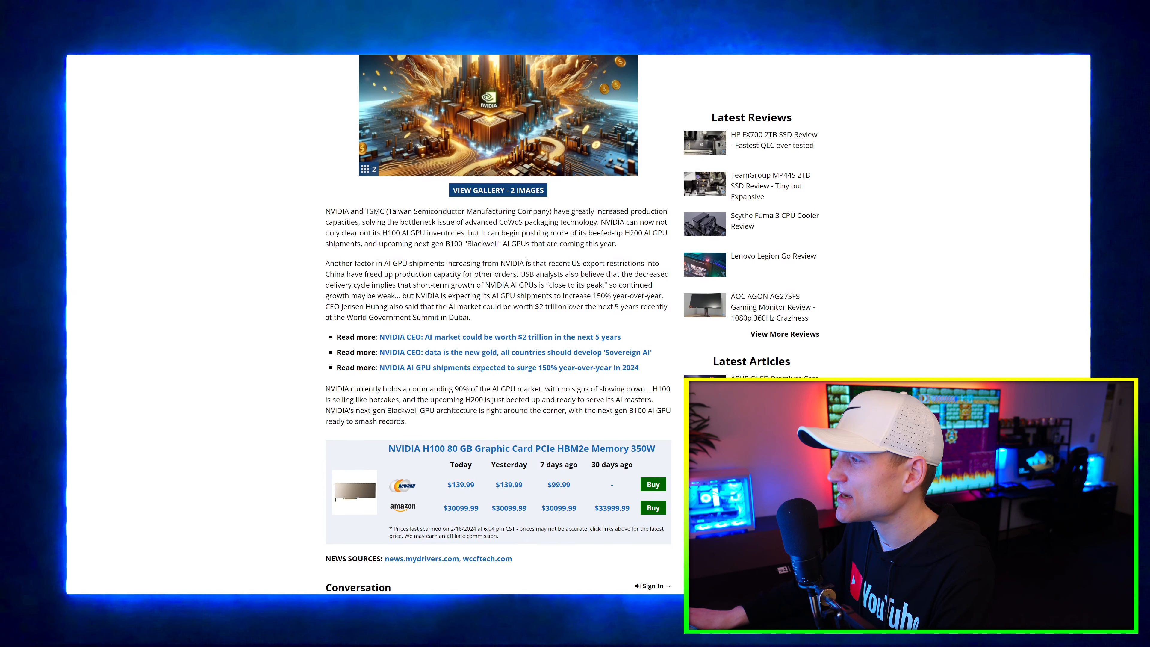
pyautogui.scroll(-3)
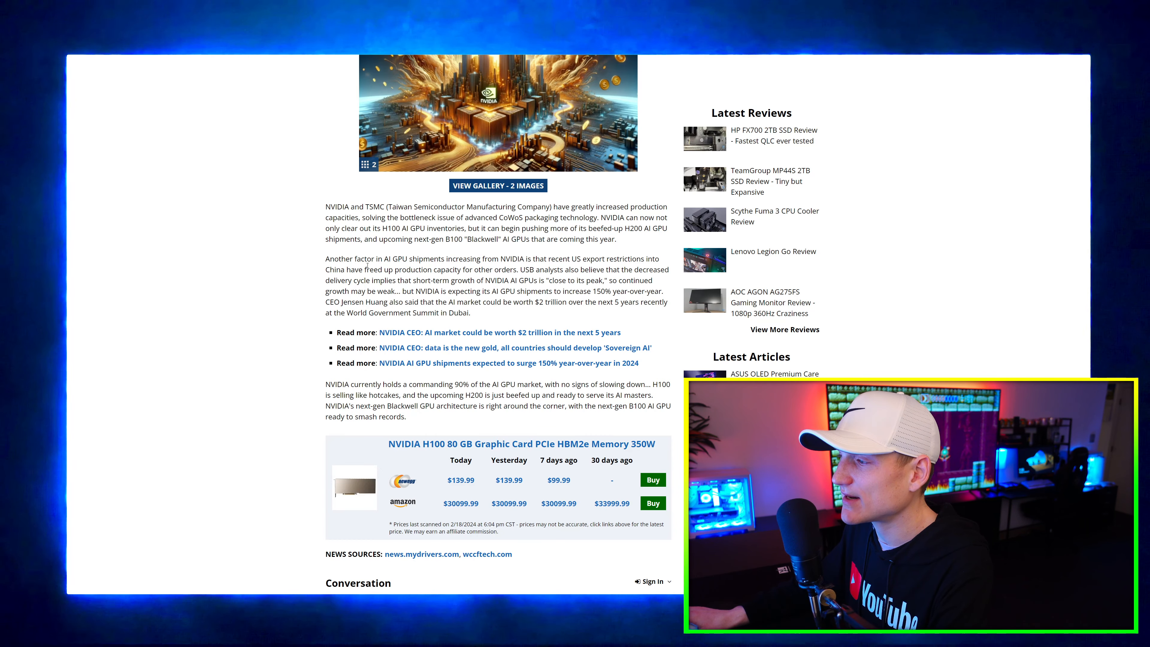
pyautogui.scroll(-3)
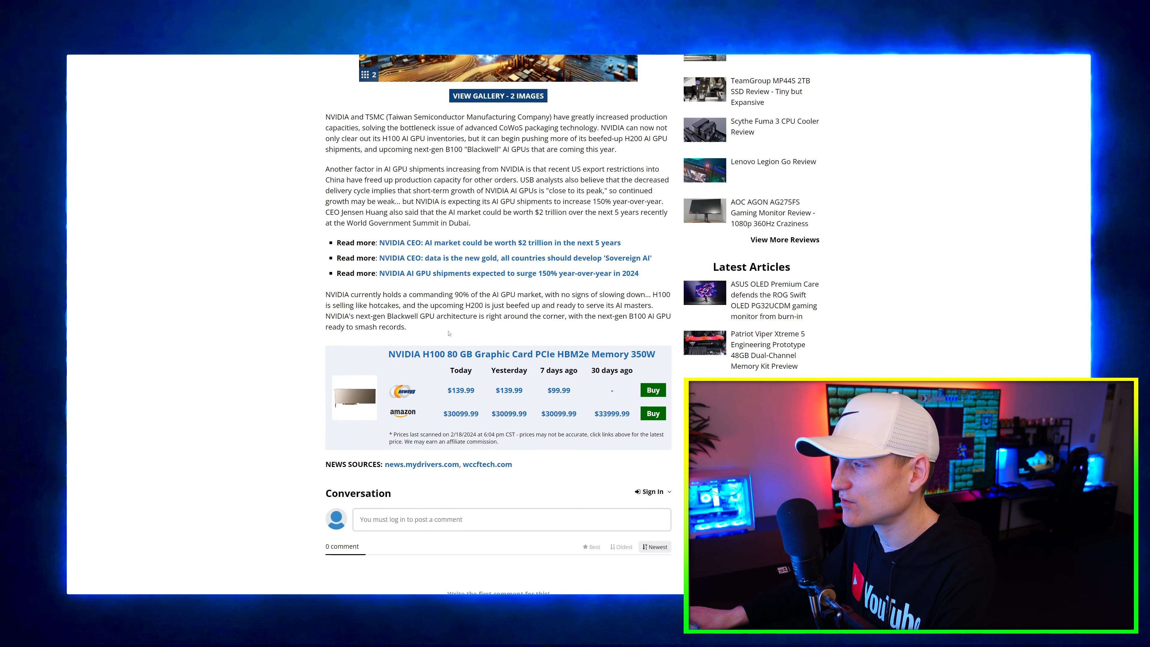
pyautogui.moveTo(497, 279)
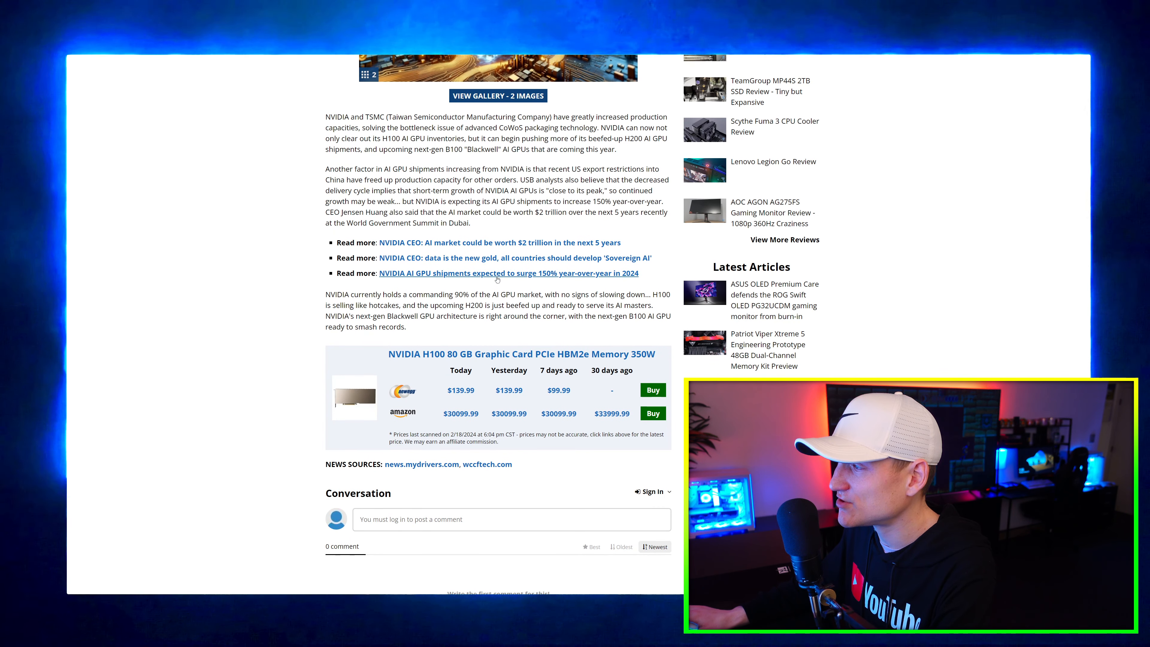
pyautogui.scroll(-3)
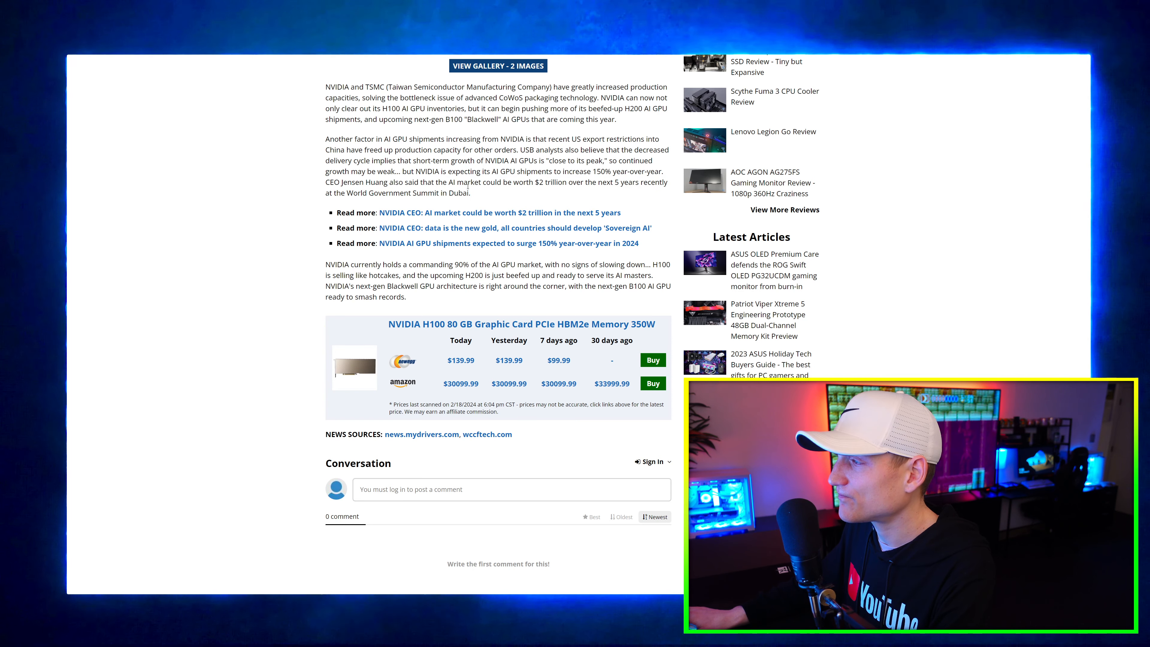
pyautogui.moveTo(408, 138); pyautogui.dragTo(464, 172)
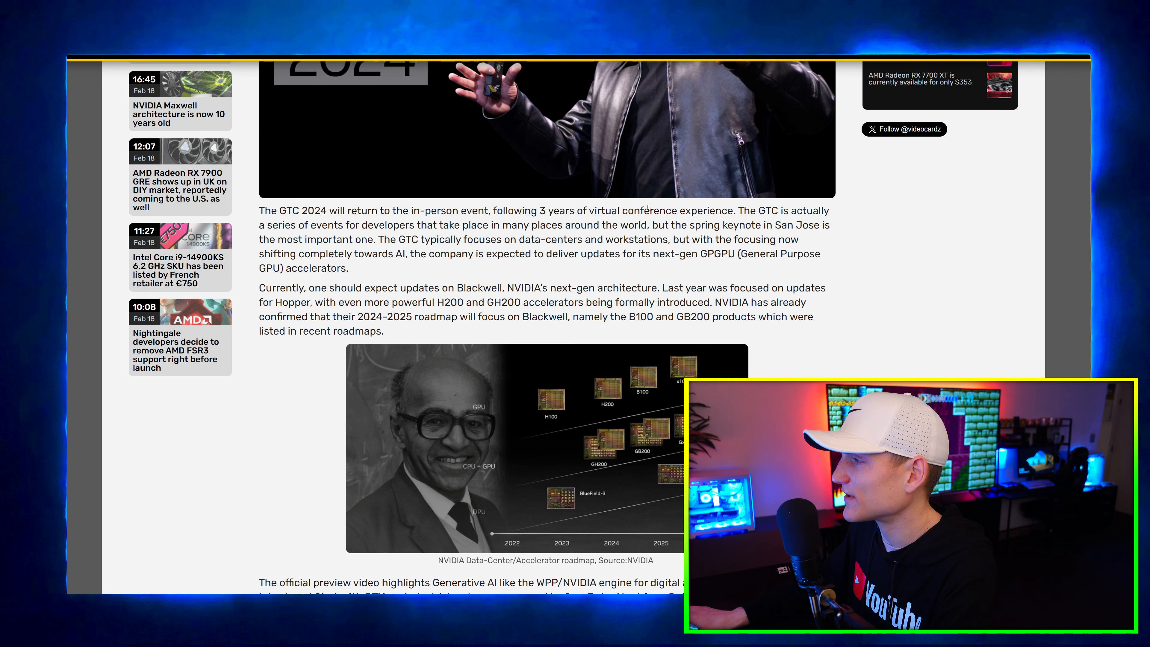
# Scroll the VideoCardz GTC 2024 article to its keynote teaser video and end, reaching the MSI MPG 321URX story.
pyautogui.scroll(-3)
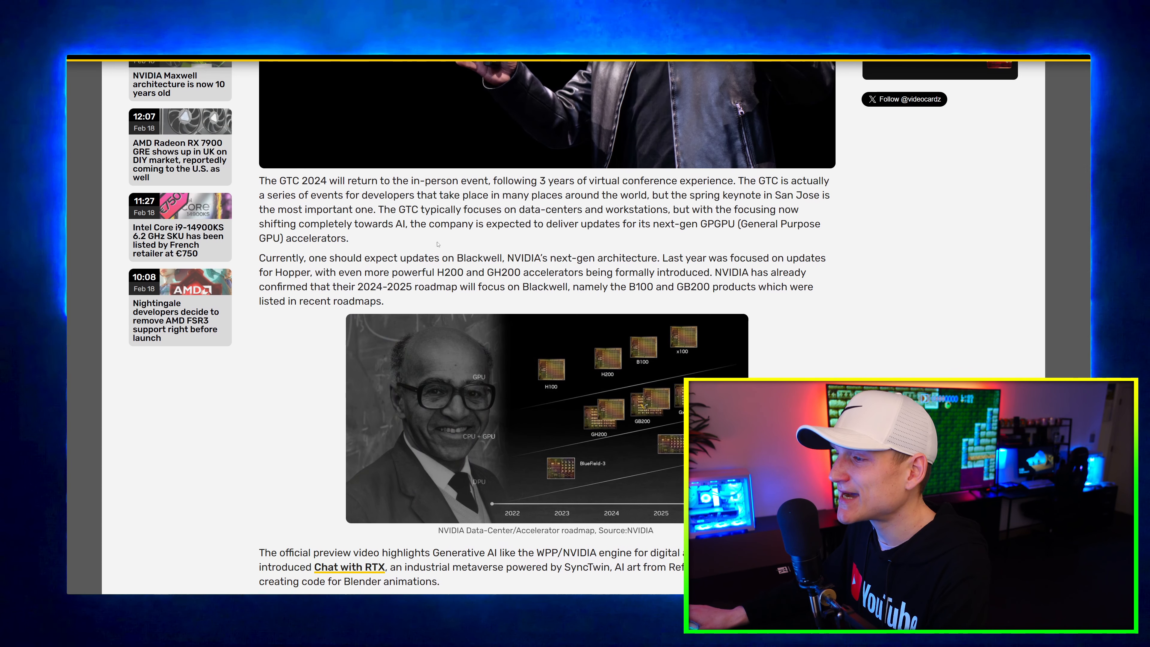
pyautogui.scroll(-3)
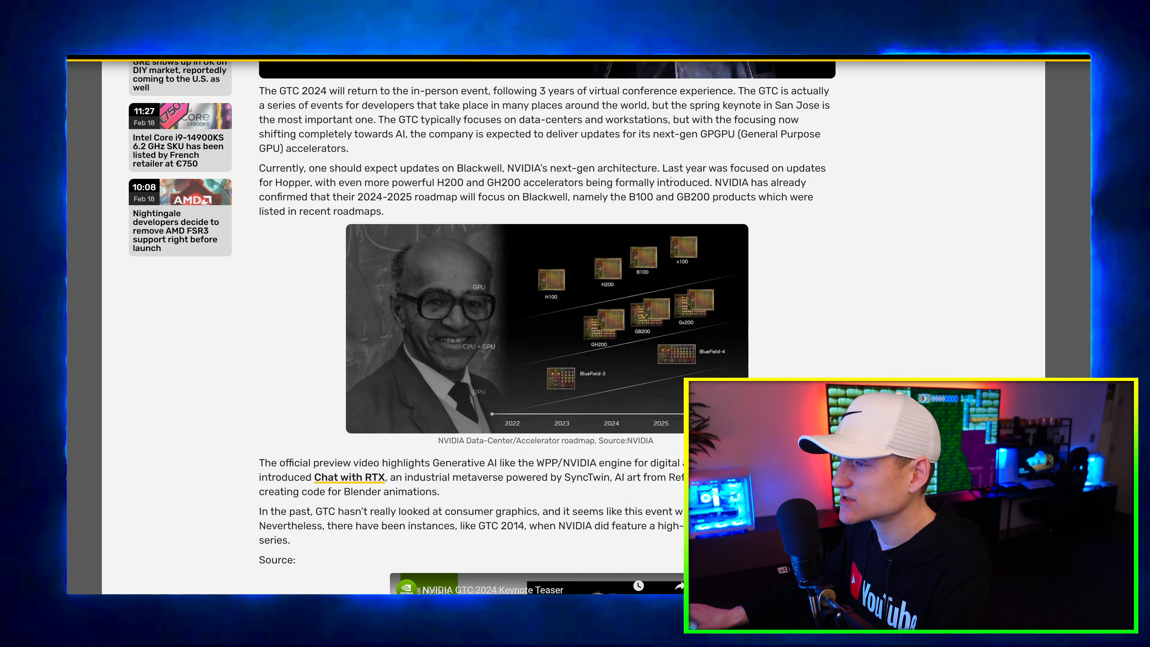
pyautogui.scroll(-3)
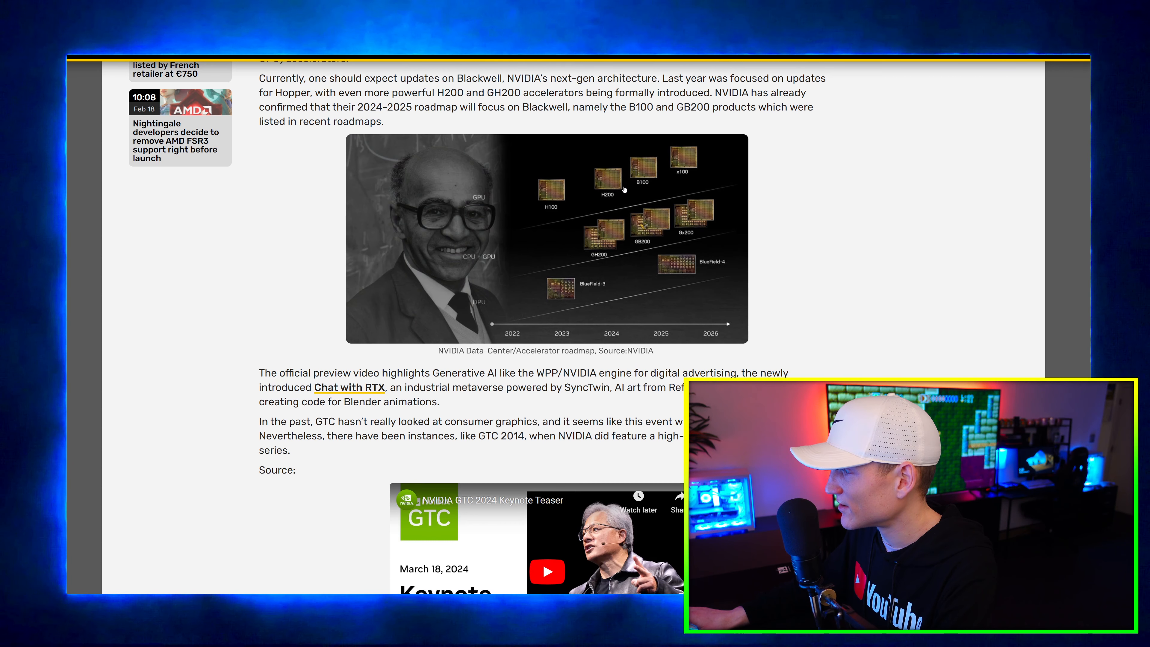
pyautogui.moveTo(691, 171)
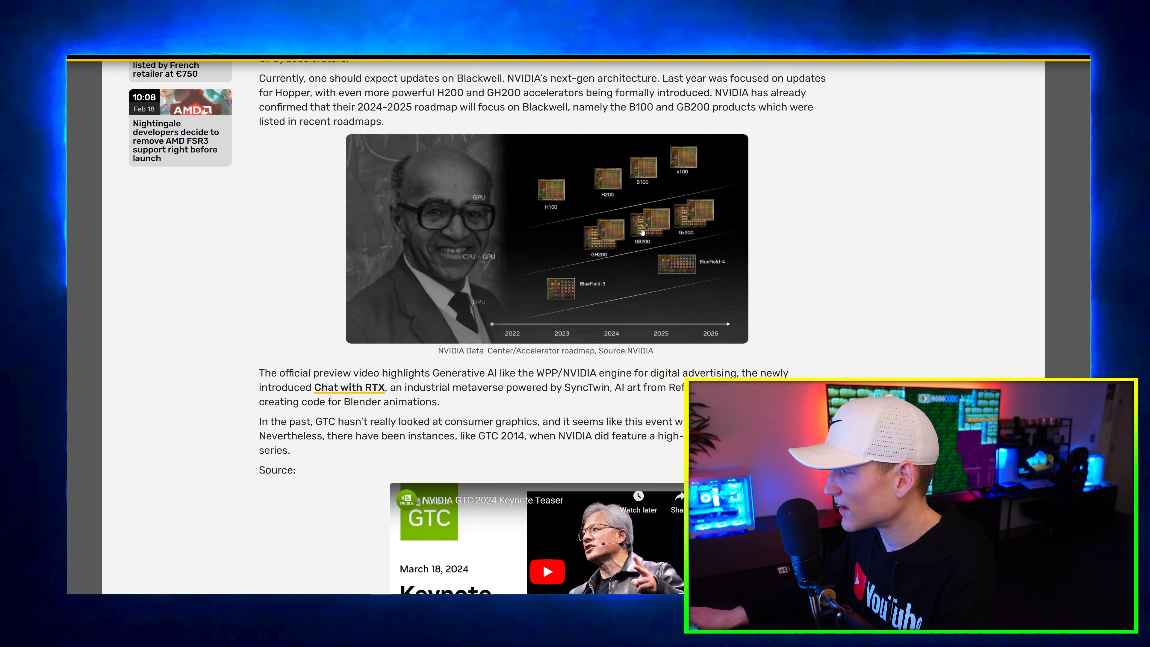
pyautogui.moveTo(701, 266)
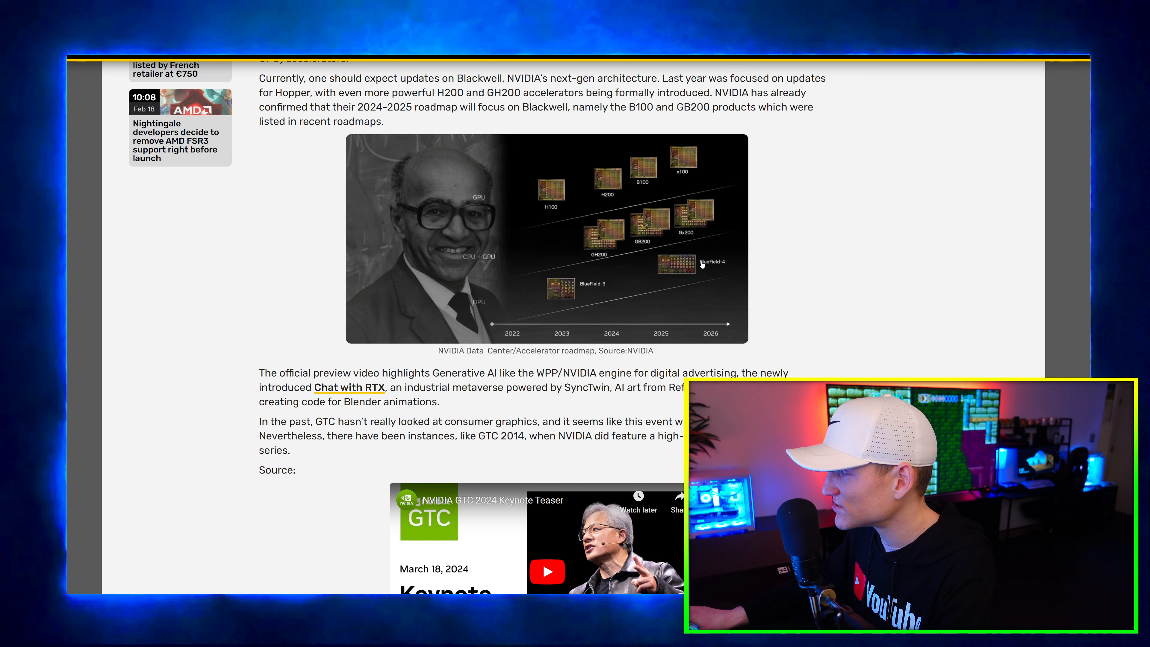
pyautogui.scroll(-3)
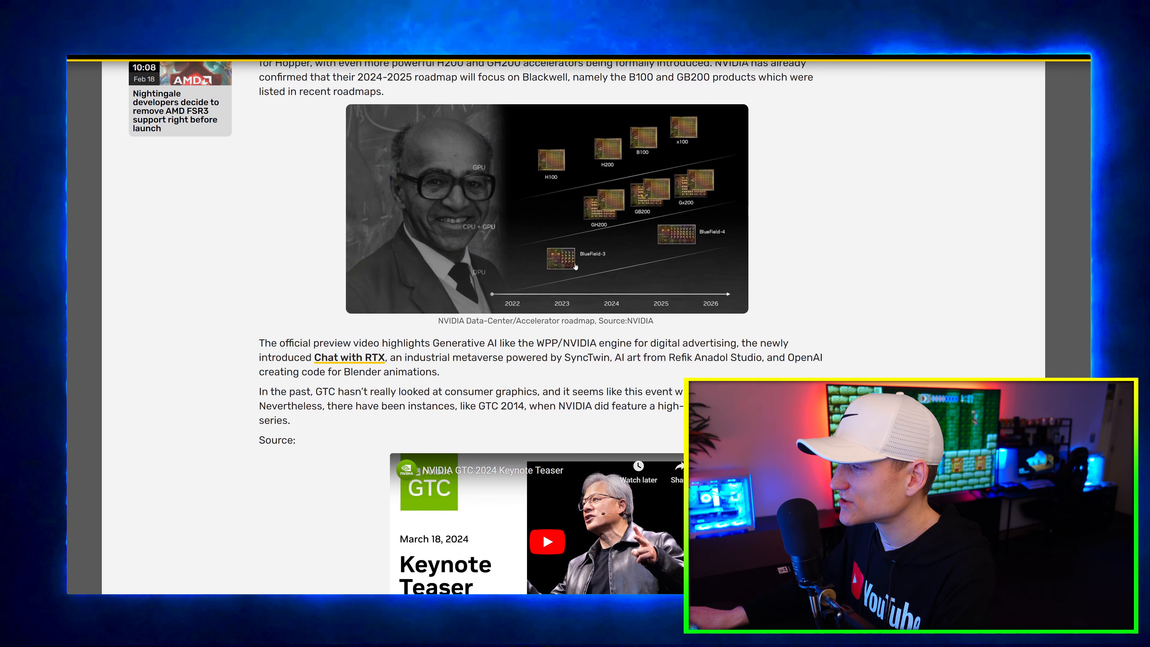
pyautogui.scroll(-3)
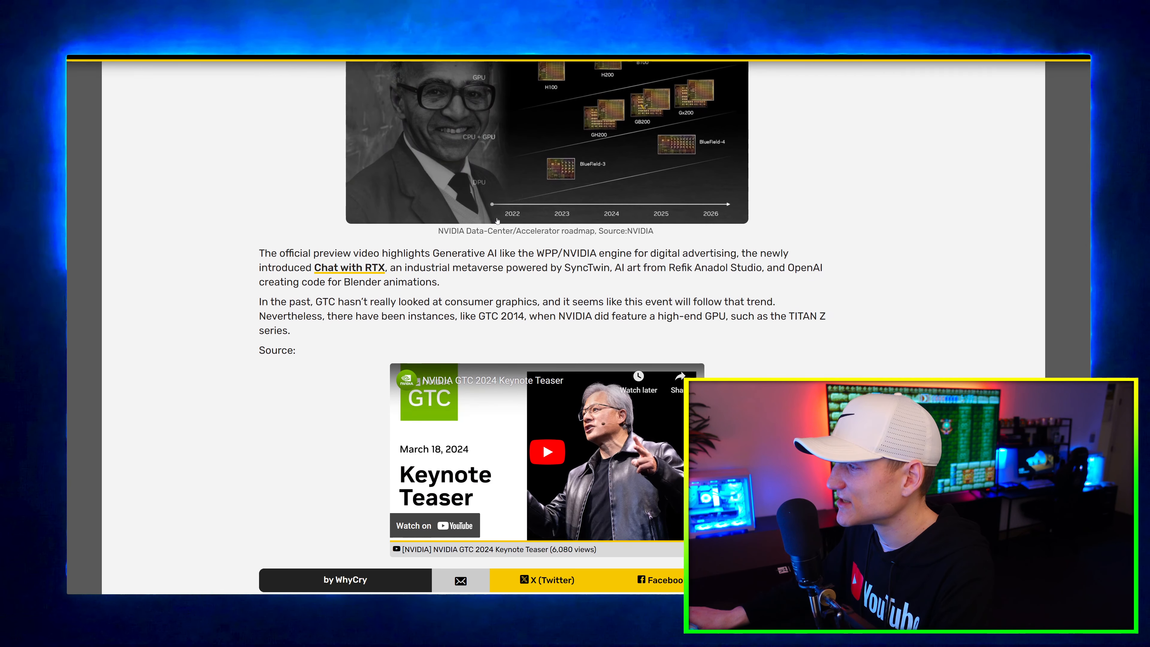
pyautogui.scroll(-3)
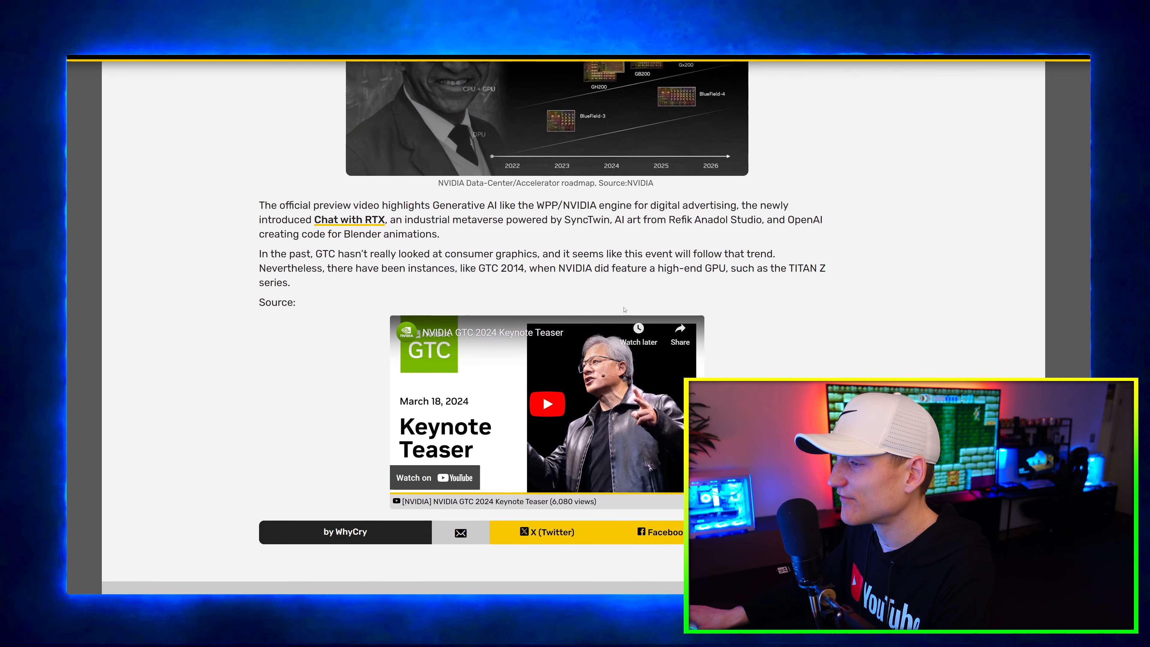
pyautogui.scroll(-3)
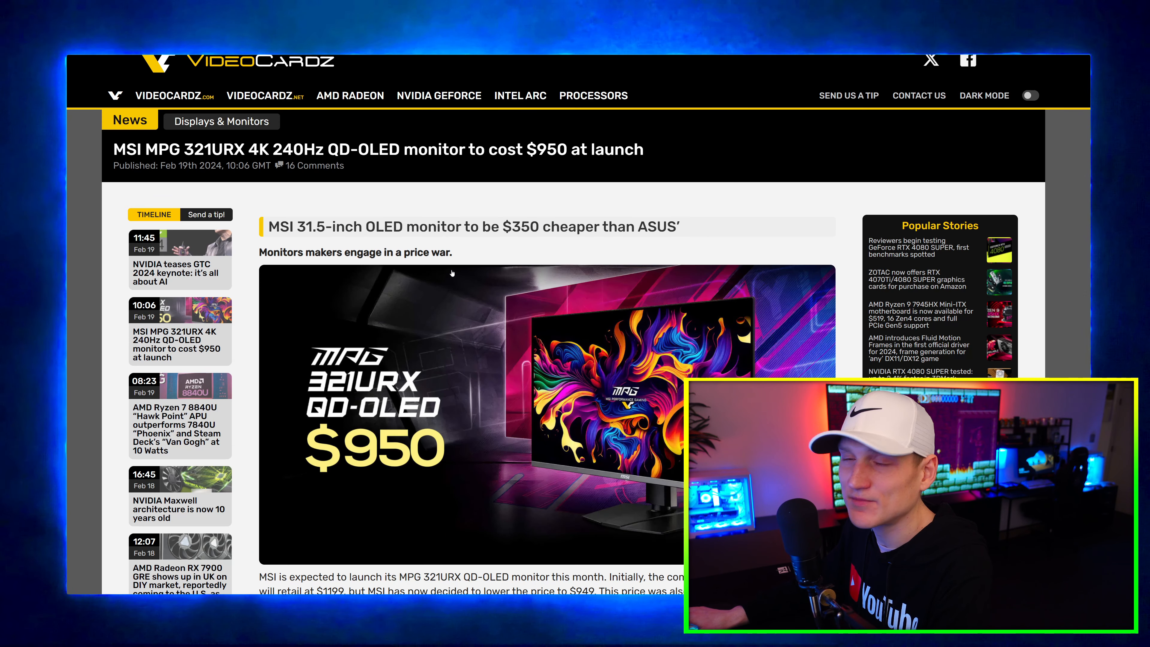
# Scroll through the MSI $950 QD-OLED monitor article to the Monitors Unboxed MSRP post.
pyautogui.scroll(-3)
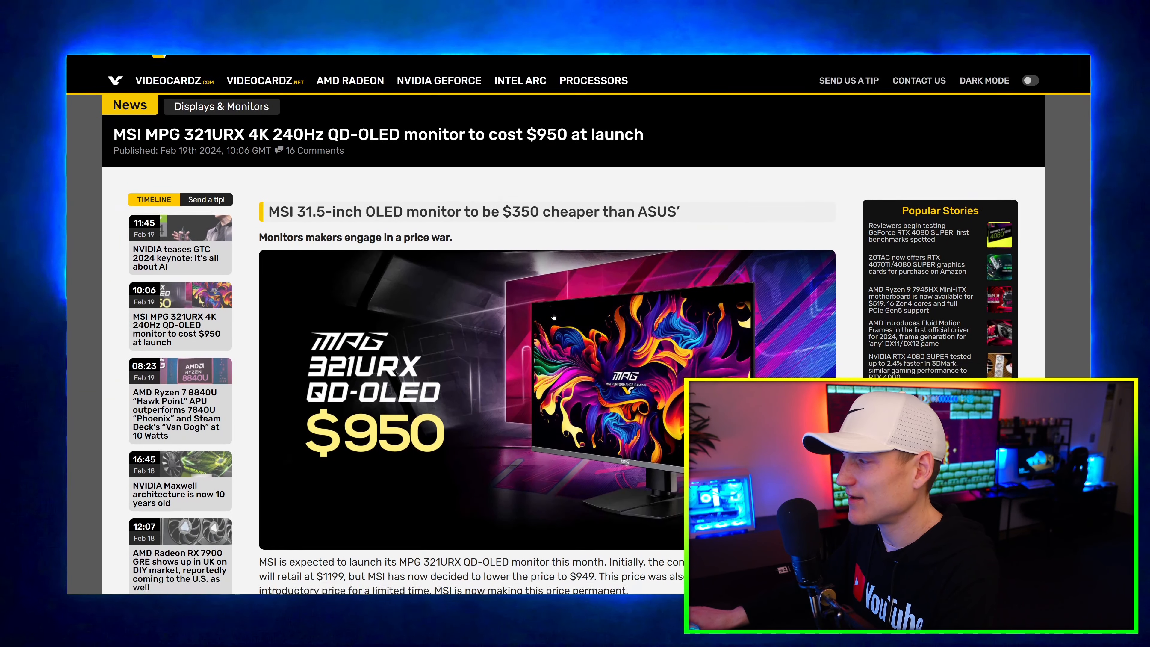
pyautogui.scroll(-3)
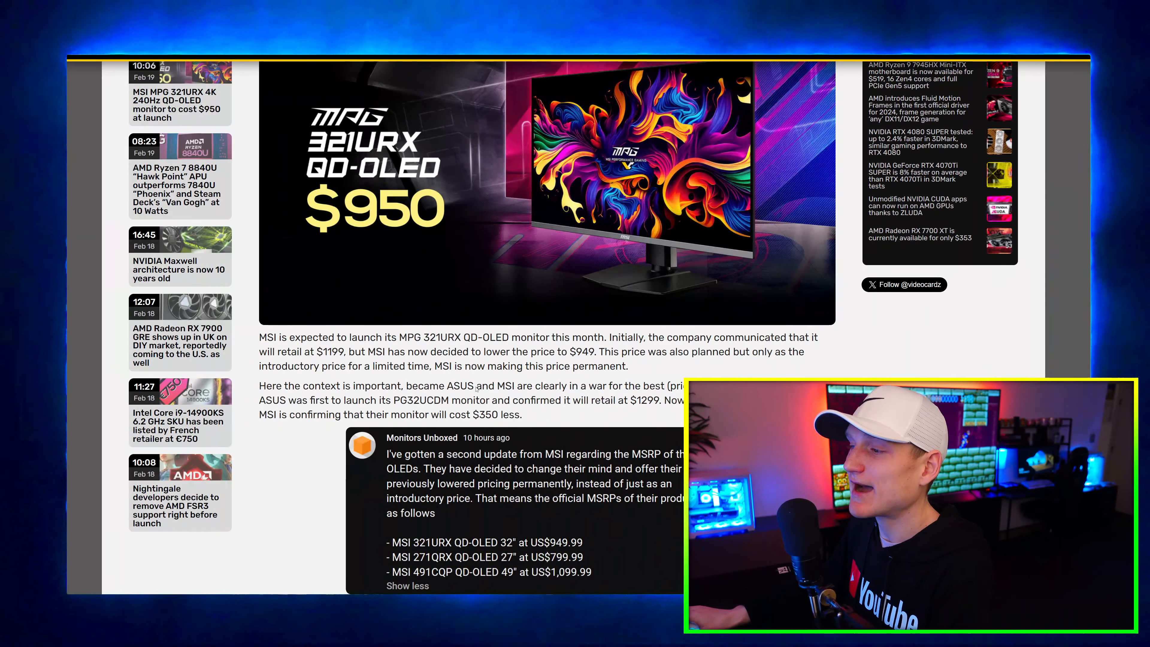
pyautogui.scroll(-3)
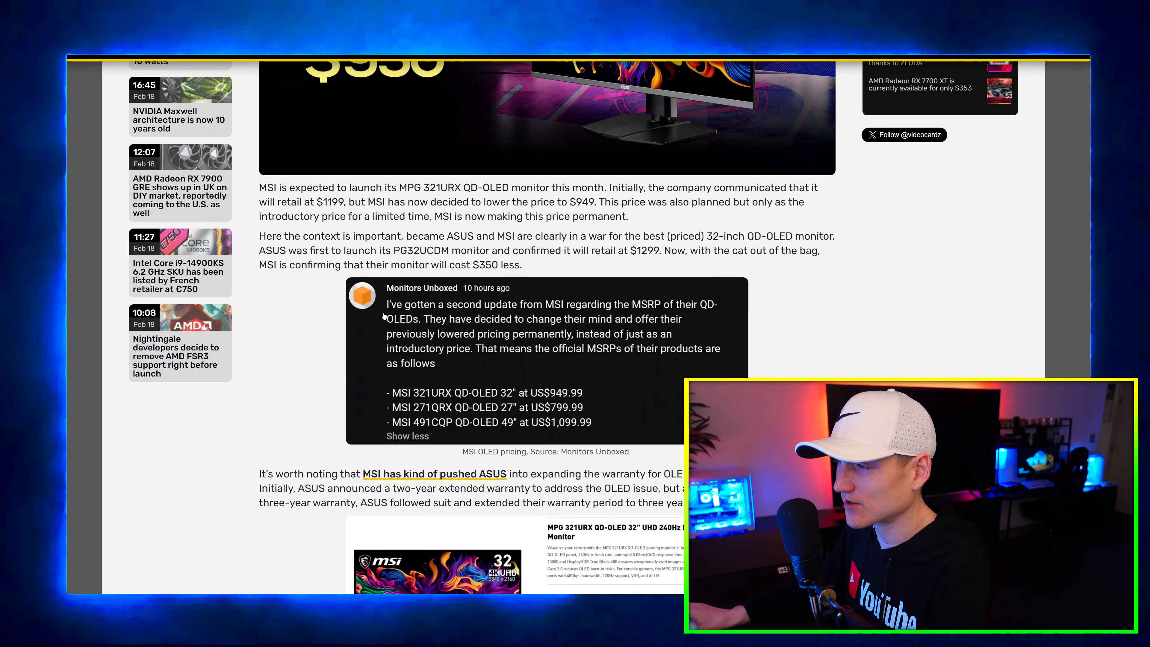
pyautogui.scroll(-3)
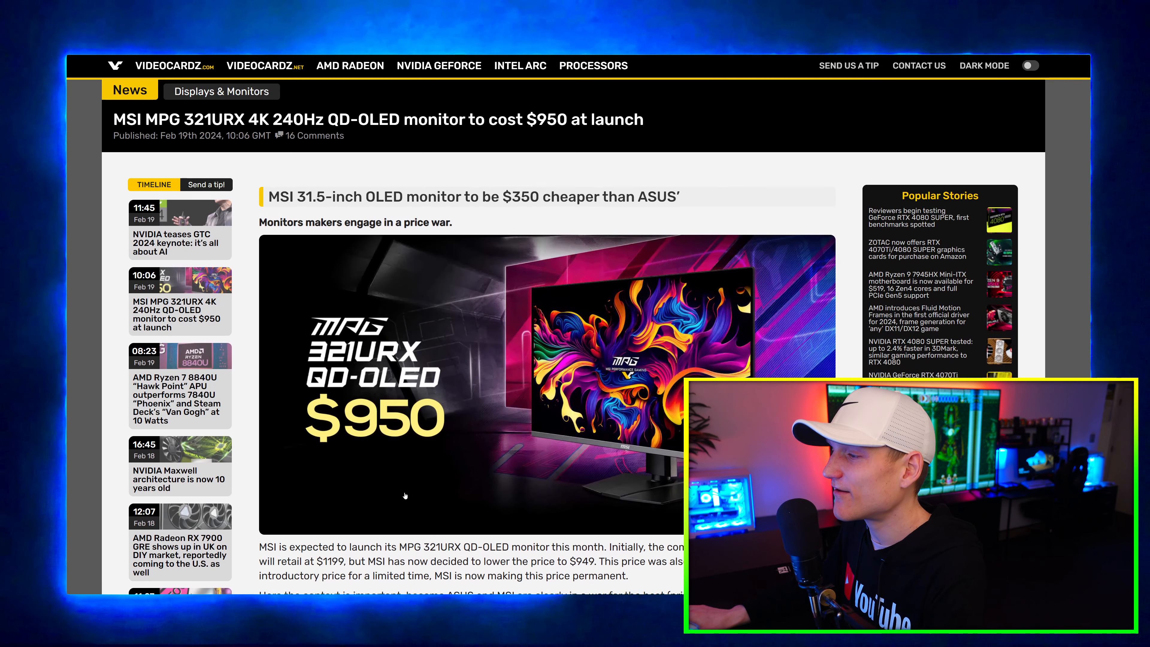
pyautogui.scroll(-3)
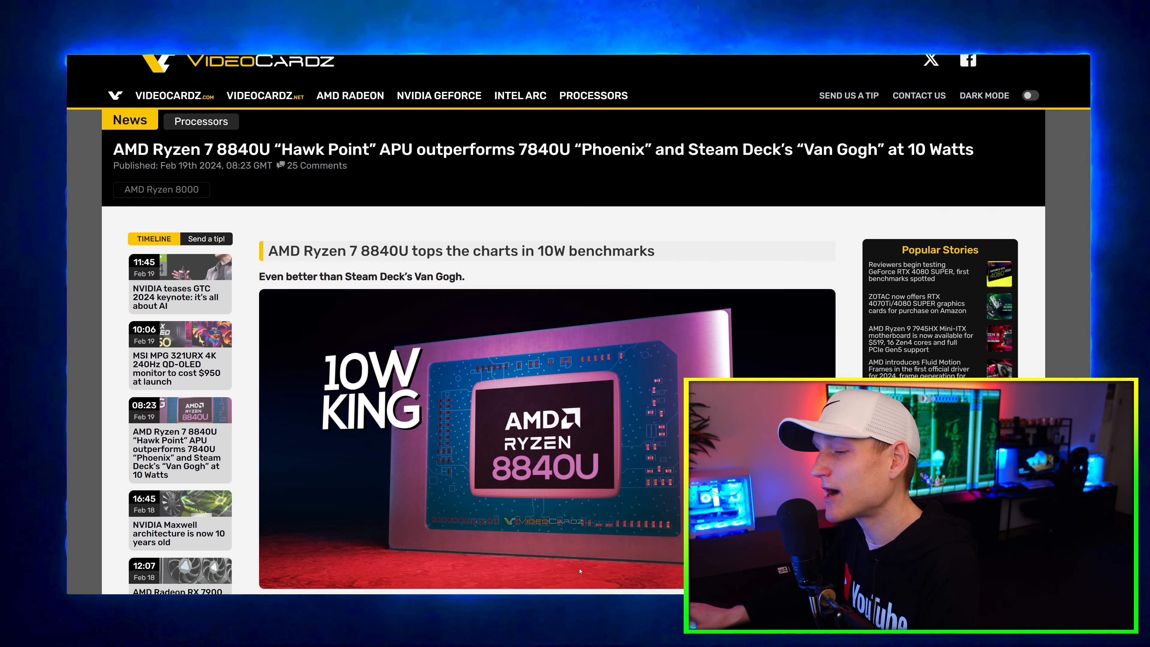
# Scroll the Ryzen 7 8840U article down past the tweet chart to Cary Golomb's Batman Arkham Knight benchmark post.
pyautogui.scroll(-3)
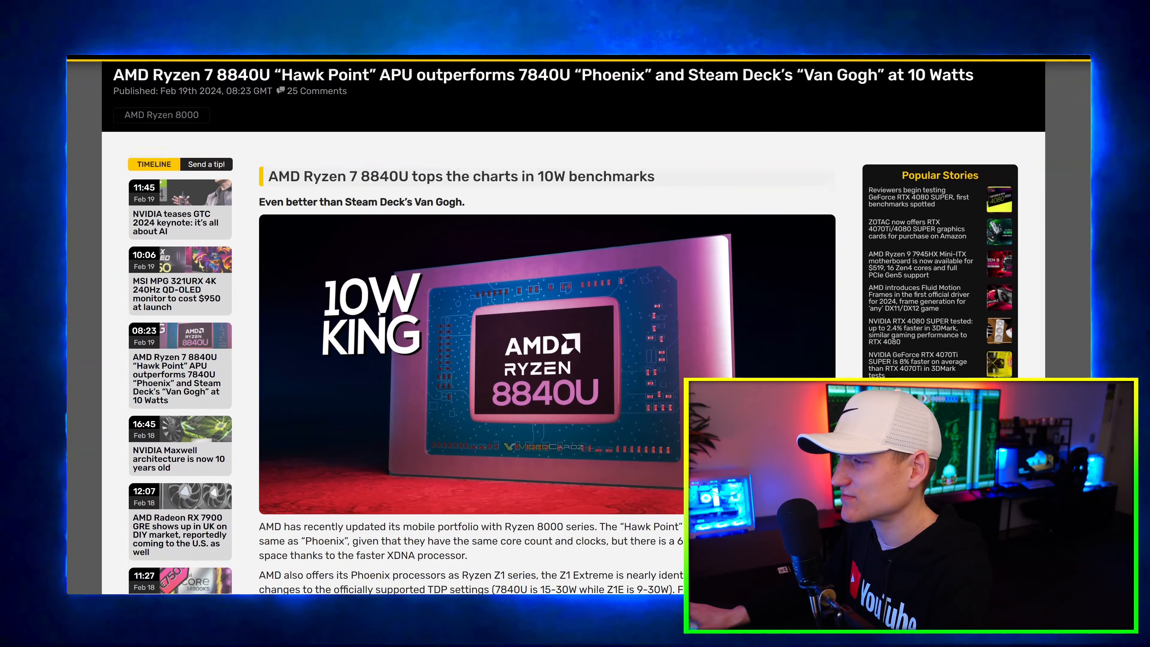
pyautogui.scroll(-3)
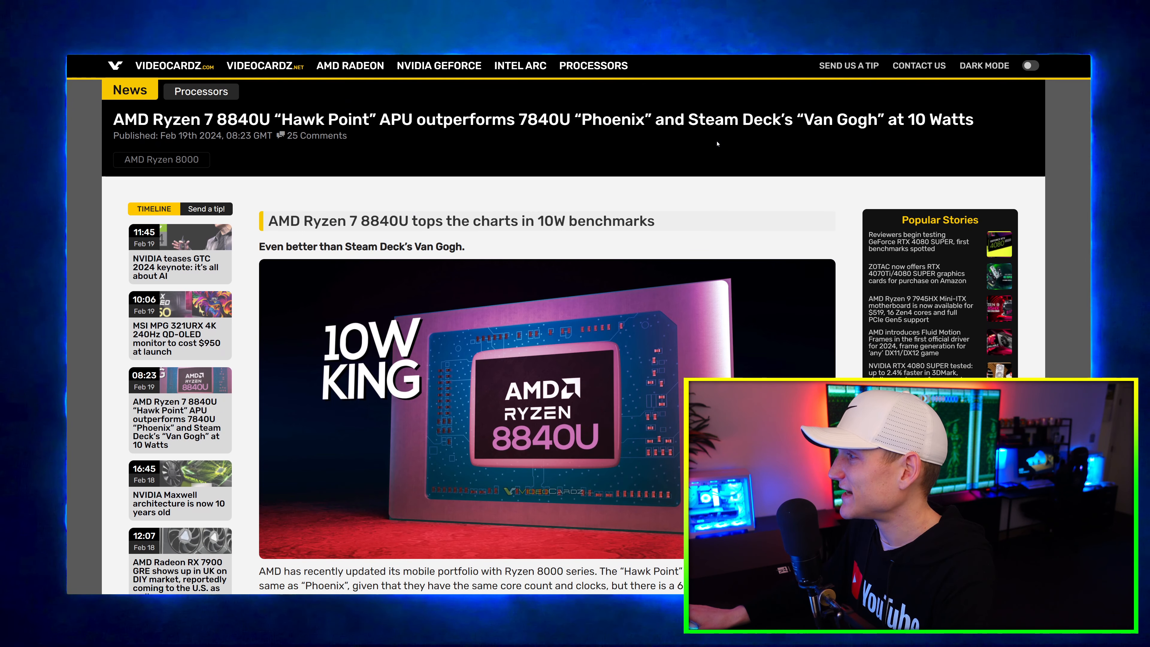
pyautogui.moveTo(873, 168)
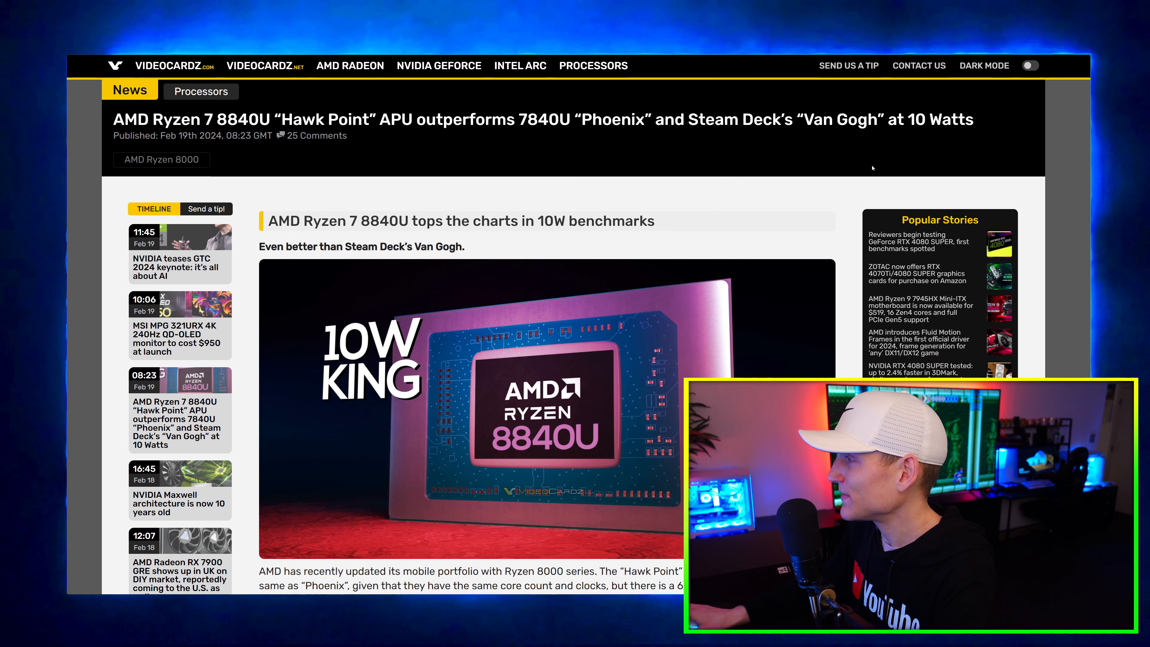
pyautogui.scroll(-3)
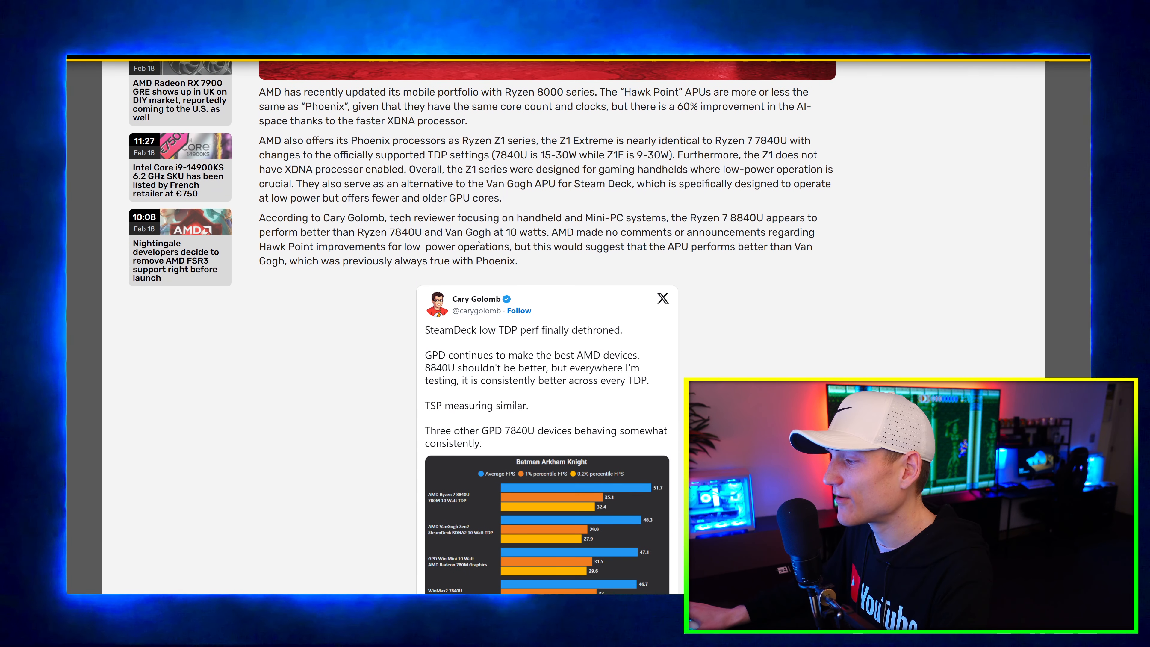
pyautogui.scroll(-3)
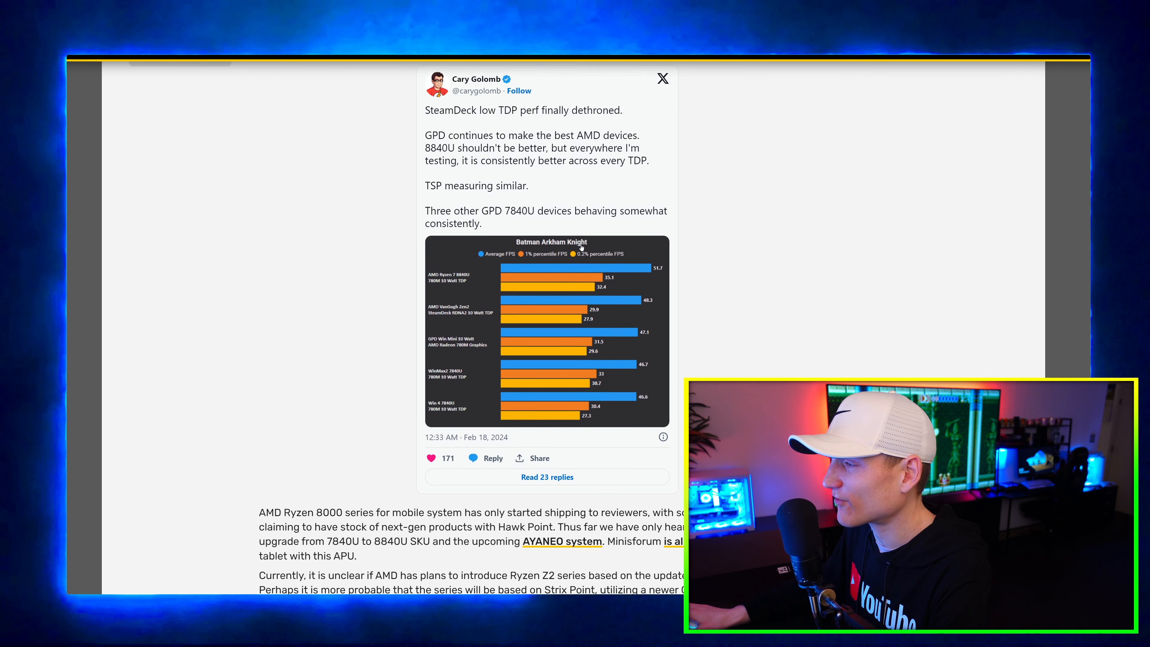
pyautogui.scroll(-3)
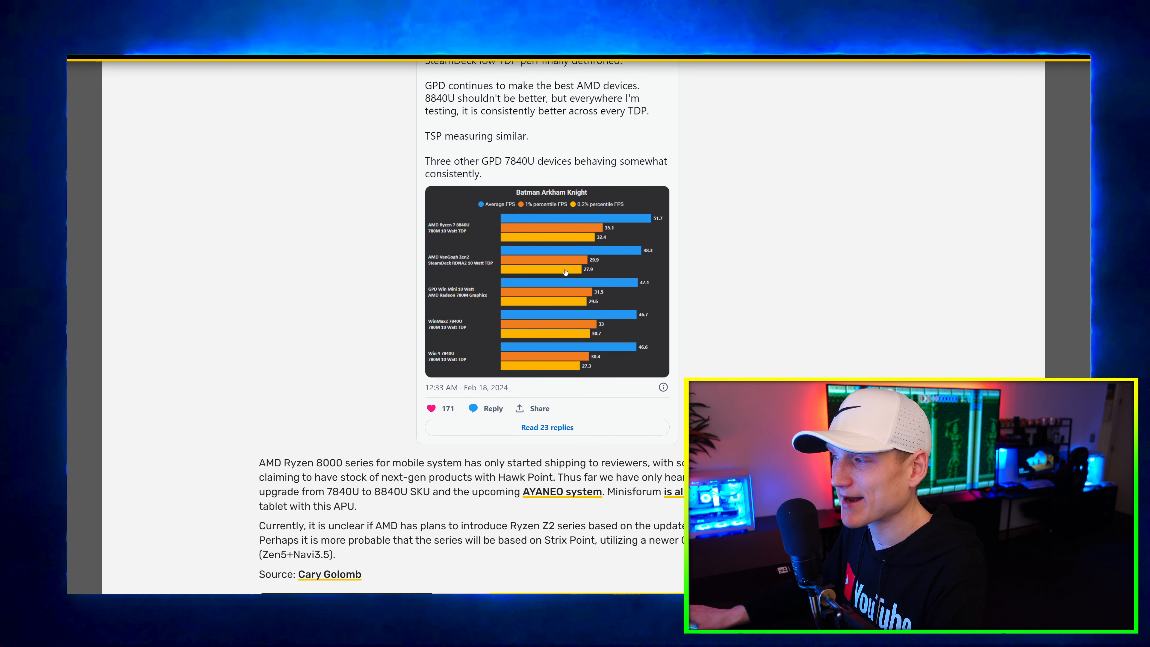
pyautogui.moveTo(537, 317)
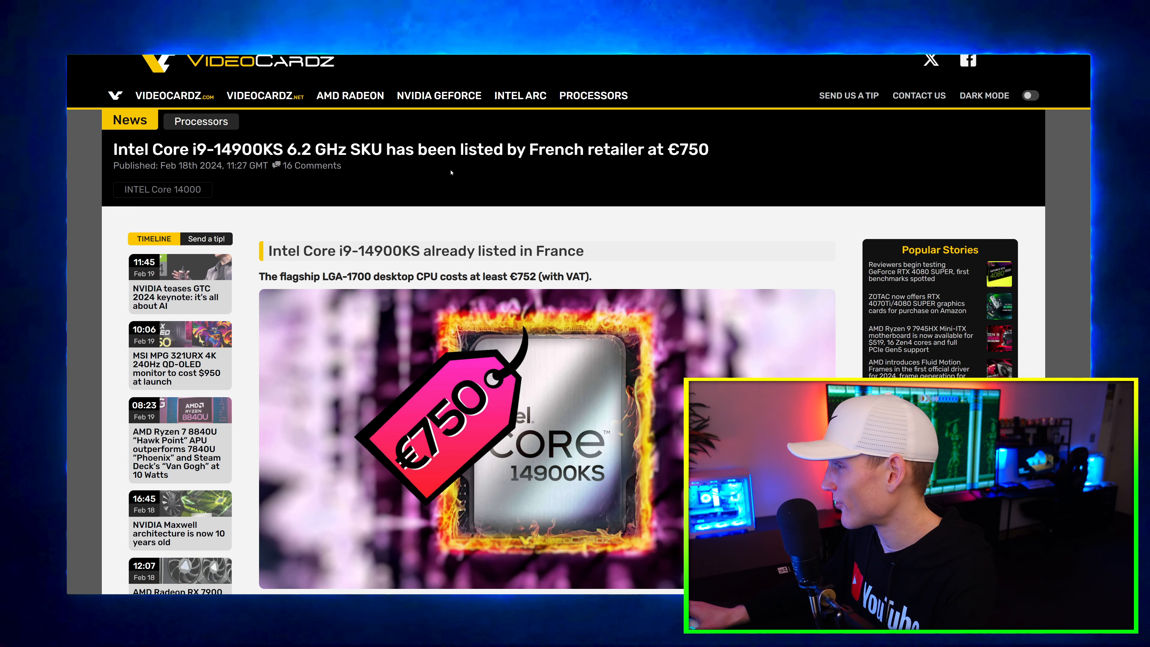
# Scroll the Core i9-14900KS French retailer article down to the Raptor Lake Refresh spec table and source.
pyautogui.scroll(-3)
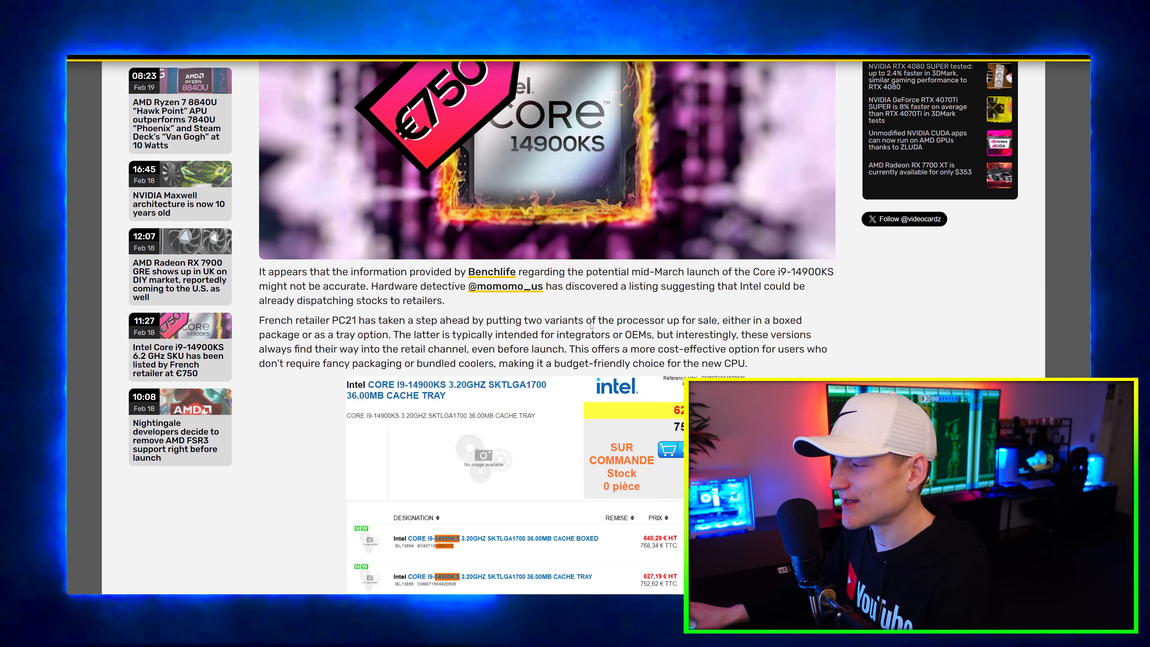
pyautogui.scroll(-3)
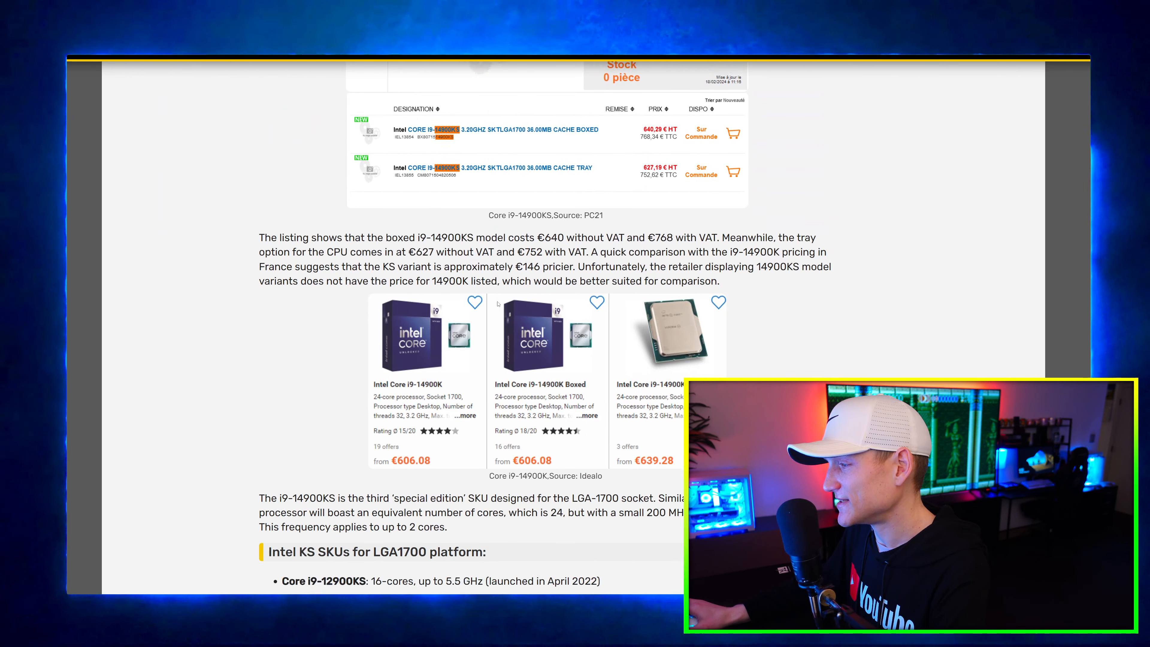
pyautogui.scroll(-3)
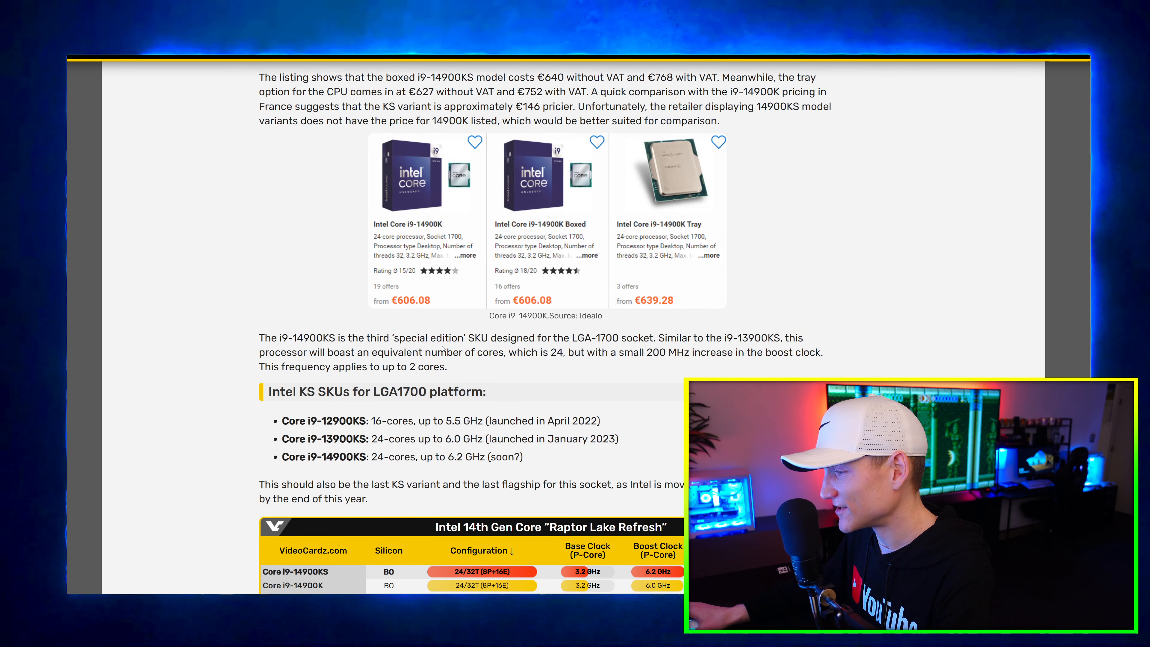
pyautogui.scroll(-3)
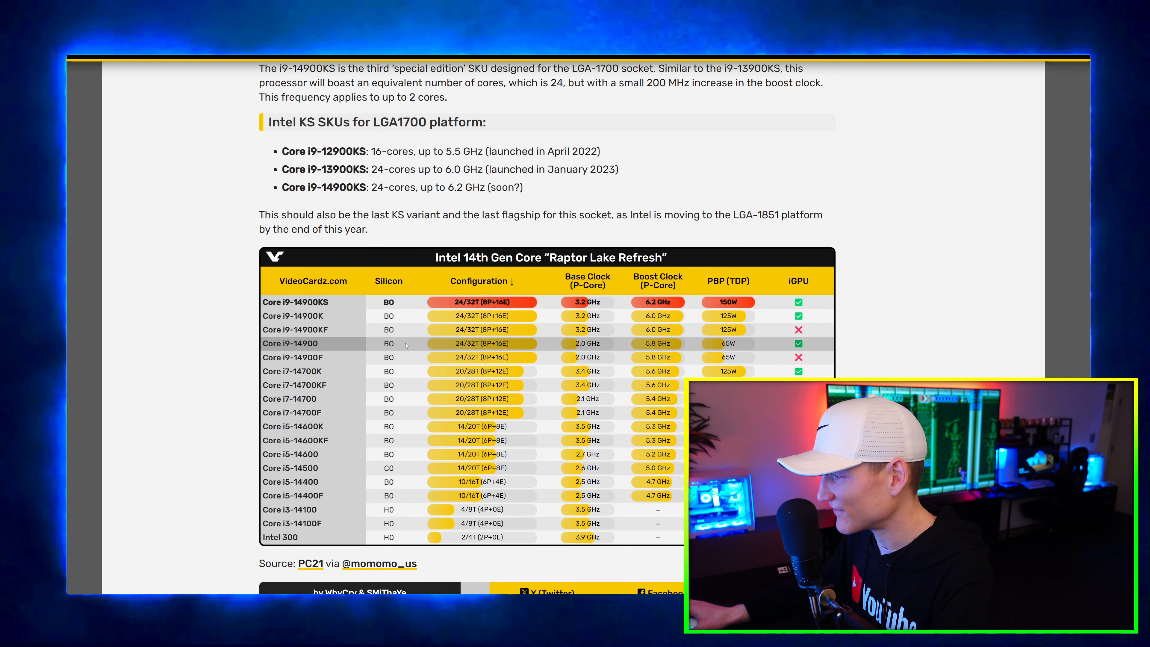
pyautogui.scroll(-3)
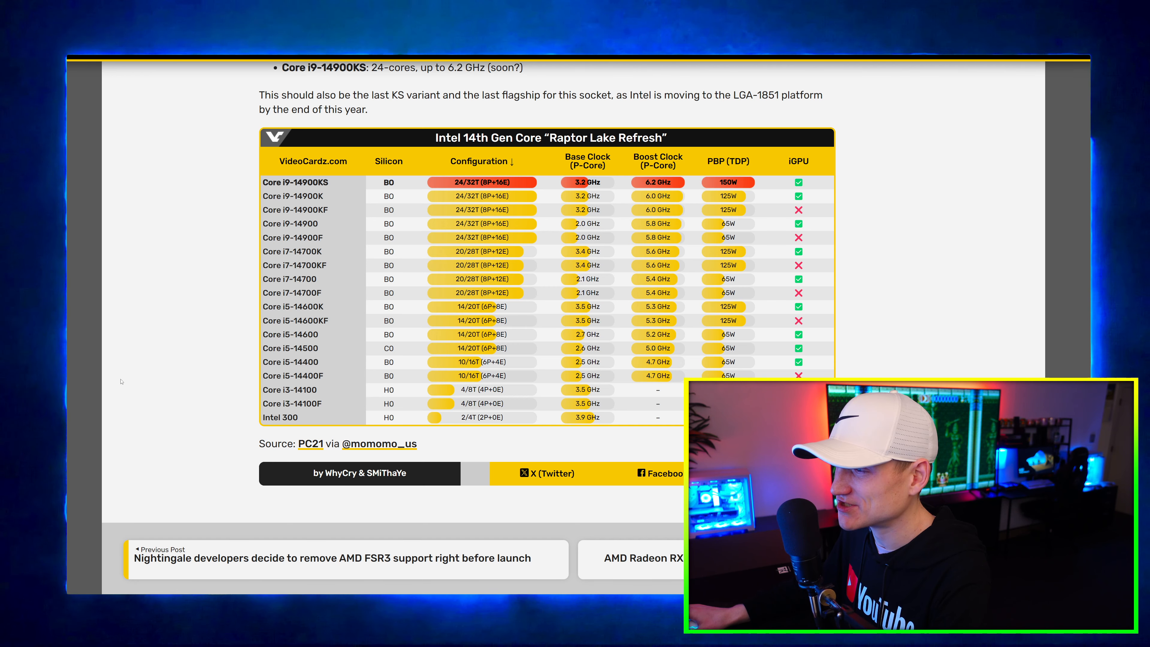
pyautogui.moveTo(331, 242)
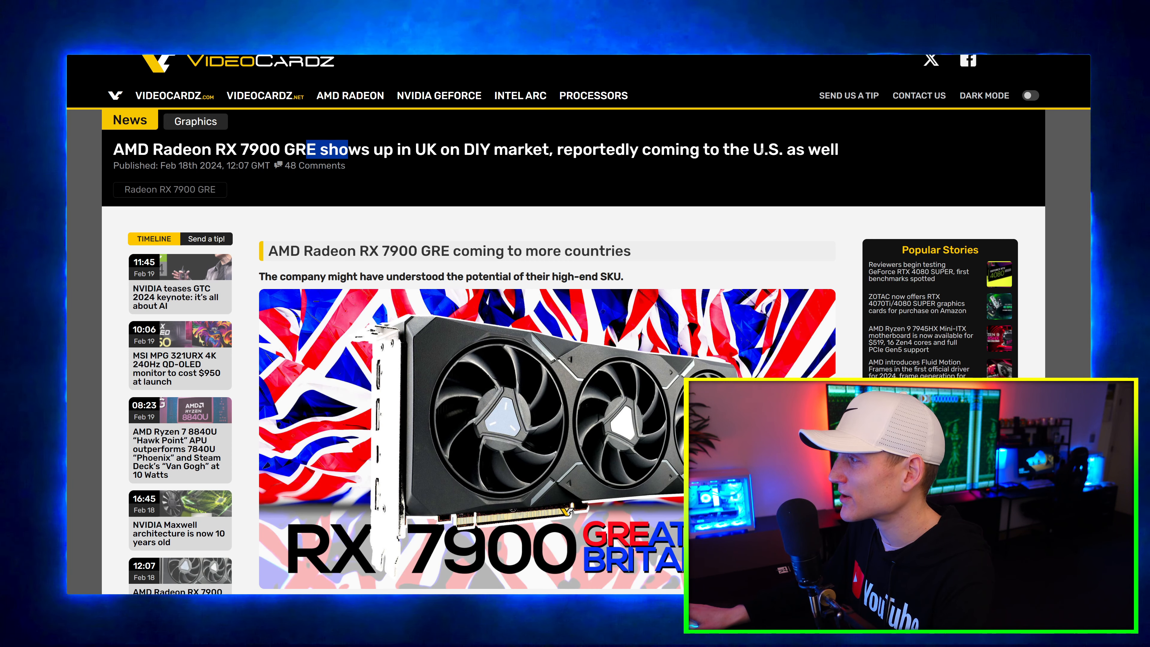
pyautogui.scroll(-3)
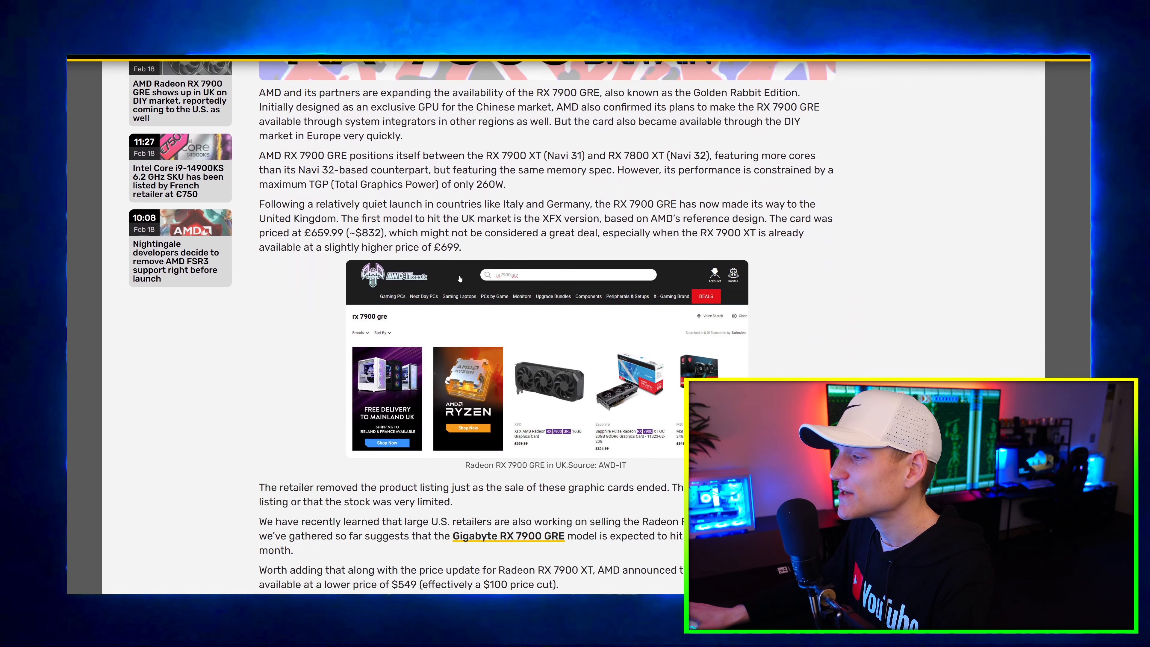
pyautogui.scroll(-3)
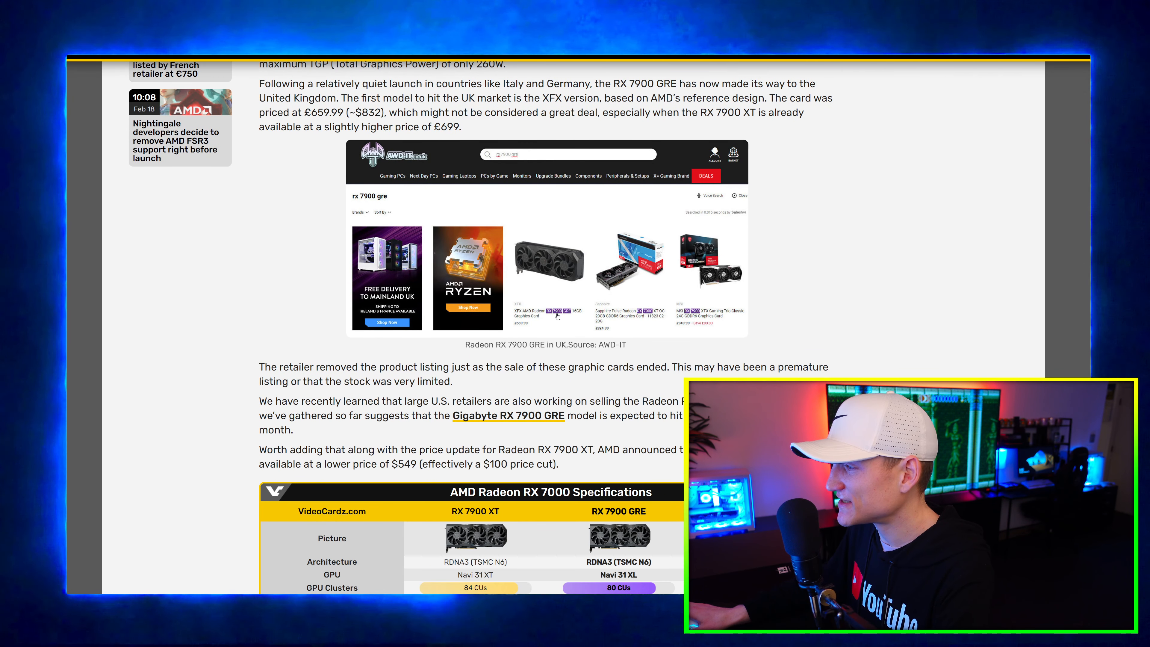
pyautogui.moveTo(557, 299)
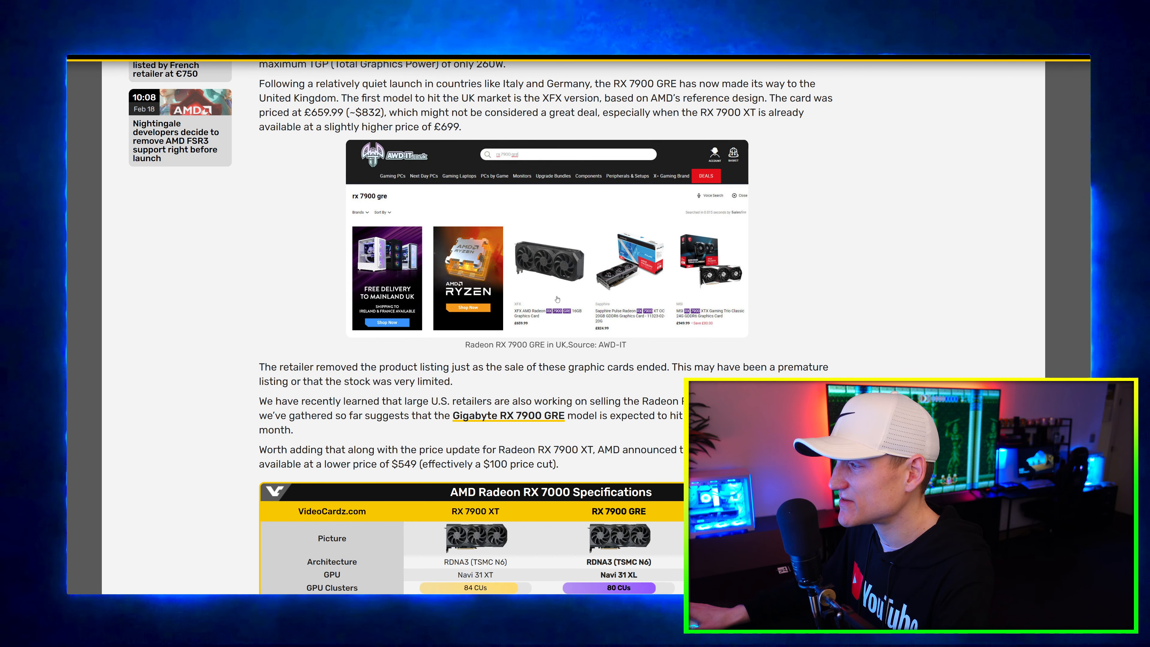